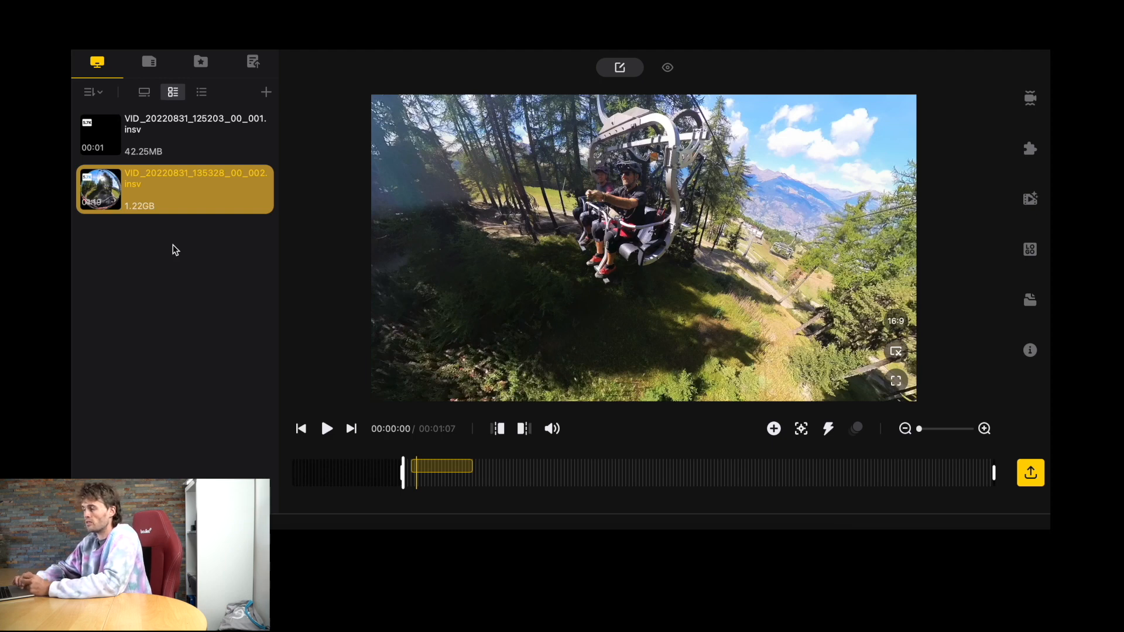
mouse_move(219, 226)
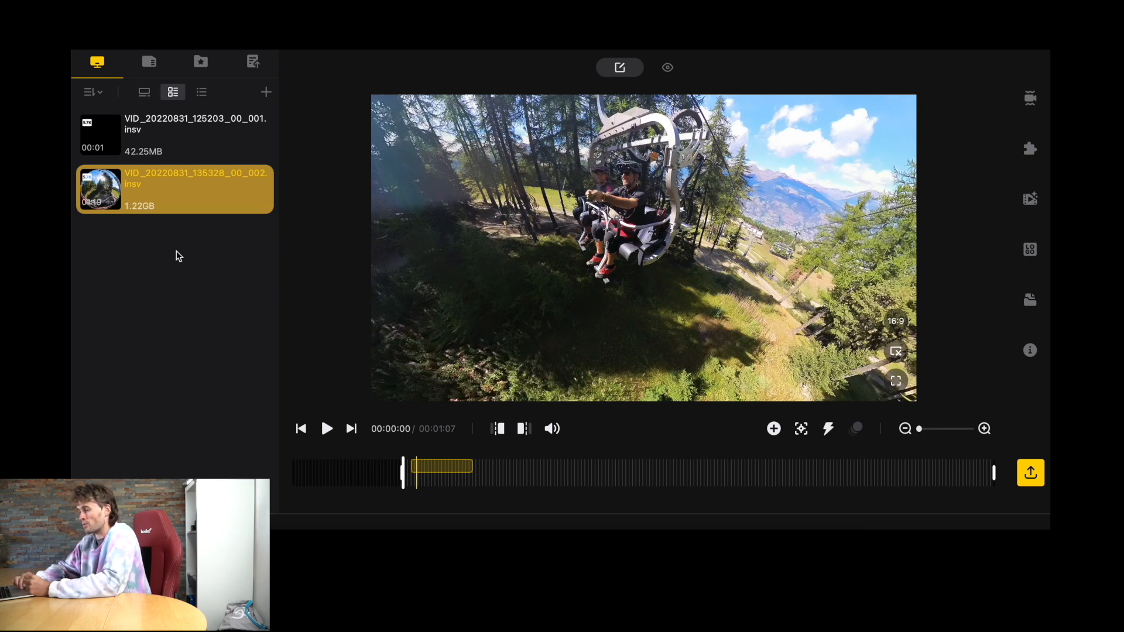
mouse_move(163, 301)
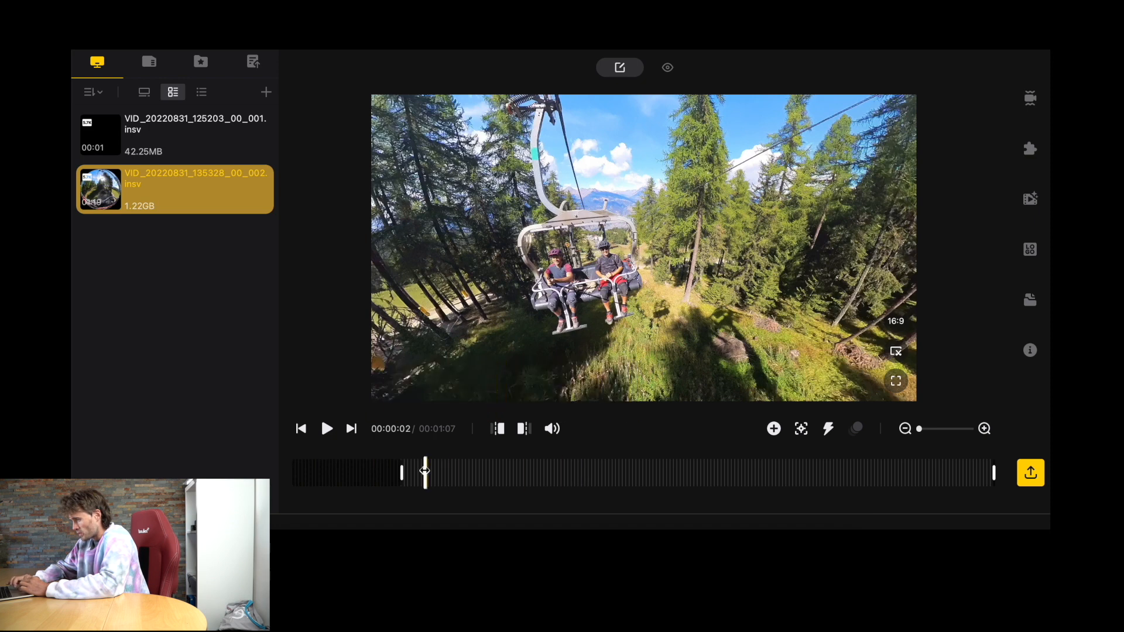
- Jump to the start, fit the timeline, and play then pause the clip before marking the trim start
left_click(301, 429)
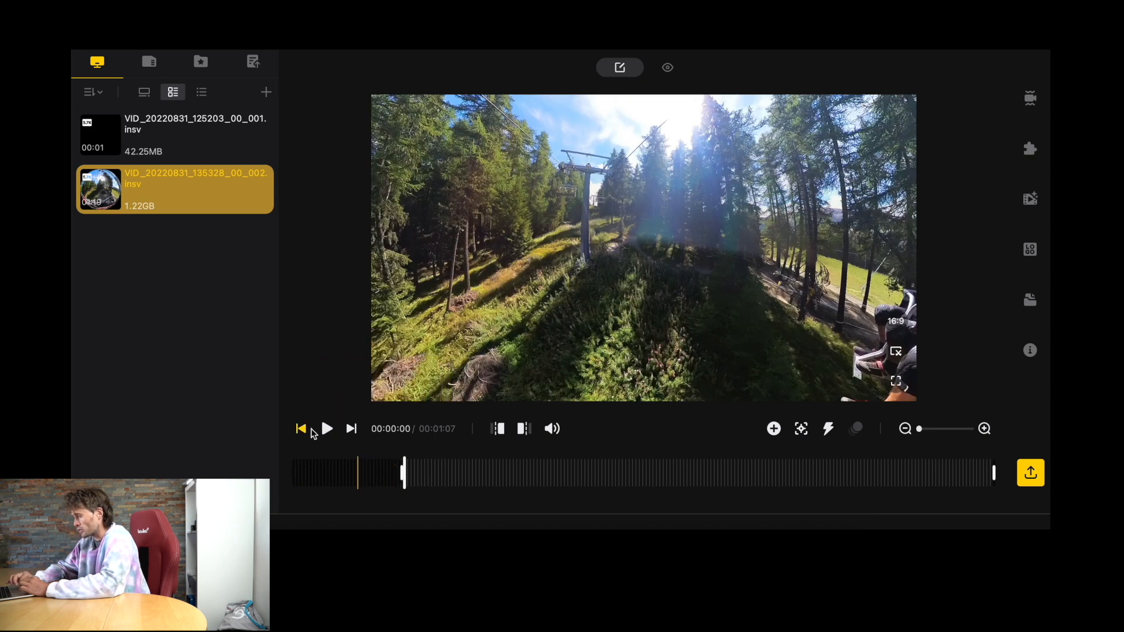
mouse_move(801, 429)
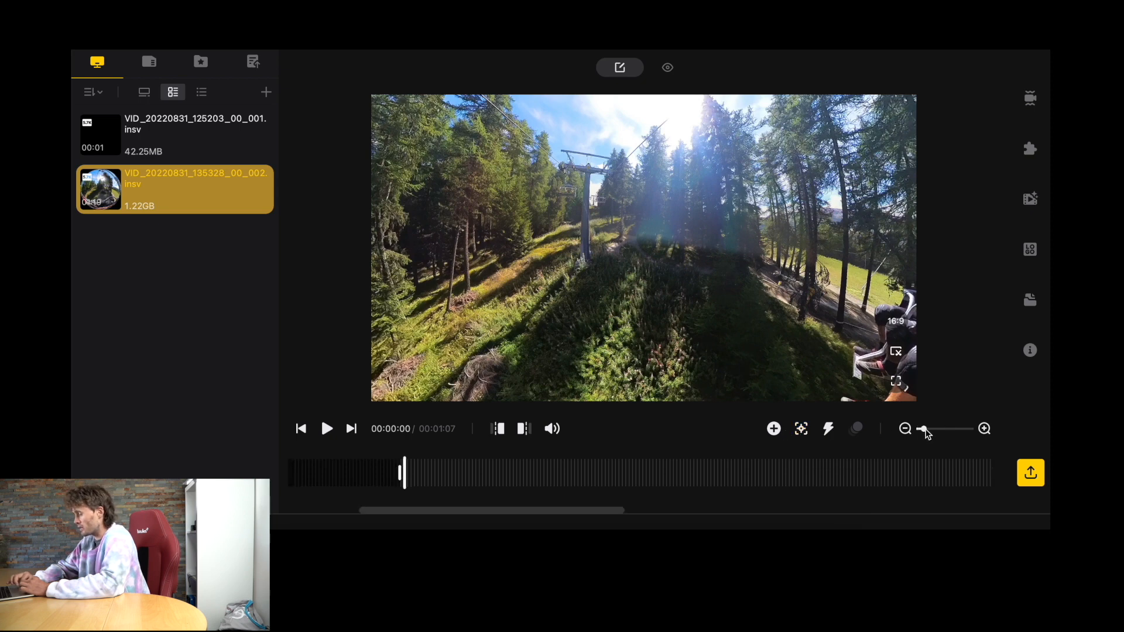
left_click(905, 429)
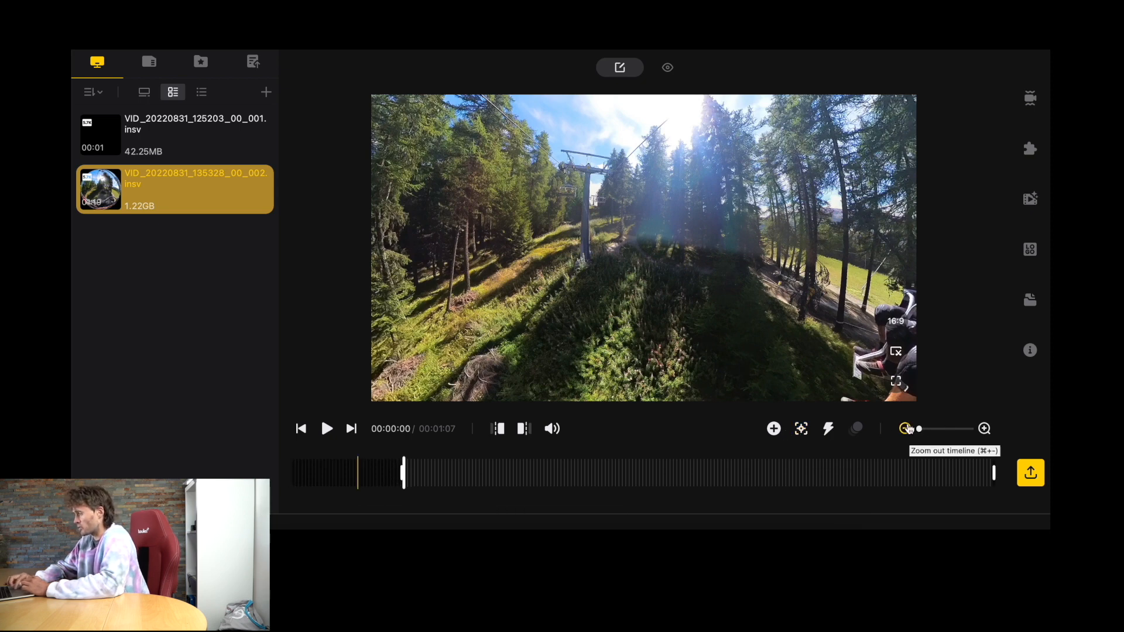
mouse_move(1030, 298)
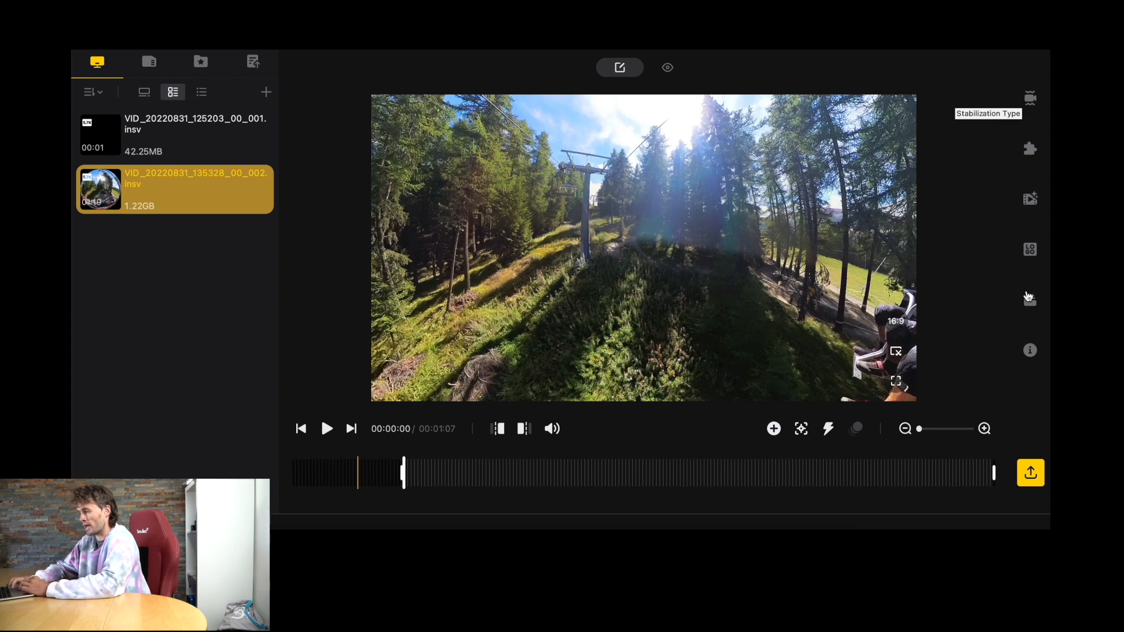
mouse_move(328, 446)
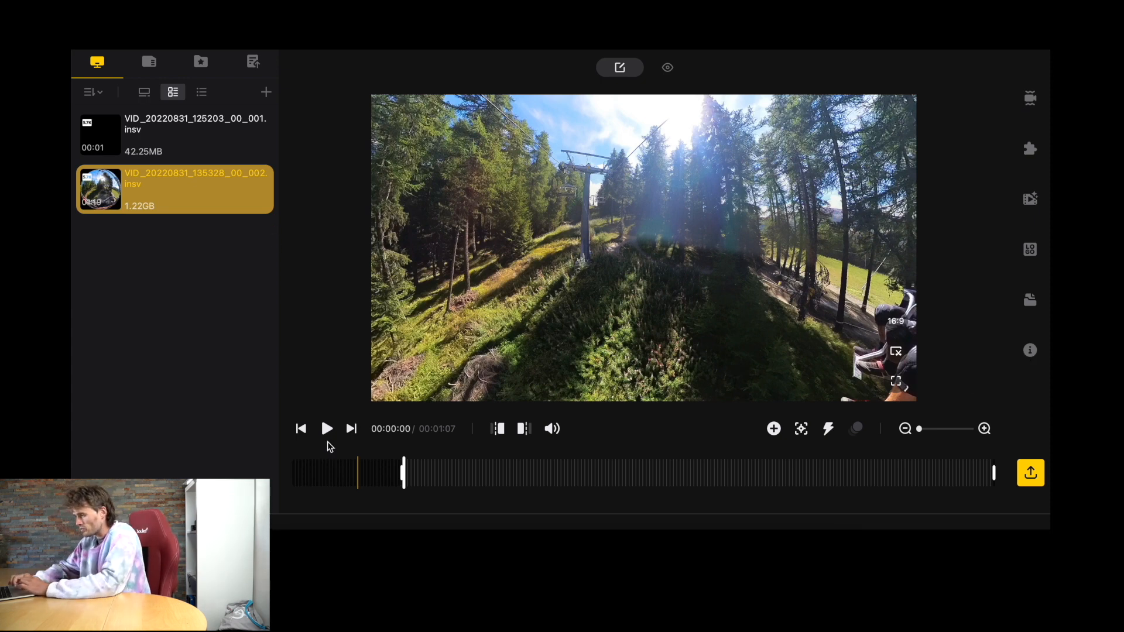
left_click(327, 428)
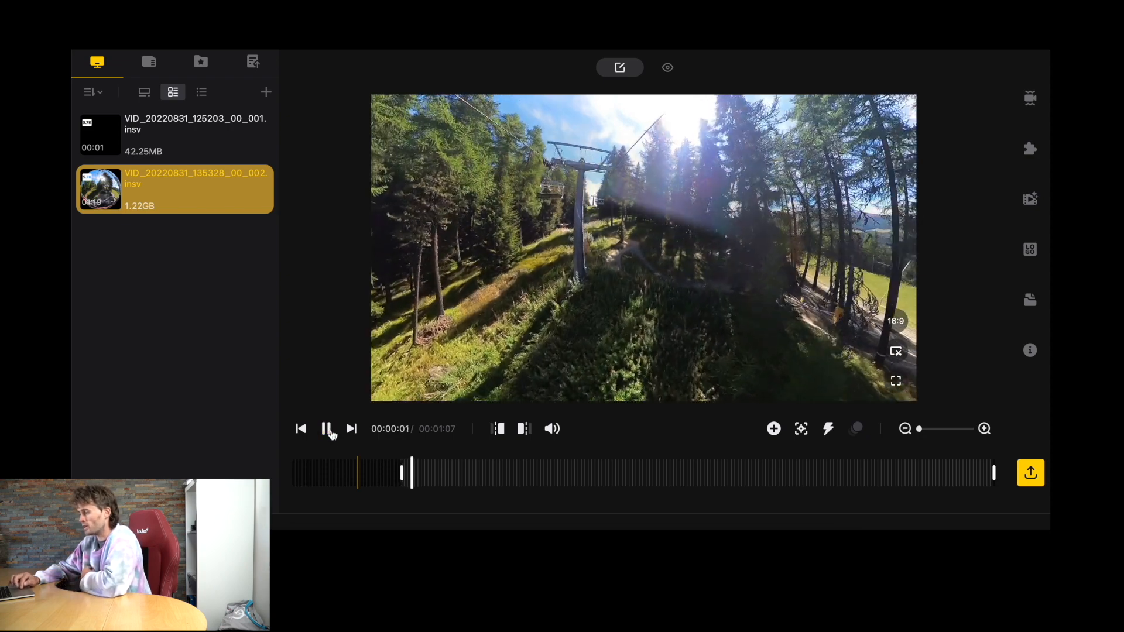
left_click(326, 429)
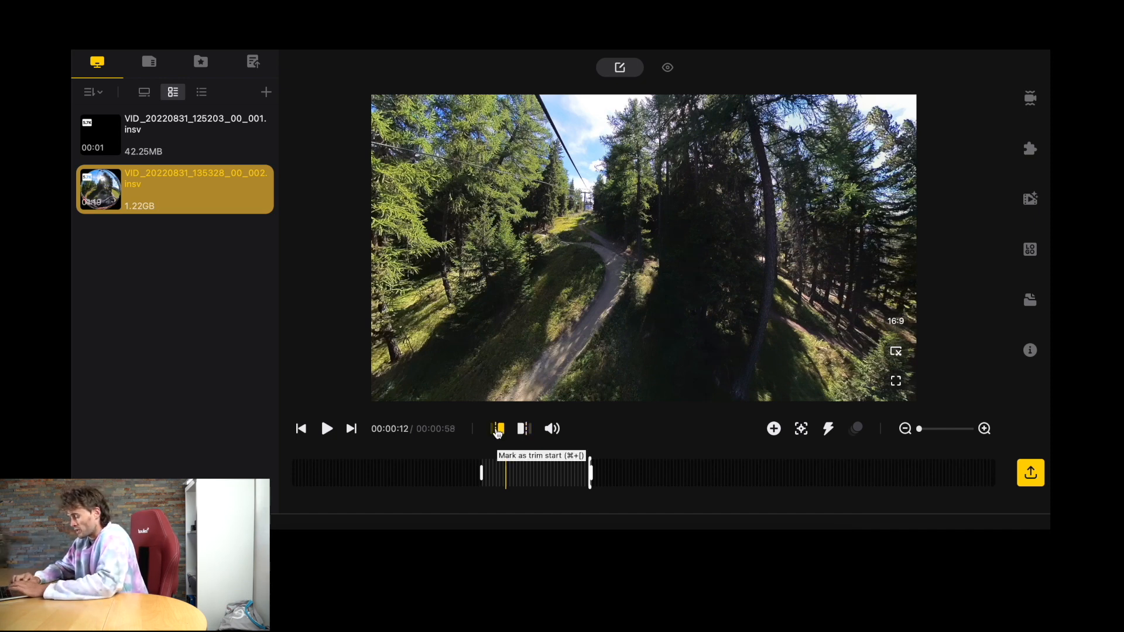
- Reset the trim to full length, then move the in-point later so the clip runs one minute
left_click_drag(506, 472, 589, 472)
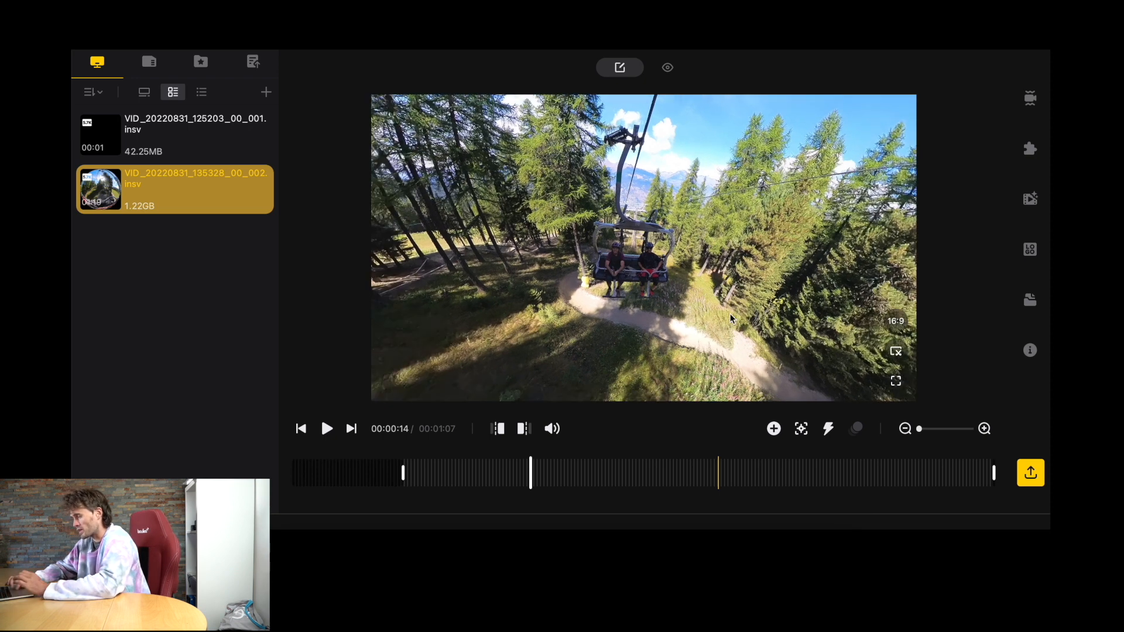
mouse_move(506, 473)
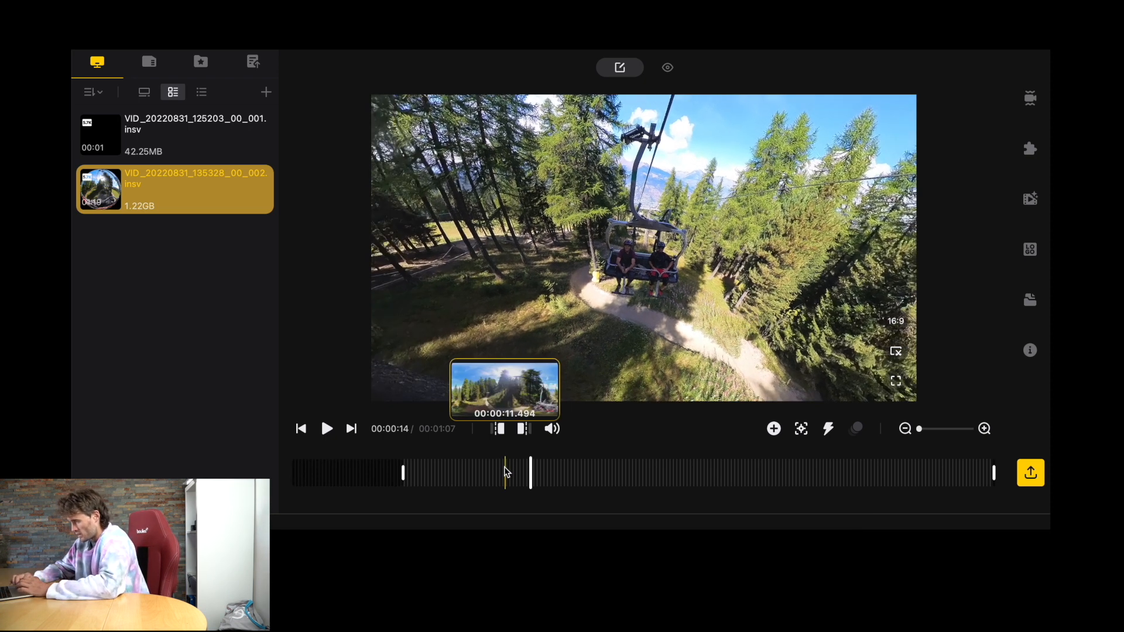
left_click_drag(506, 473, 453, 473)
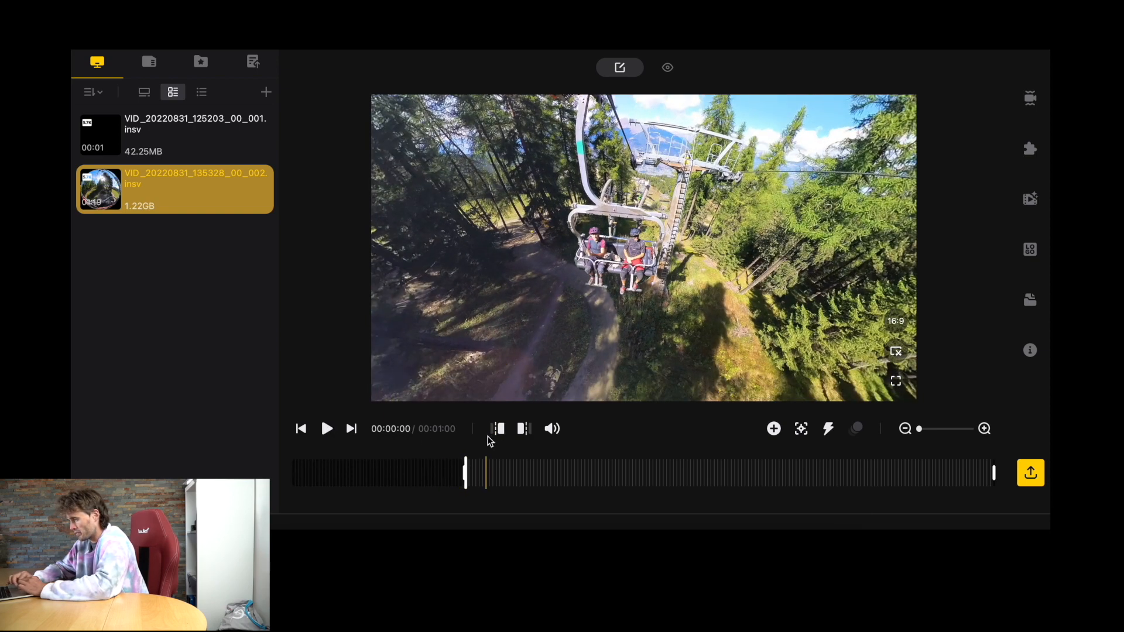
mouse_move(561, 473)
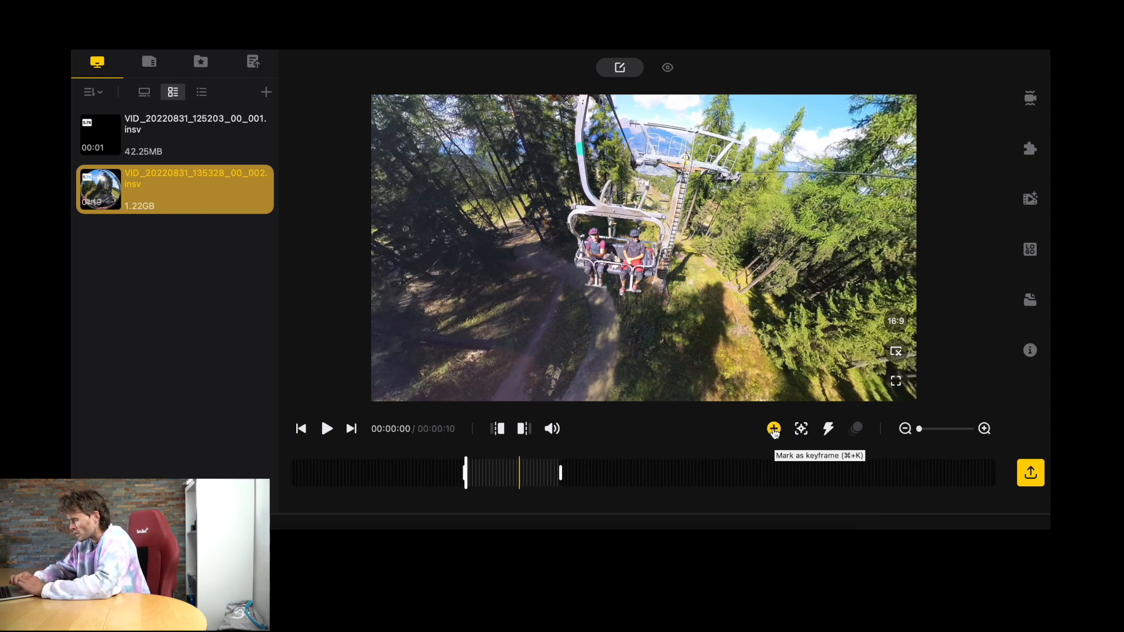
- Add an opening keyframe at the clip start and try the Tiny Planet view on it
left_click(774, 429)
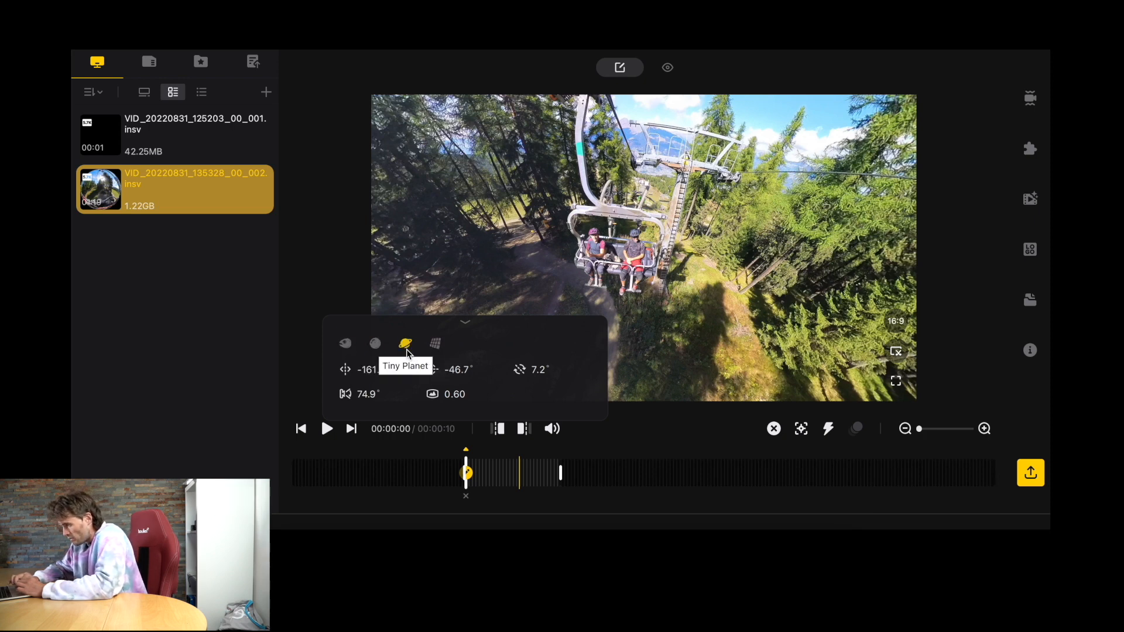
mouse_move(442, 394)
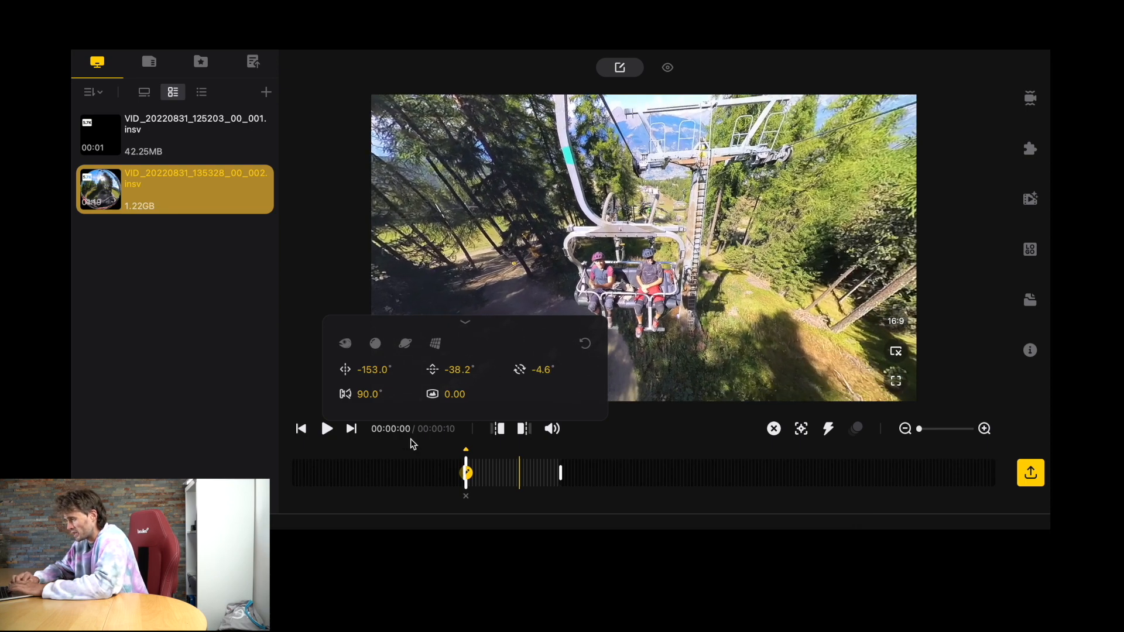
left_click(327, 429)
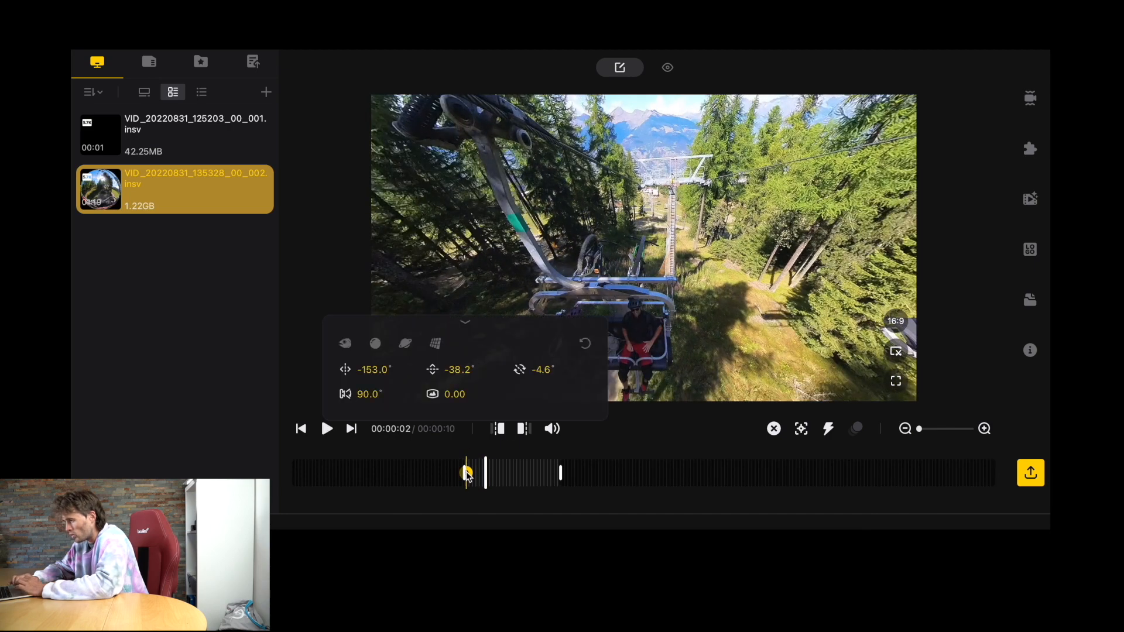
left_click(375, 343)
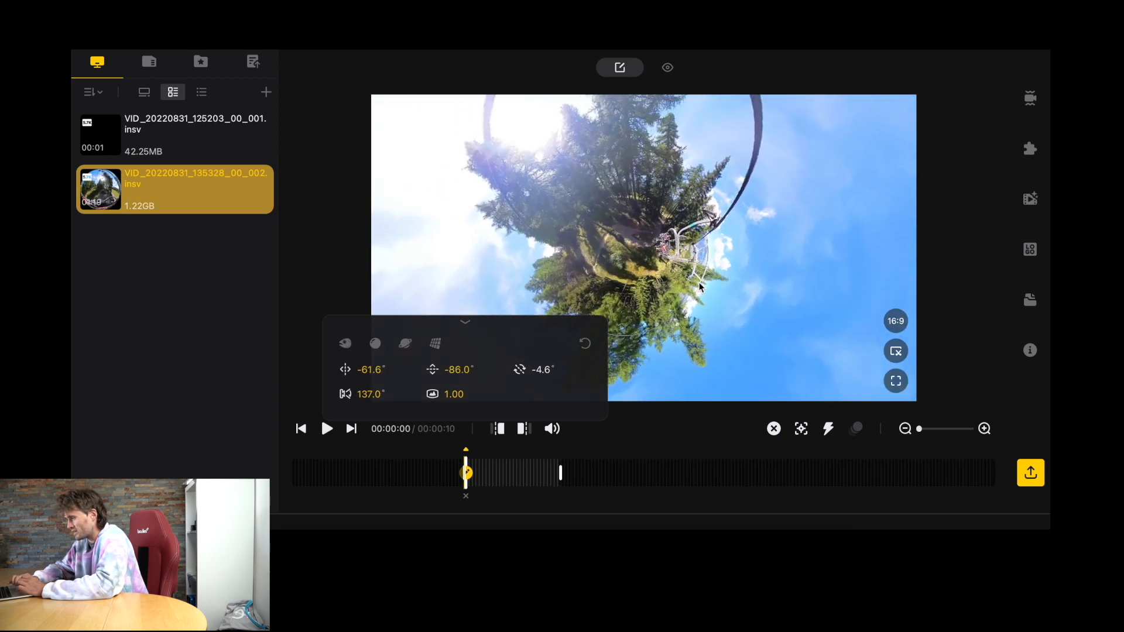
- Return the keyframe to natural perspective, aim it at the chairlift riders from behind, and play back
left_click(374, 343)
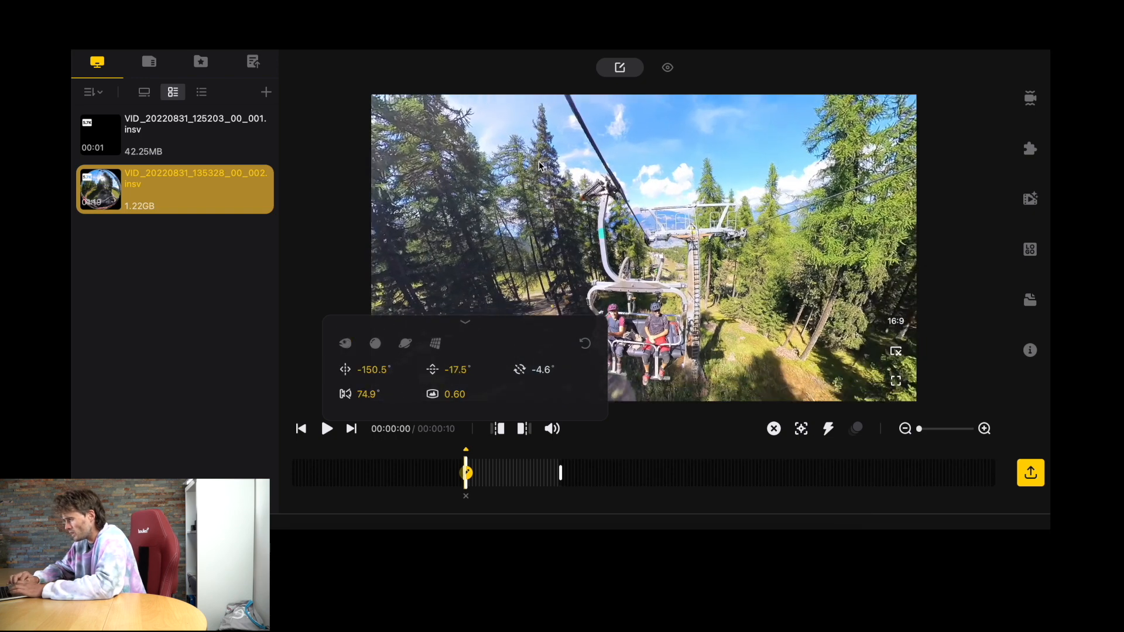
left_click_drag(538, 165, 624, 247)
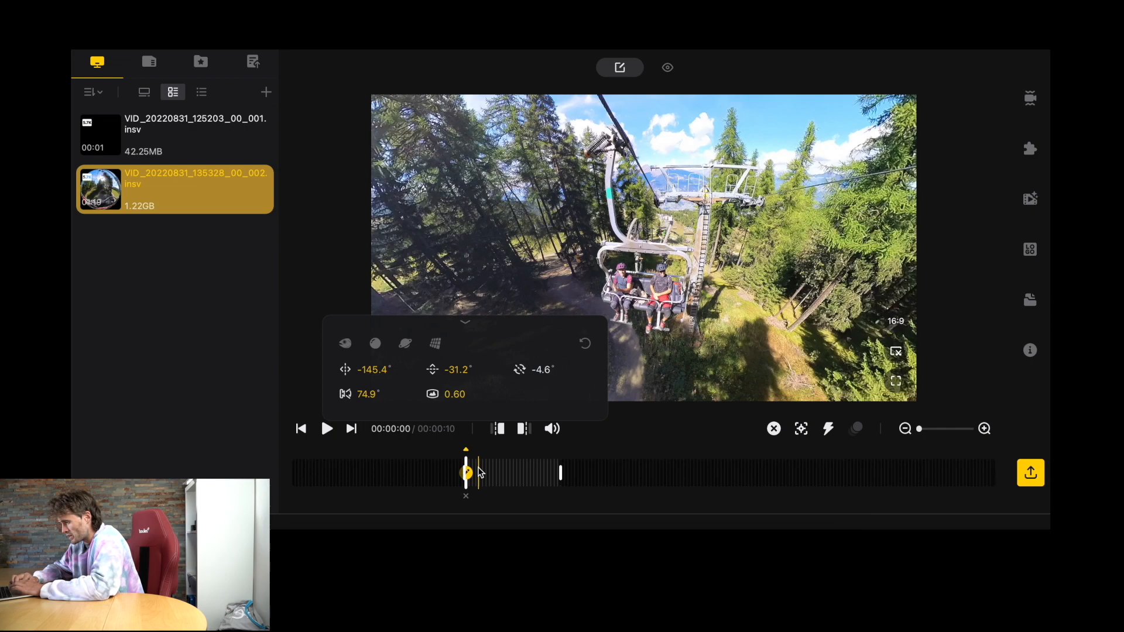
left_click(326, 428)
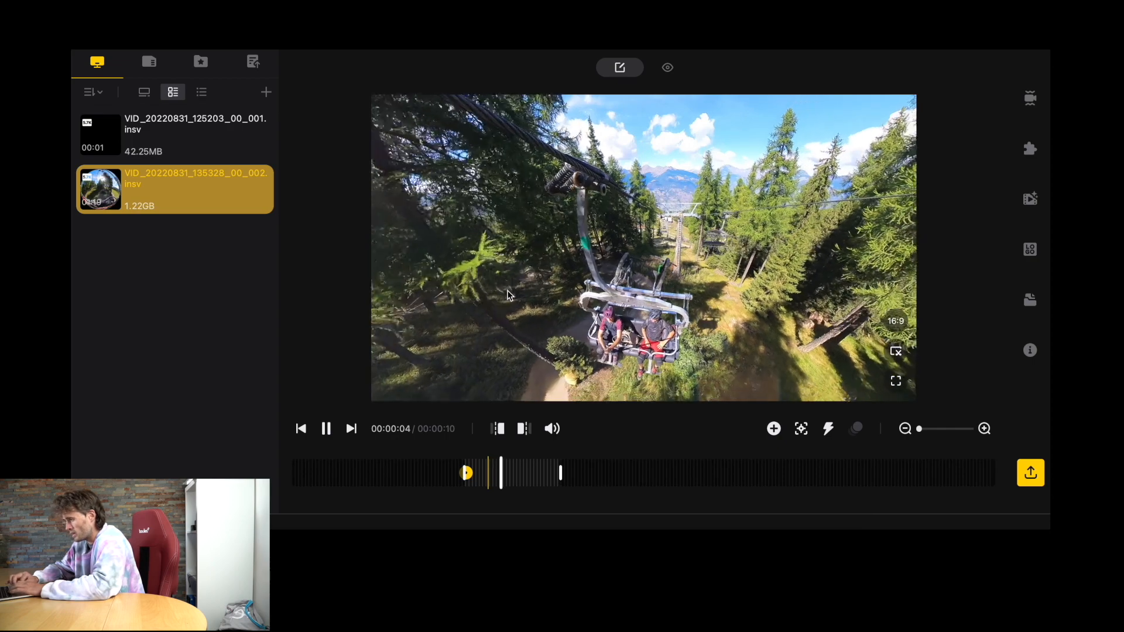
- Pause around 00:00:04 and add a second keyframe looking forward down the forest trail
left_click(325, 429)
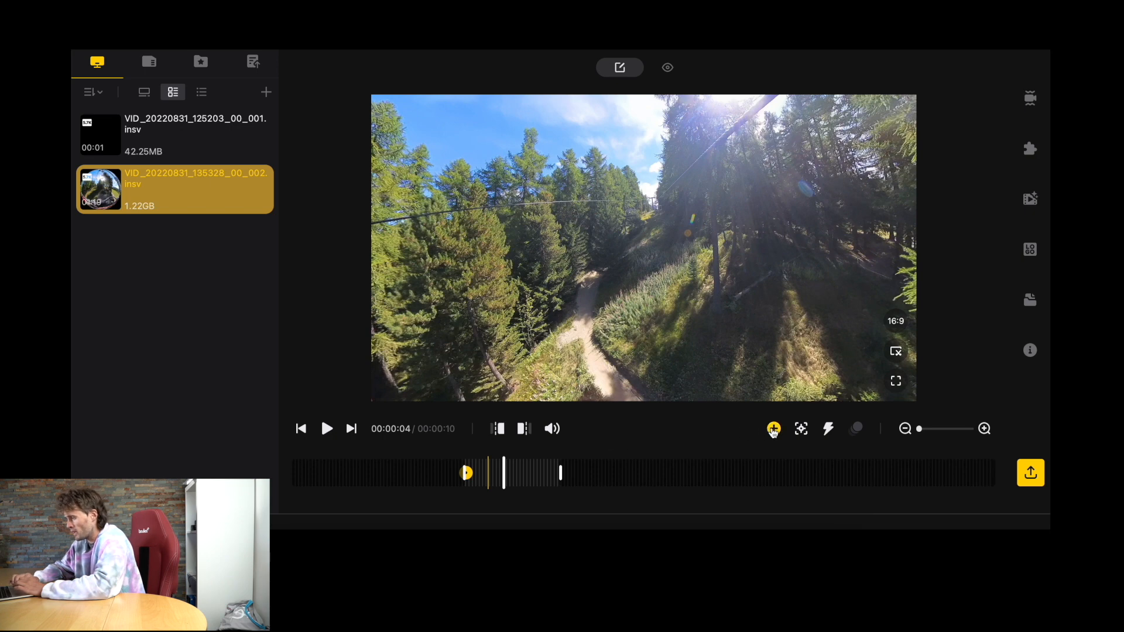
left_click(774, 429)
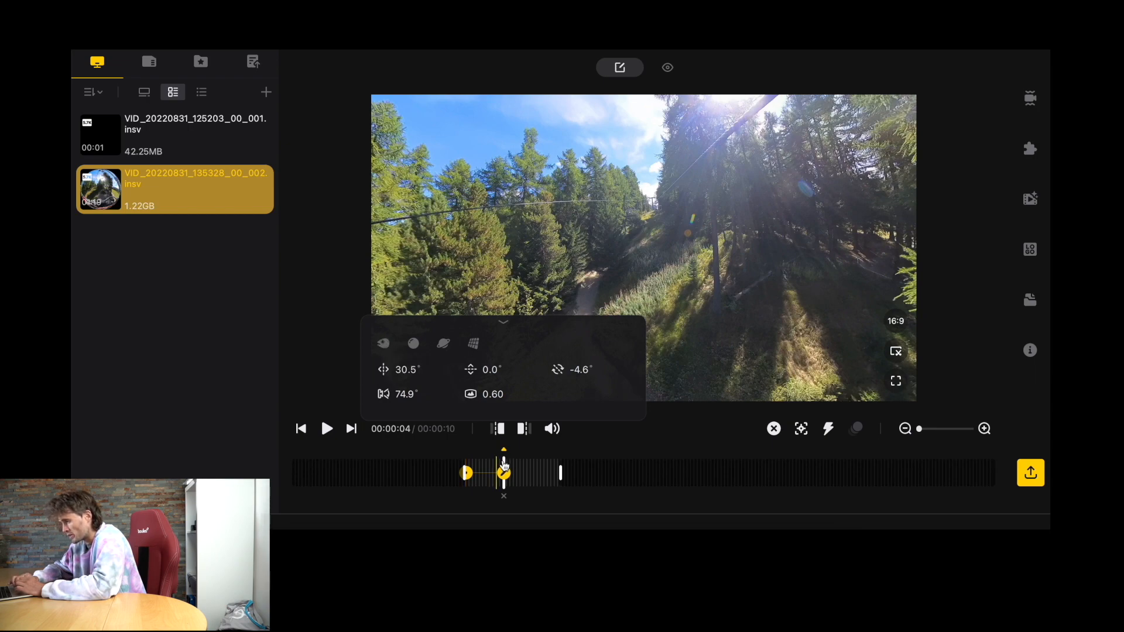
left_click(326, 429)
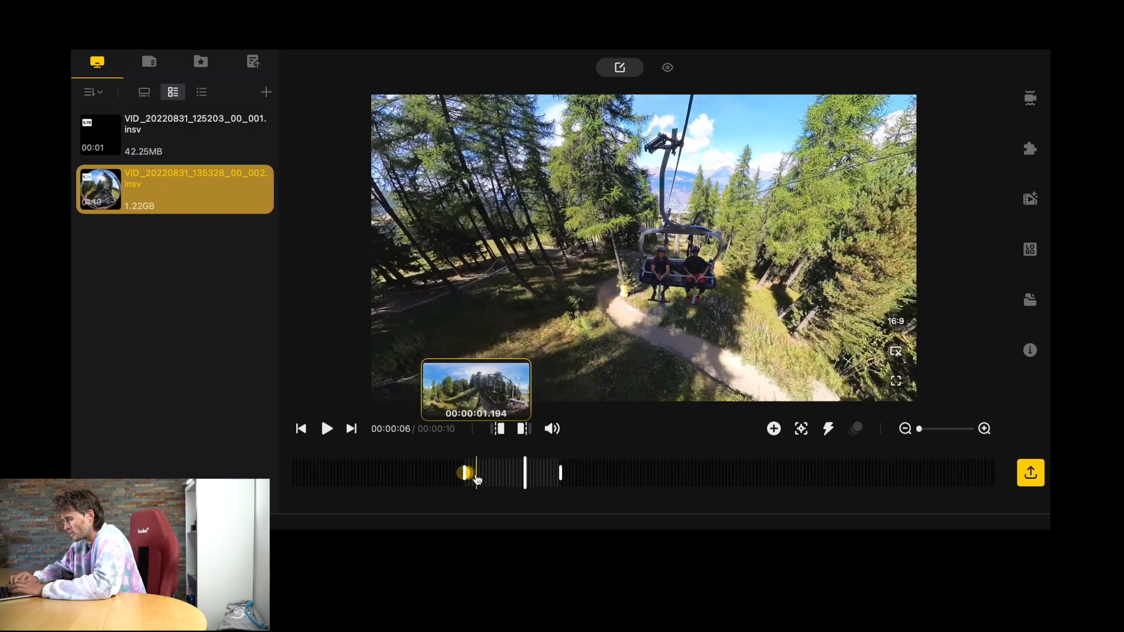
- Scrub back through the clip to check the framing and confirm the keyframe
left_click_drag(477, 473, 442, 473)
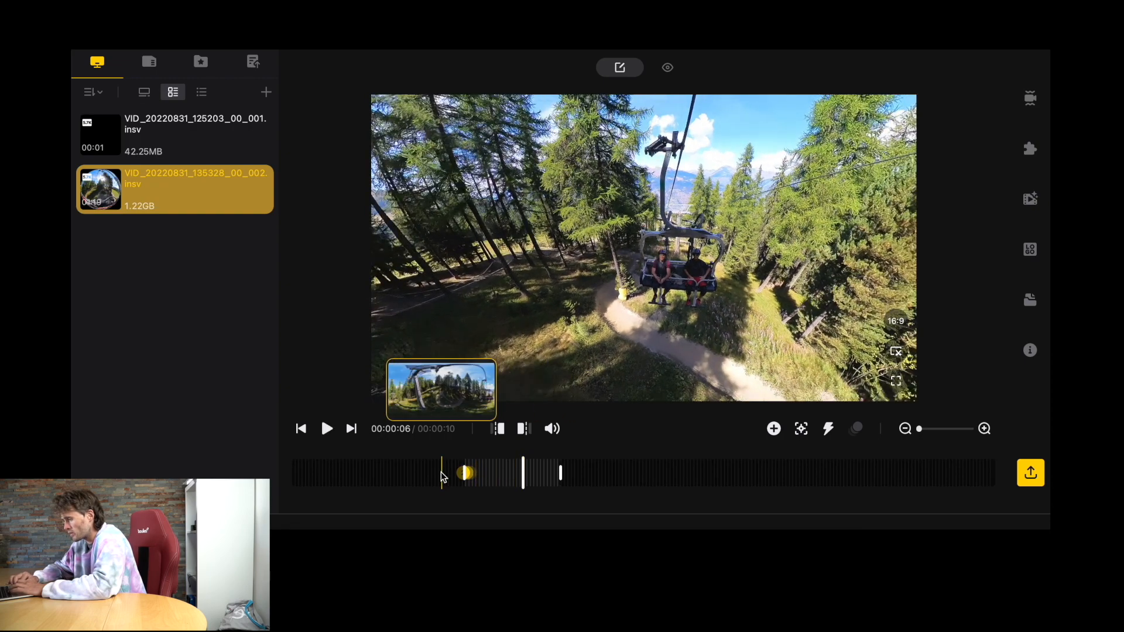
left_click(327, 429)
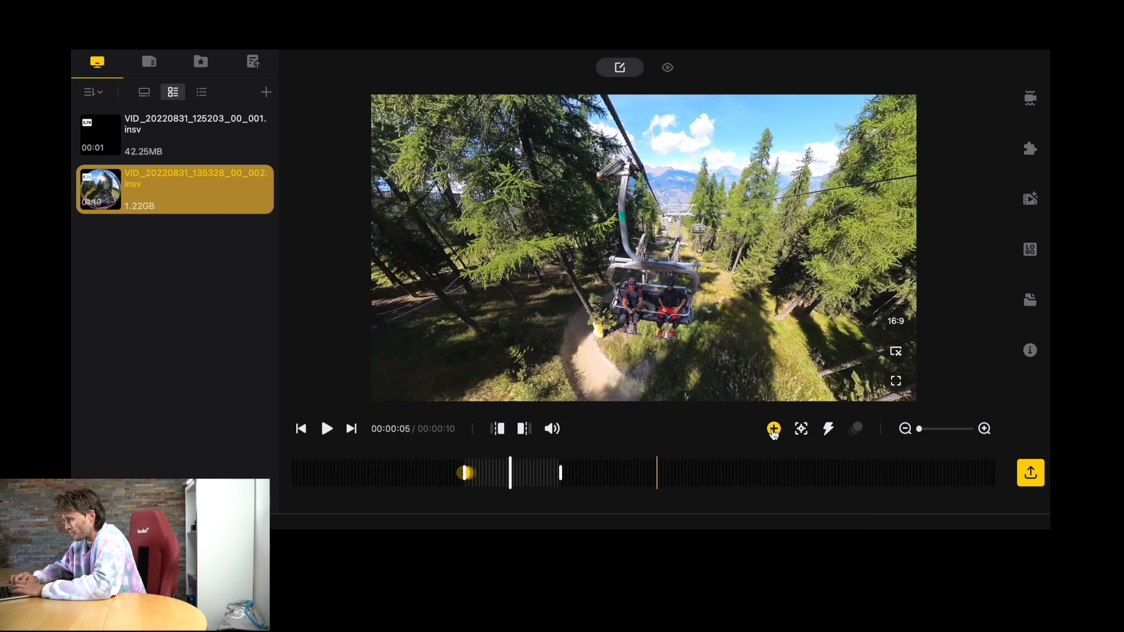
left_click(773, 429)
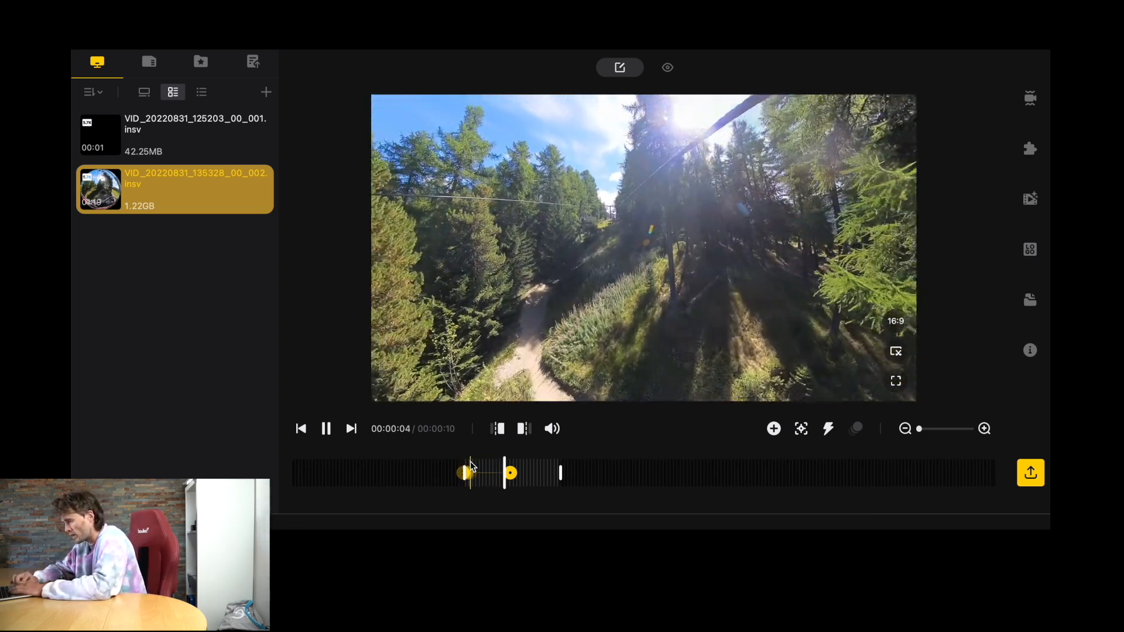
- Set the transition between the two keyframes to Fade-In Fade-Out
left_click_drag(465, 473, 509, 473)
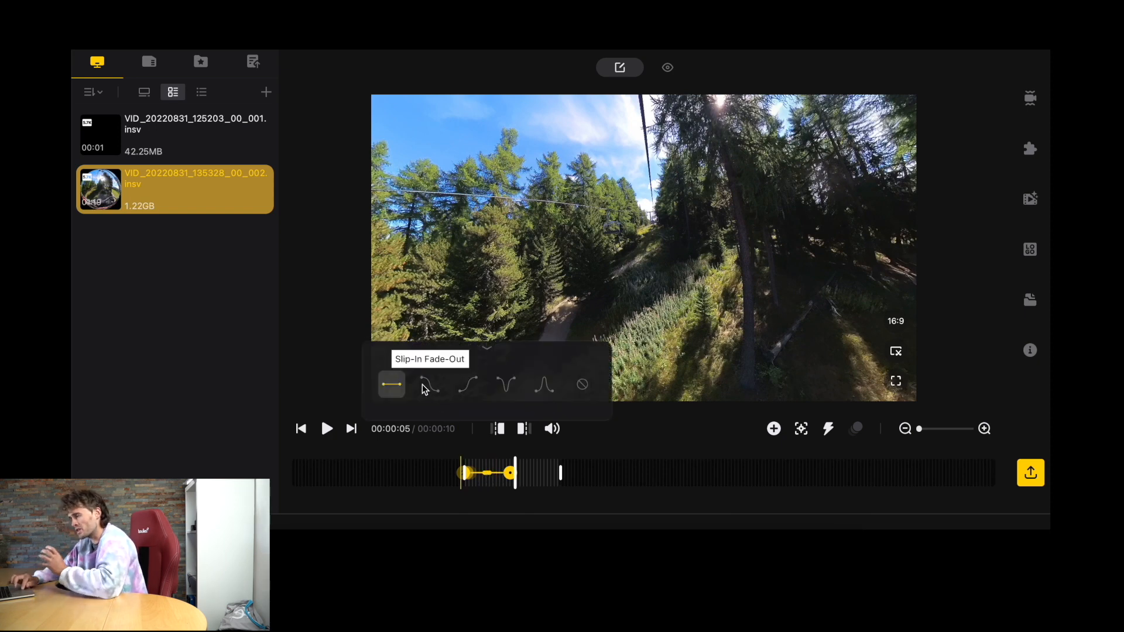
mouse_move(543, 385)
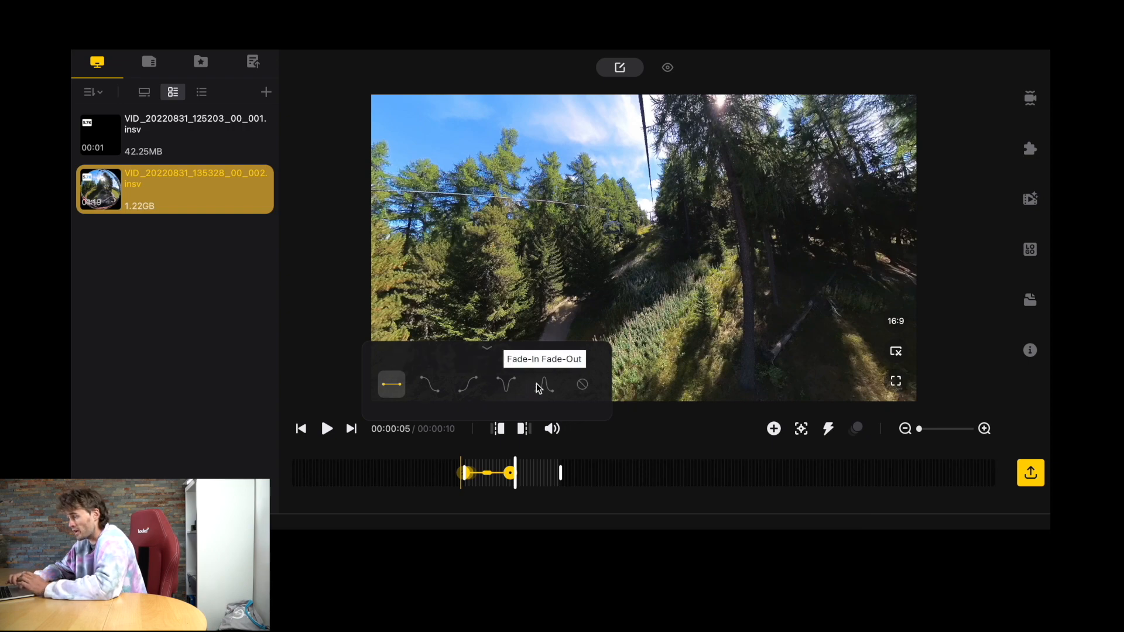
left_click(543, 385)
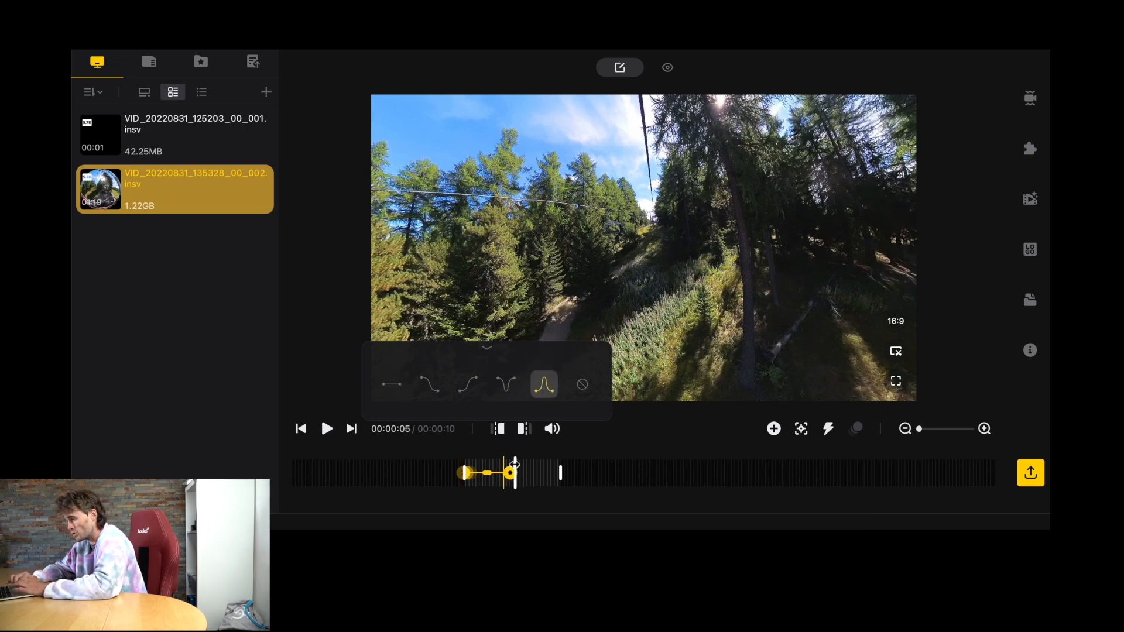
left_click(326, 428)
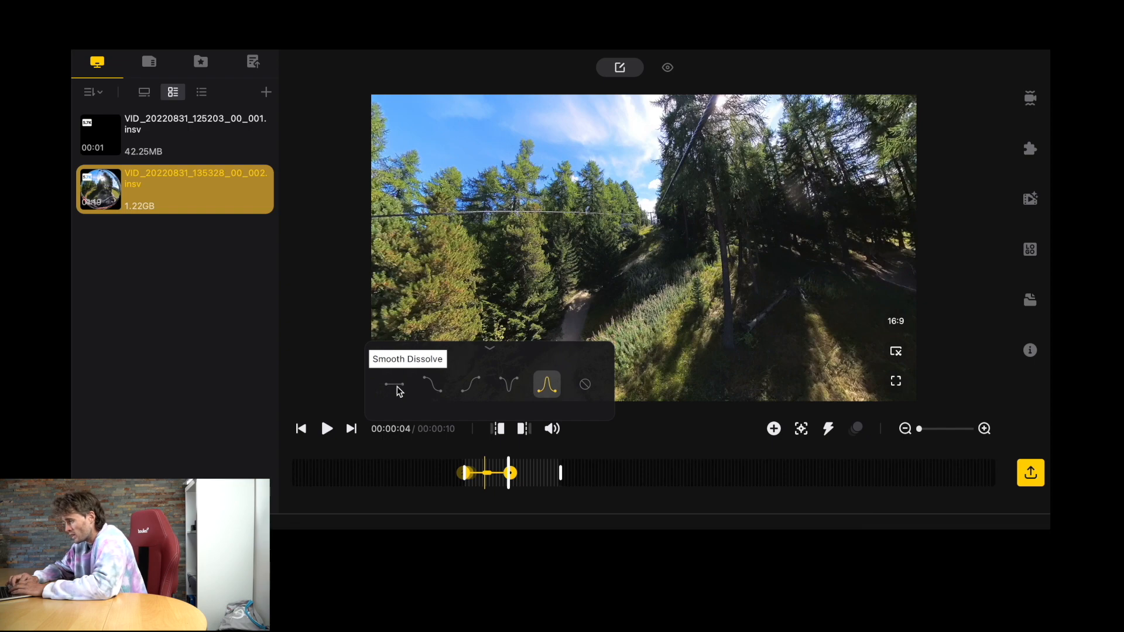
mouse_move(508, 387)
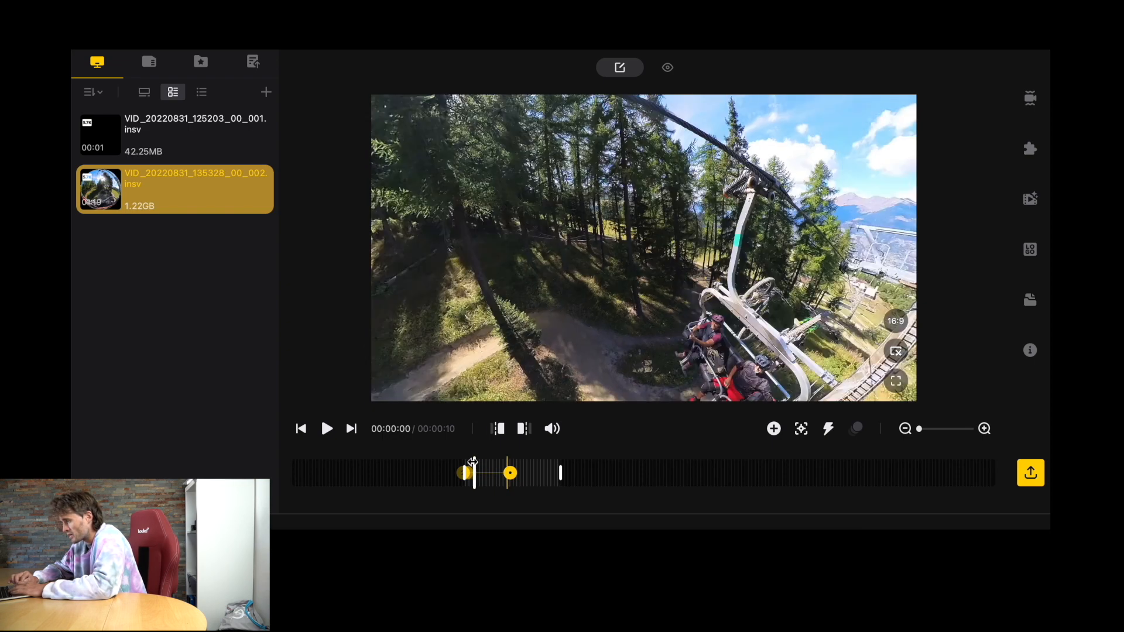
- Extend the clip's trimmed range outward so it runs 29 seconds
left_click(326, 428)
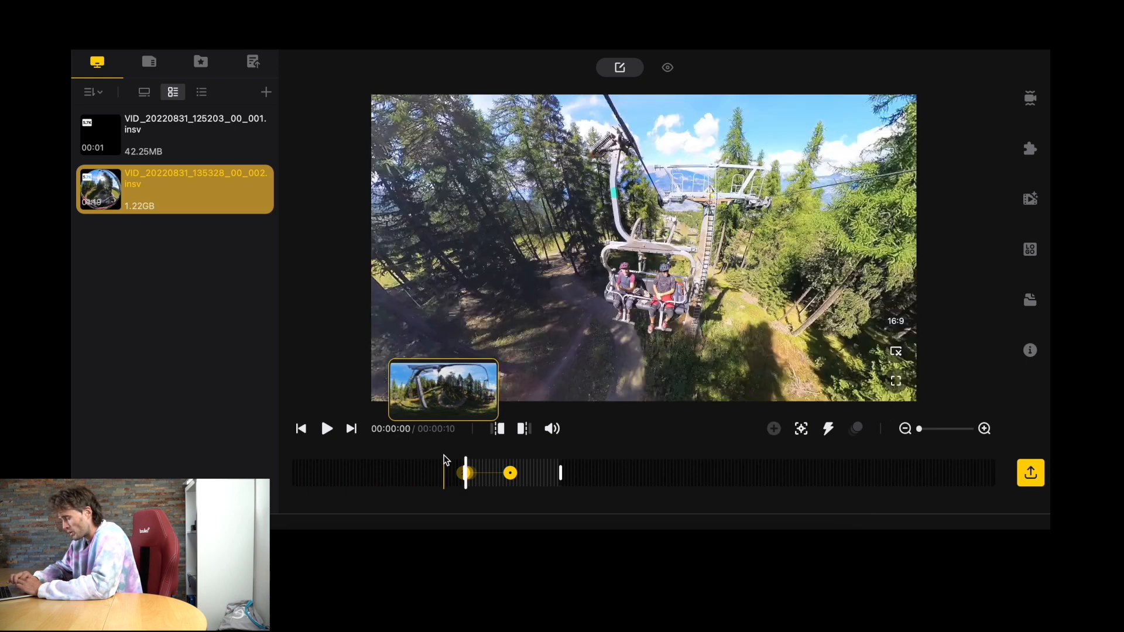
left_click_drag(466, 474, 628, 474)
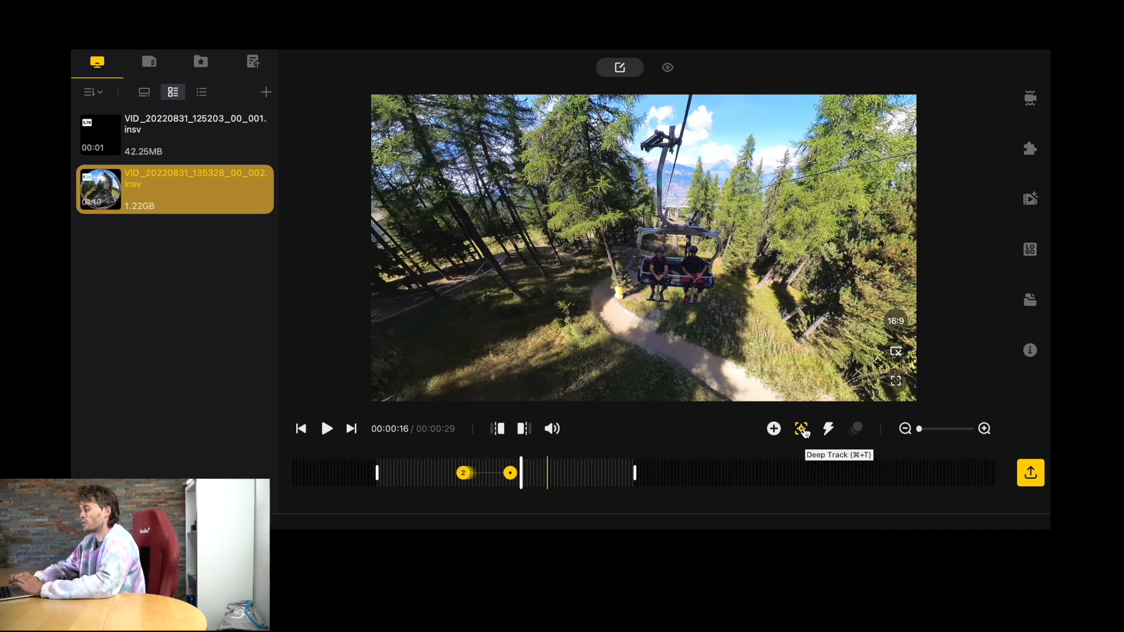
- Deep Track the two chairlift riders through a stretch after the second keyframe
left_click(801, 428)
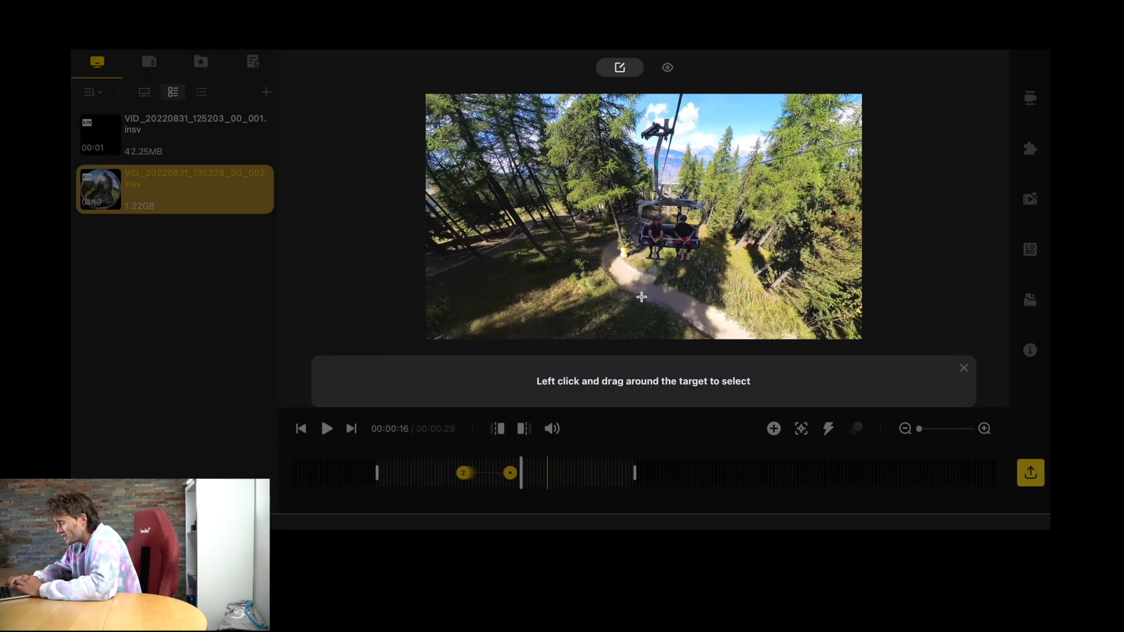
left_click_drag(621, 194, 666, 236)
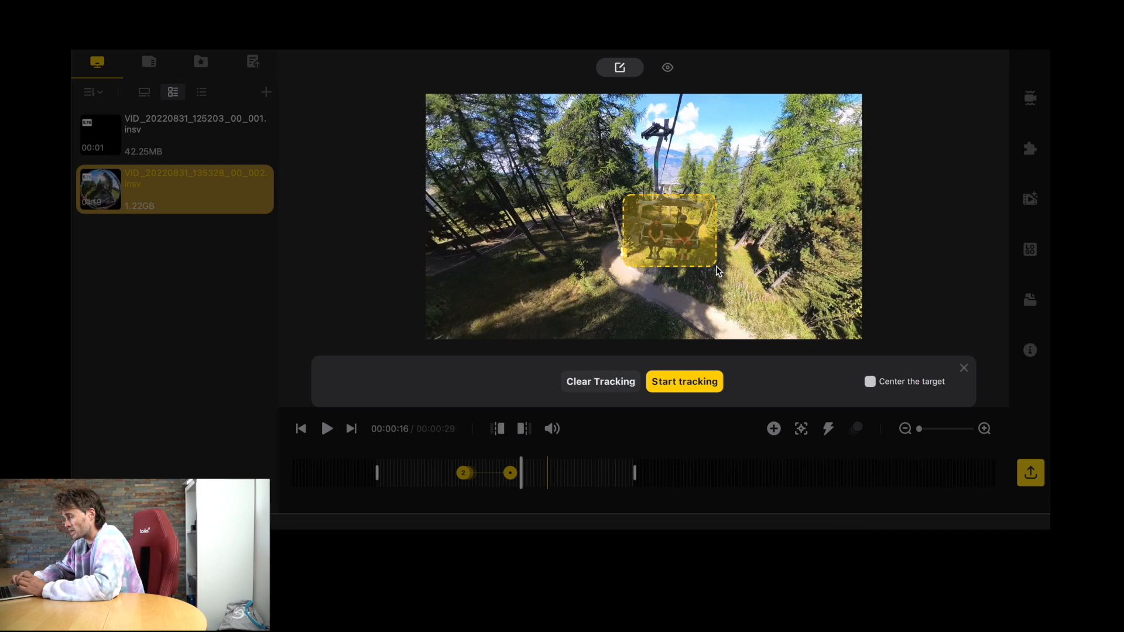
left_click(683, 380)
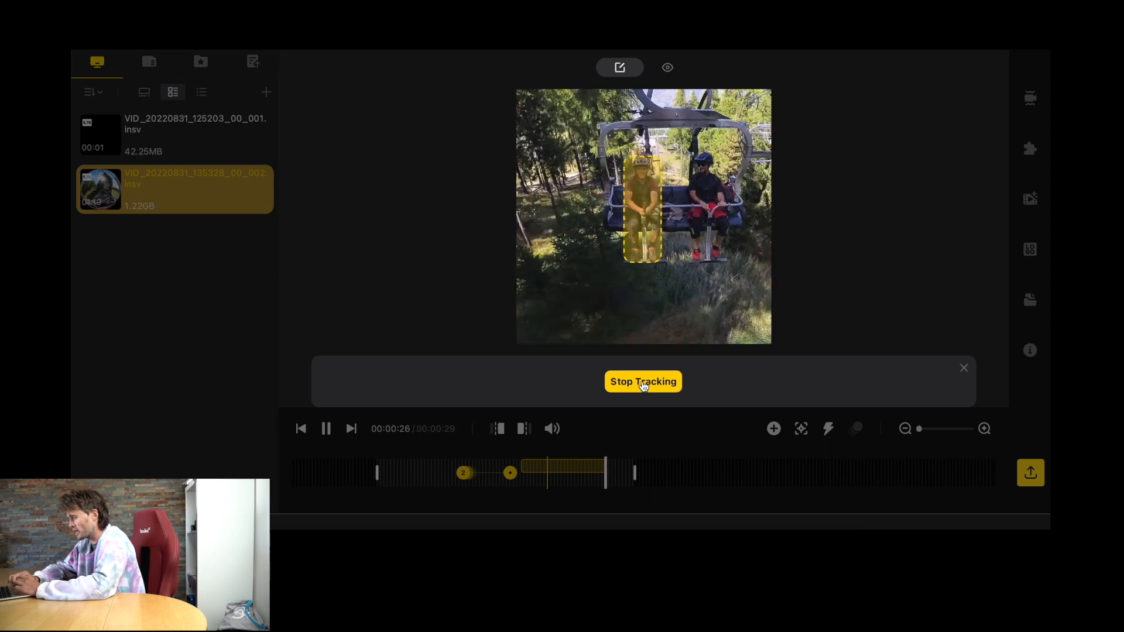
left_click(643, 381)
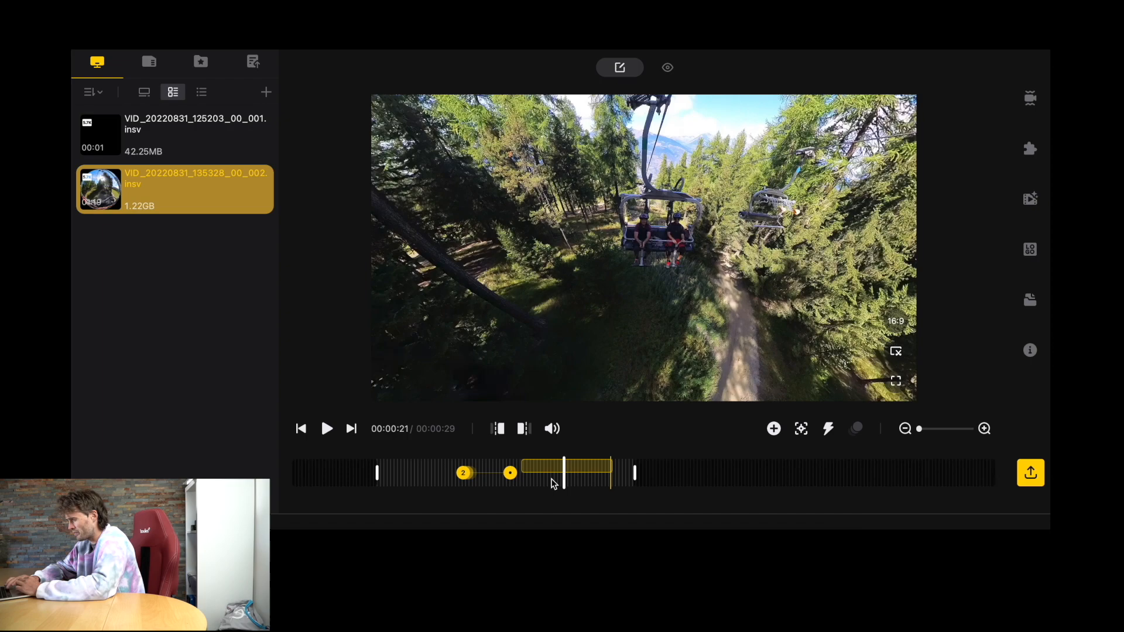
- Review the tracked section in playback and lengthen the clip to 59 seconds
left_click(327, 429)
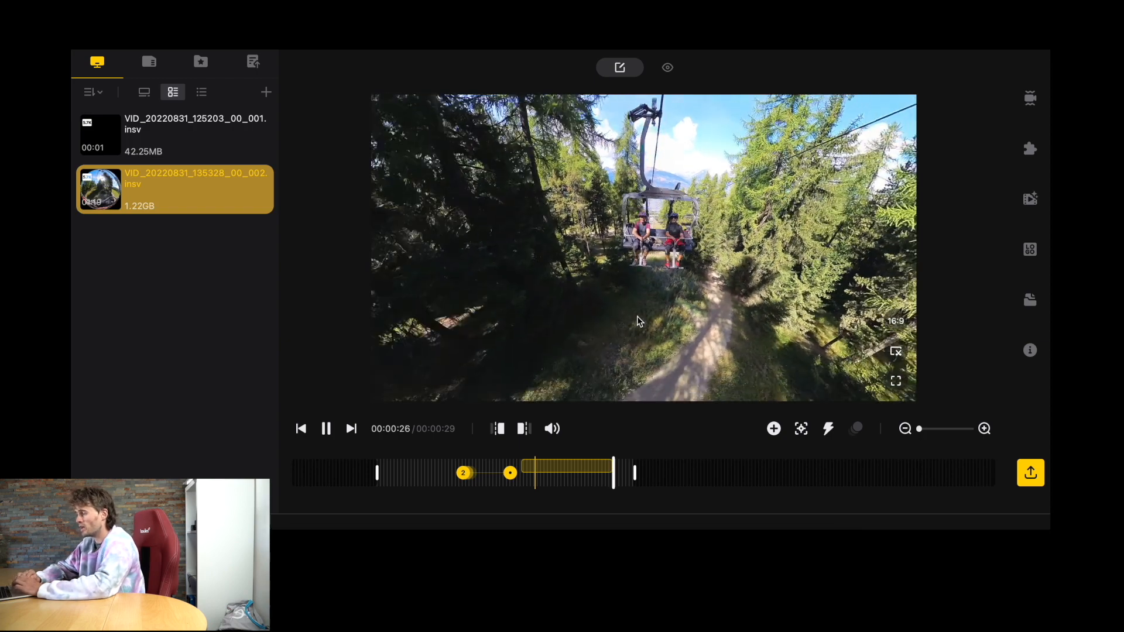
left_click(326, 428)
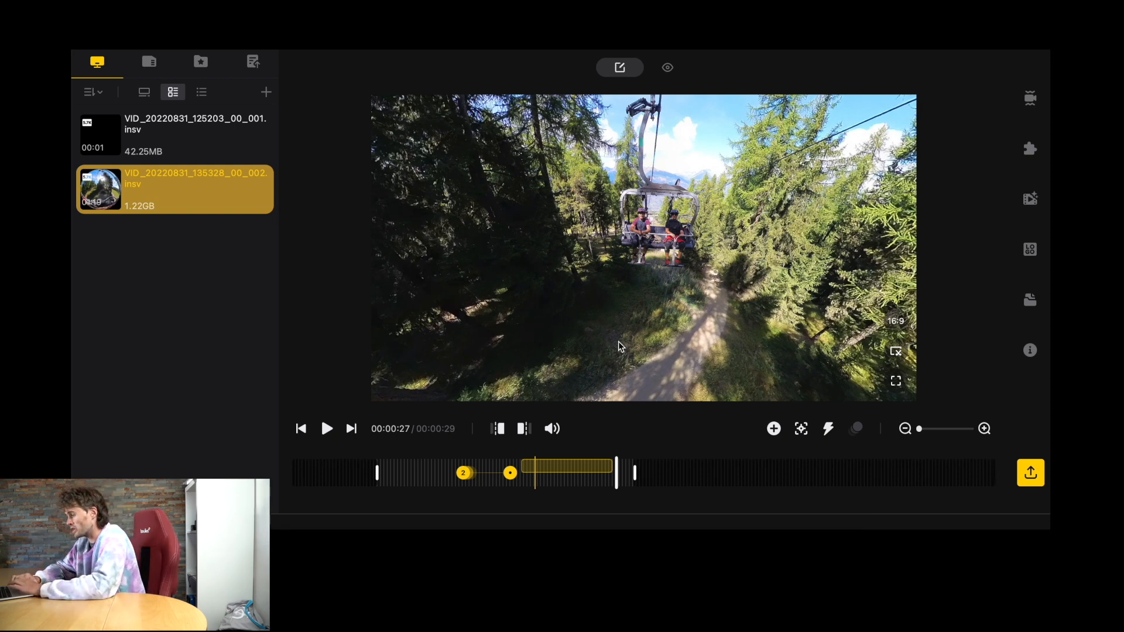
mouse_move(828, 429)
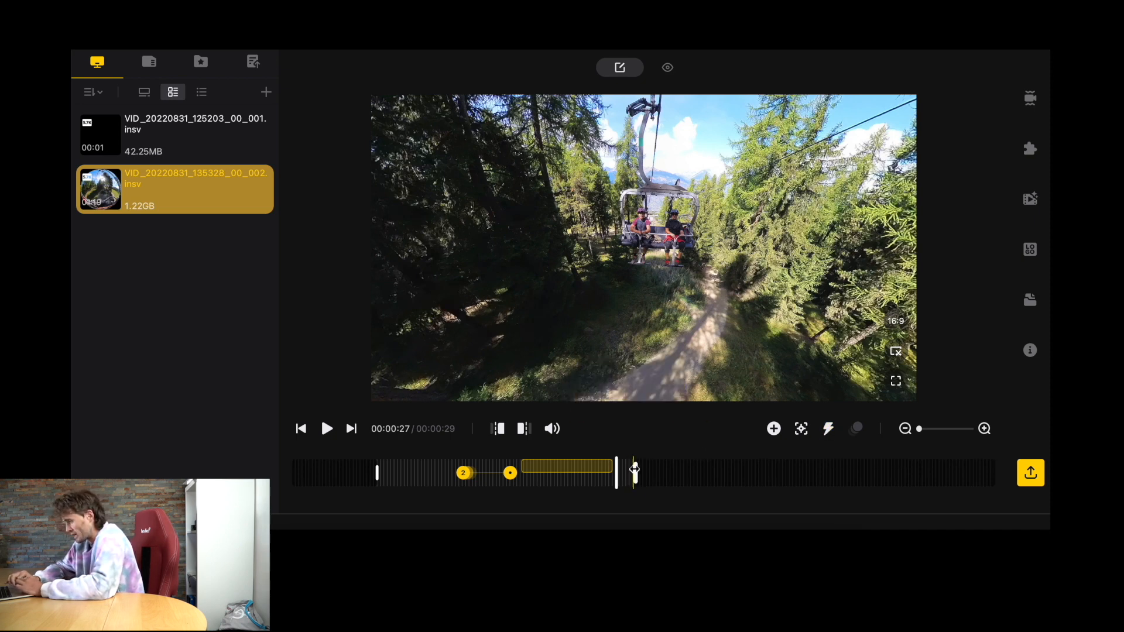
left_click(828, 429)
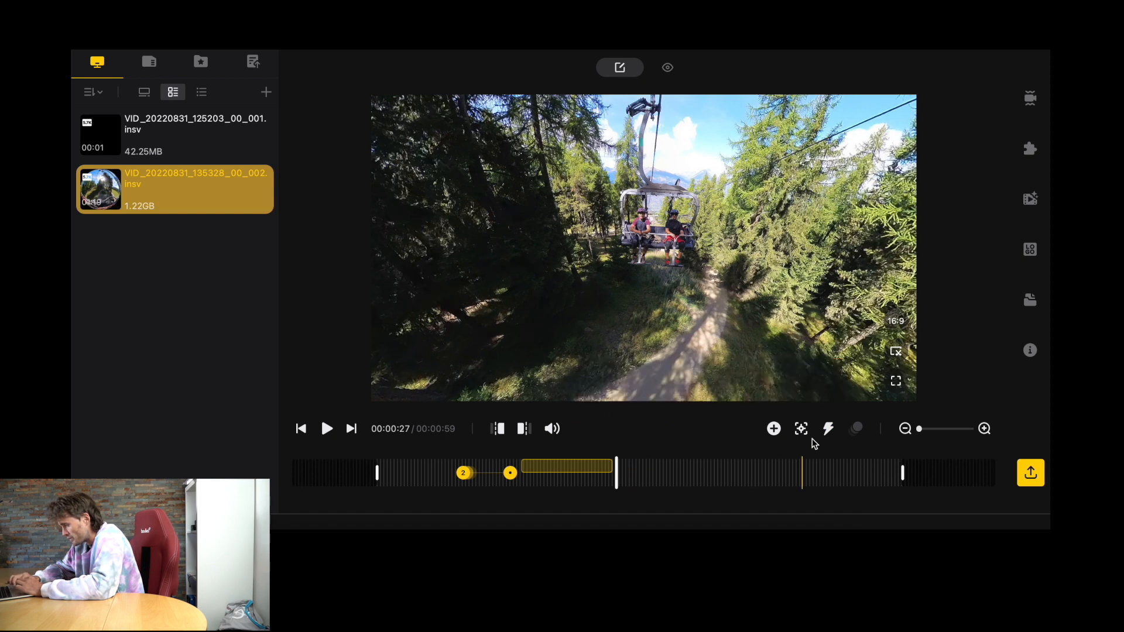
- Add a speed section after the tracked stretch, test a higher speed, and settle it at 2x
left_click_drag(617, 478, 735, 479)
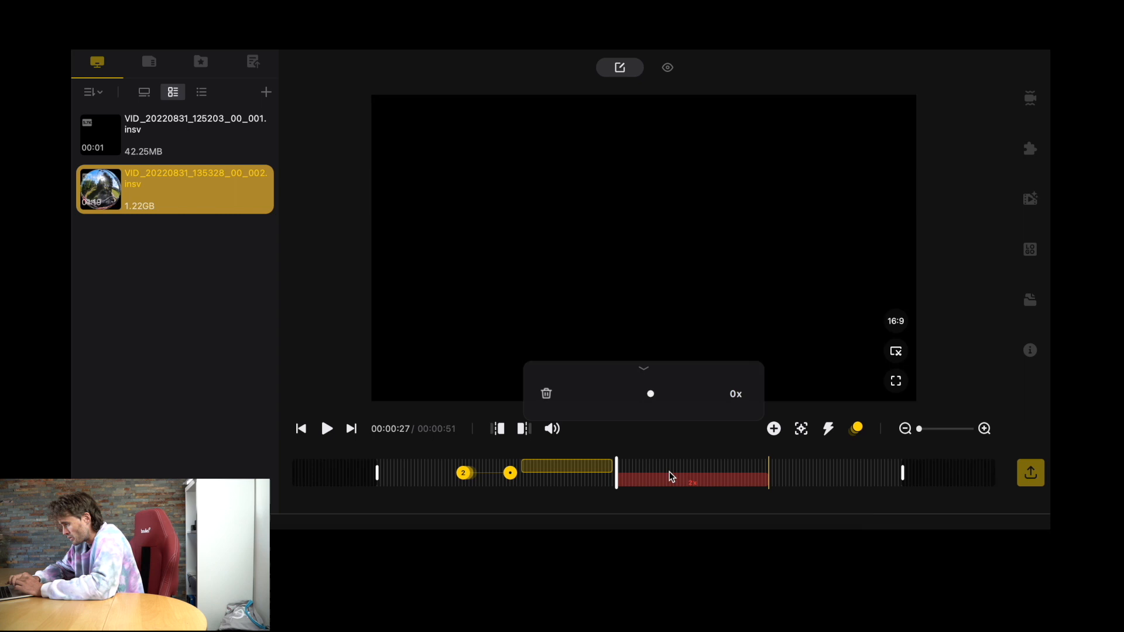
left_click_drag(650, 394, 622, 393)
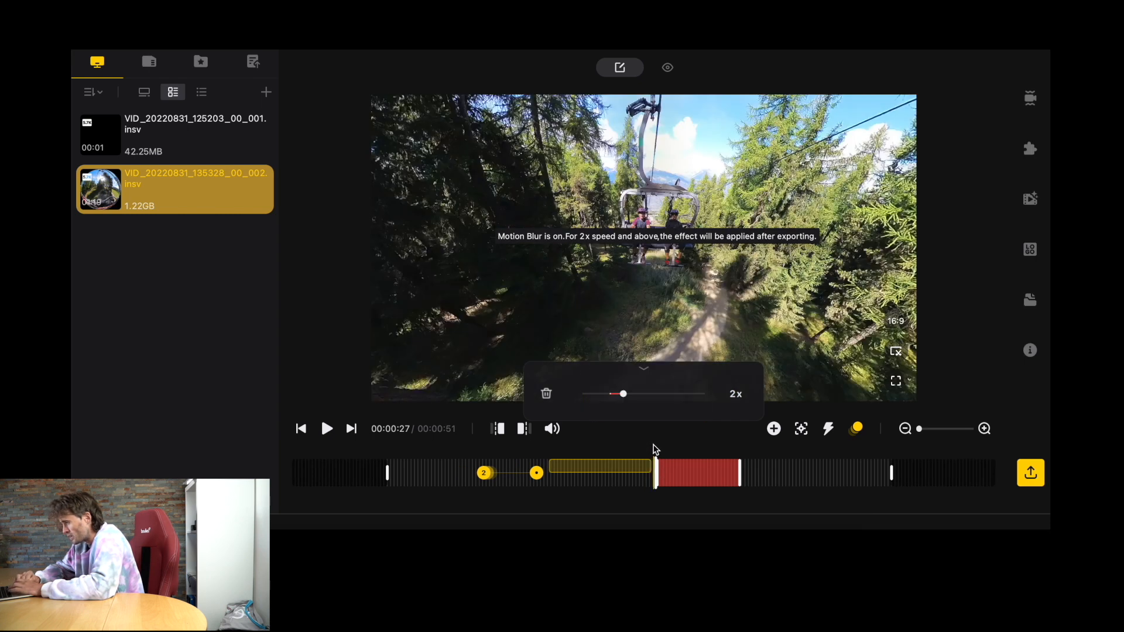
left_click(327, 428)
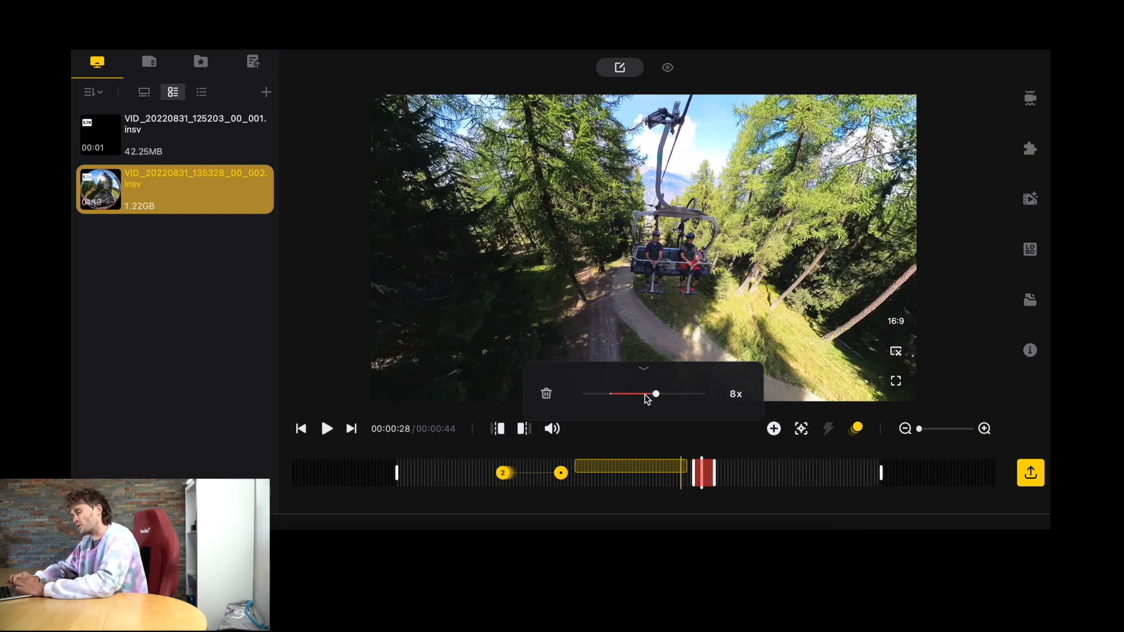
left_click_drag(655, 393, 622, 393)
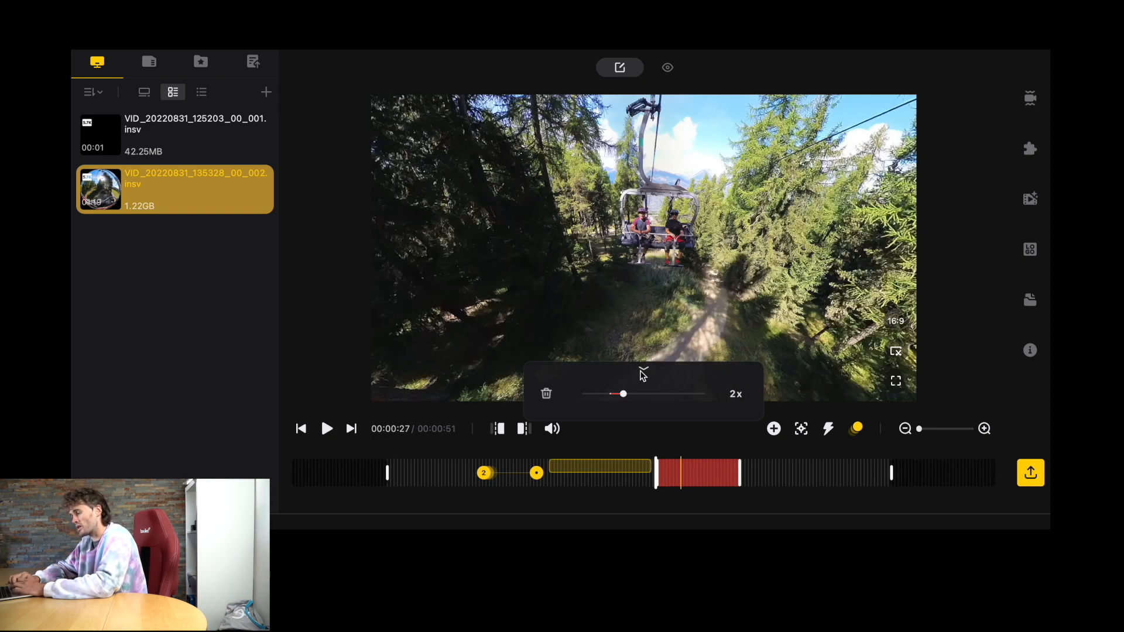
left_click(327, 429)
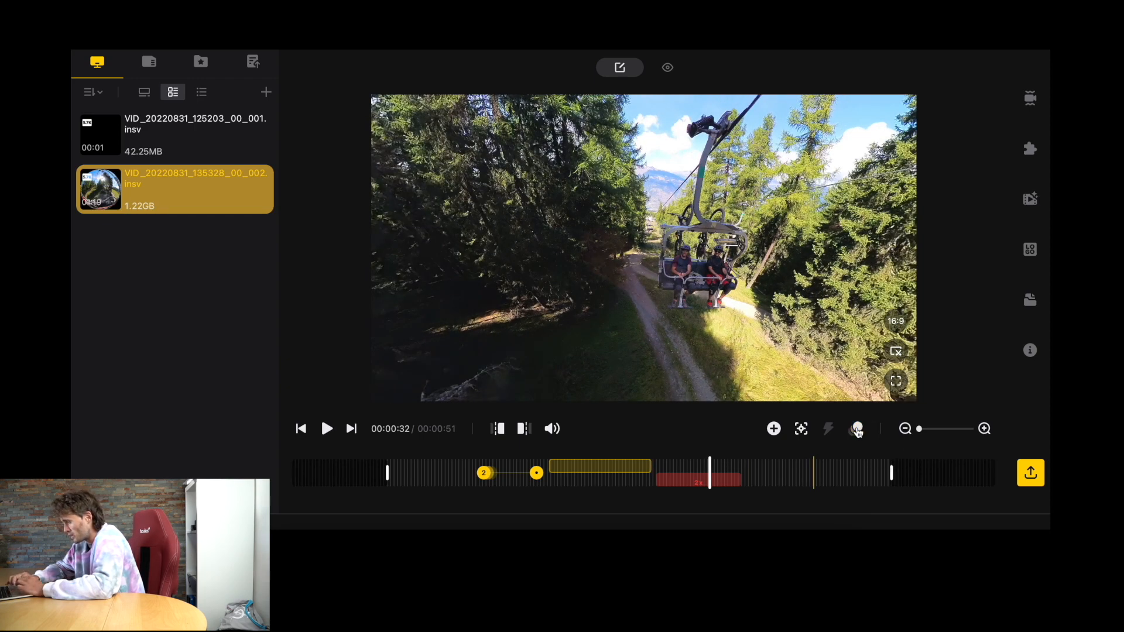
left_click(857, 428)
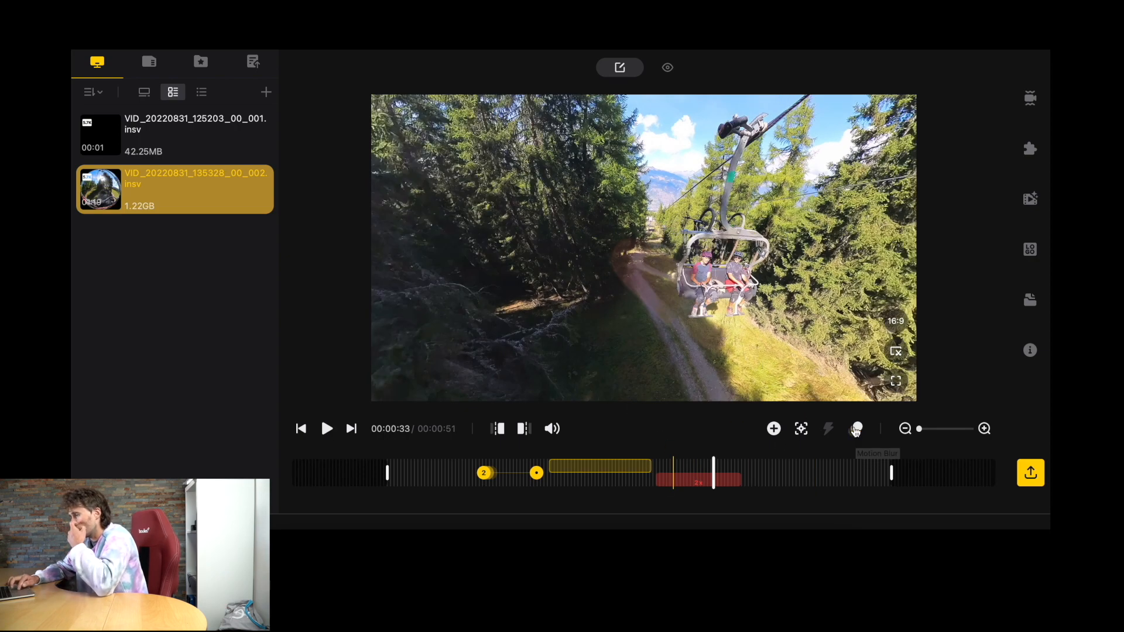
left_click(856, 428)
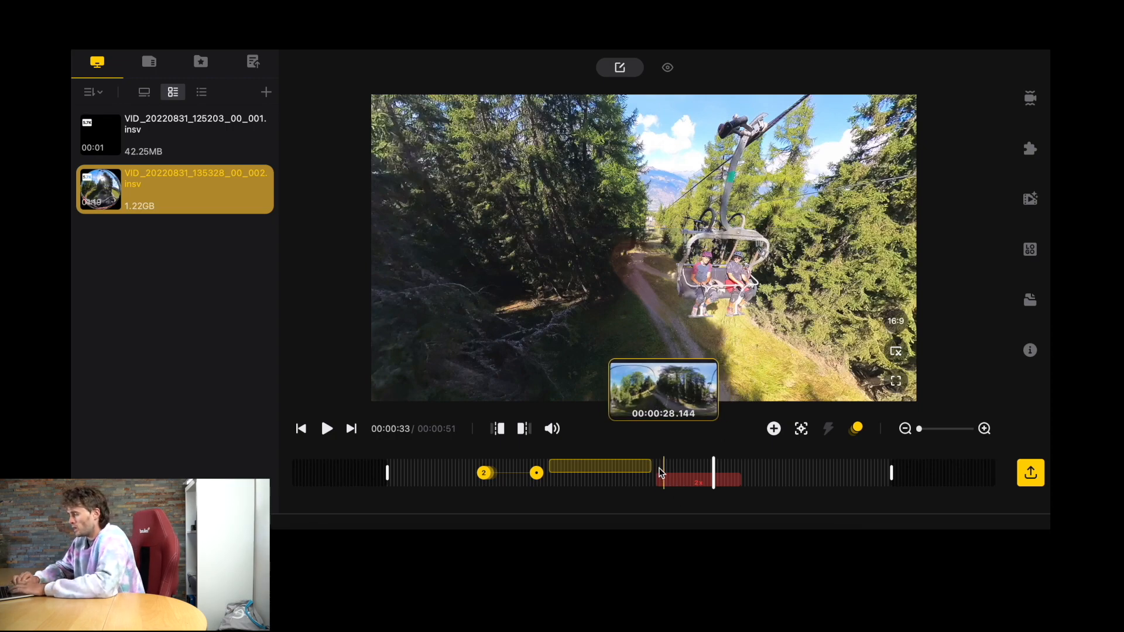
left_click(327, 429)
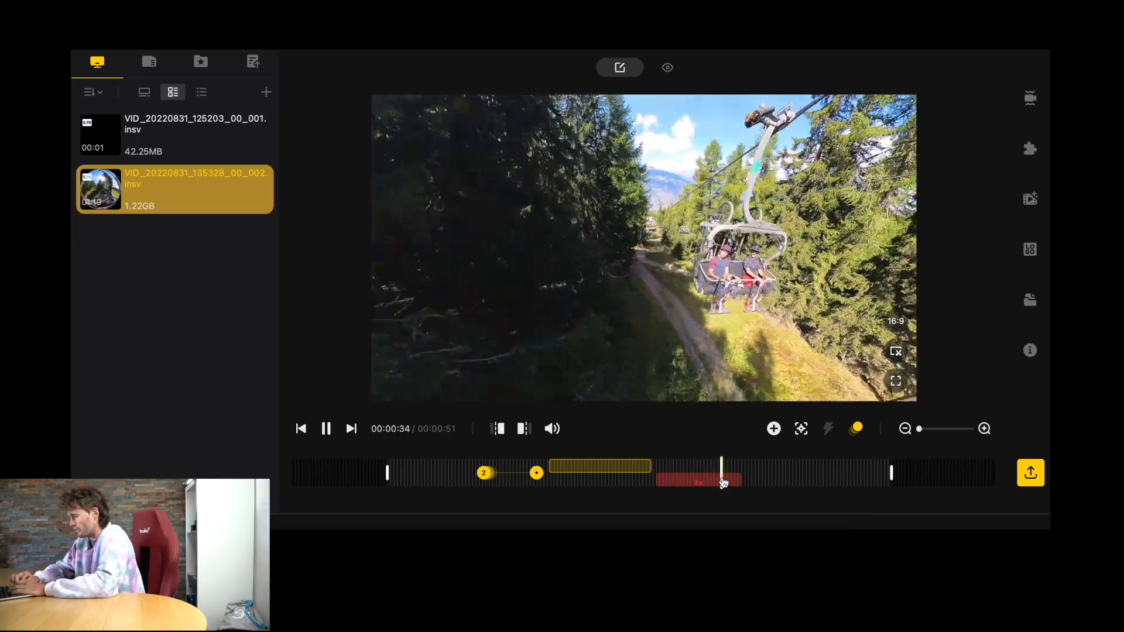
- Pause the preview and switch the frame to 9:16 portrait
left_click(325, 428)
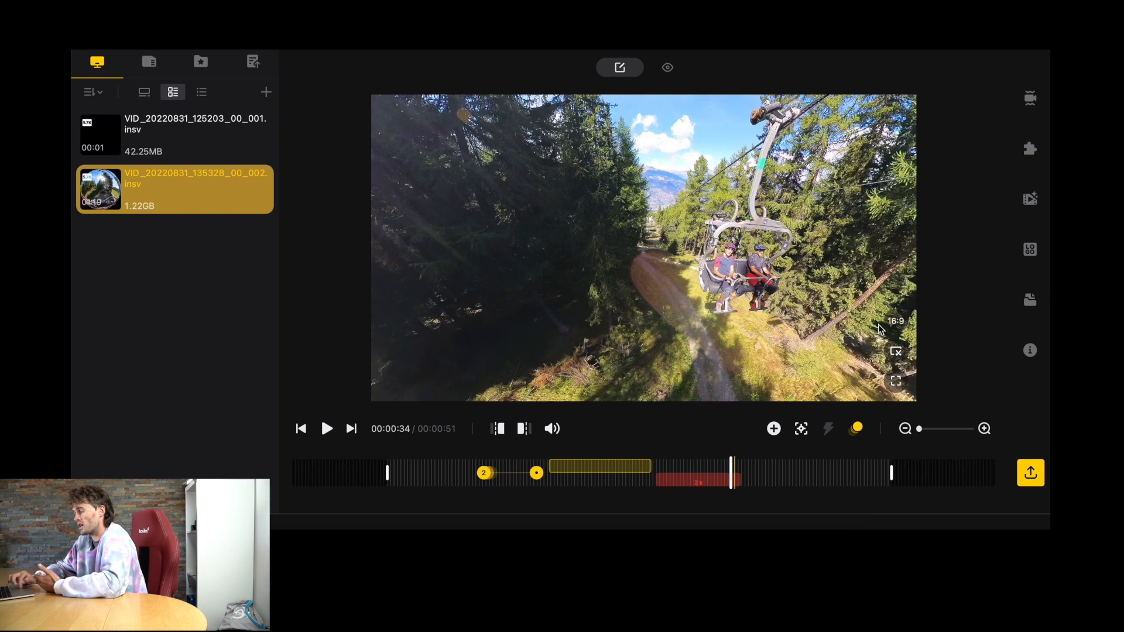
mouse_move(900, 340)
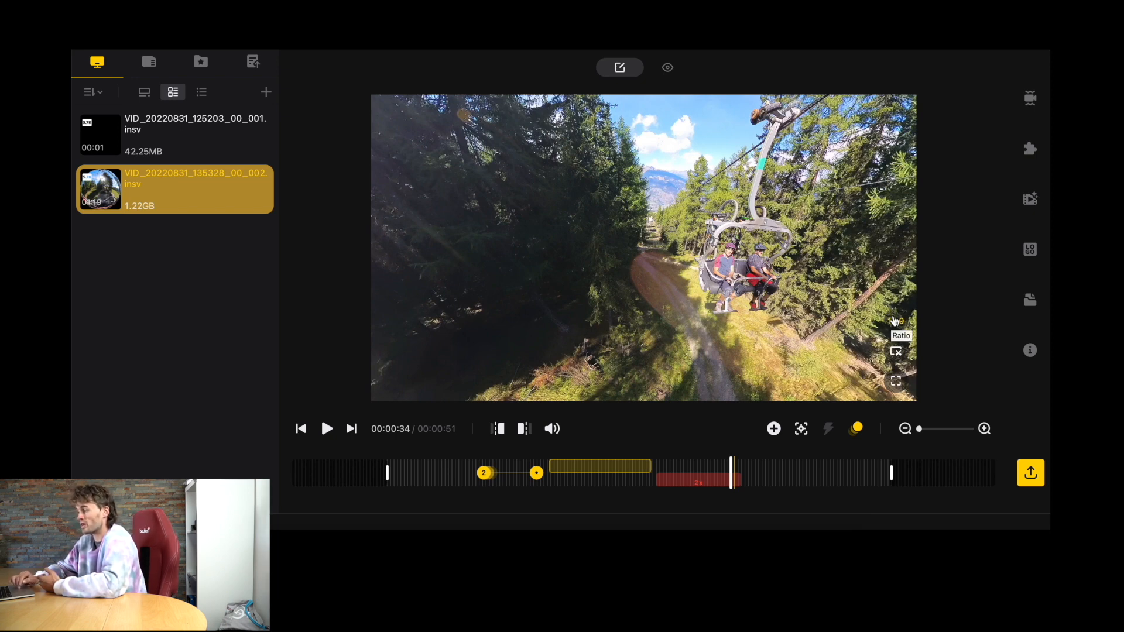
left_click(896, 321)
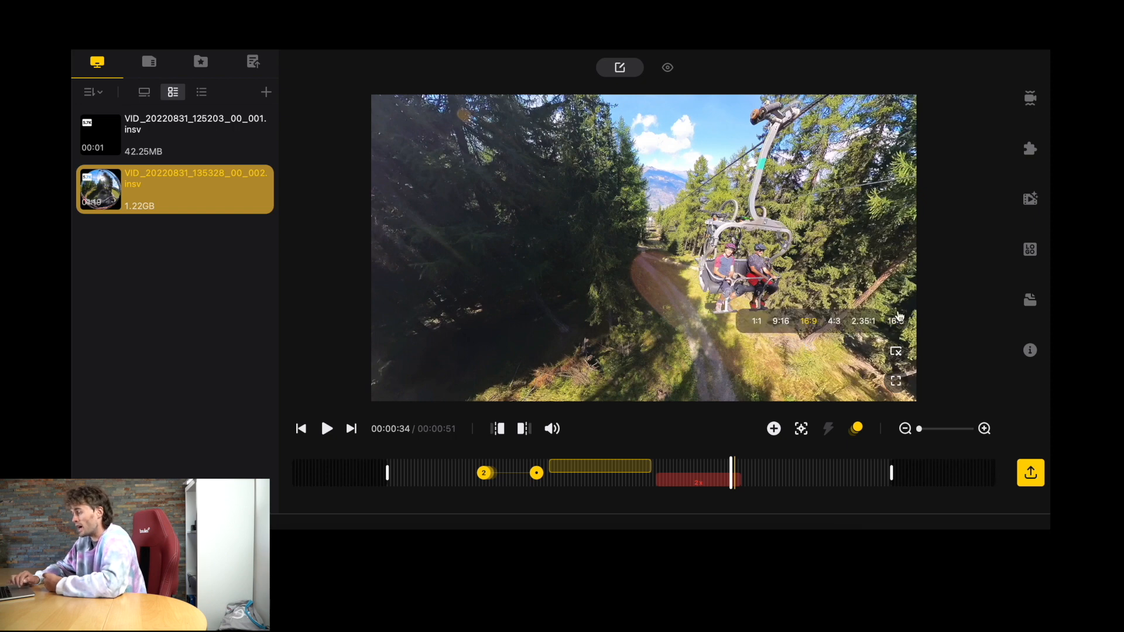
left_click(780, 321)
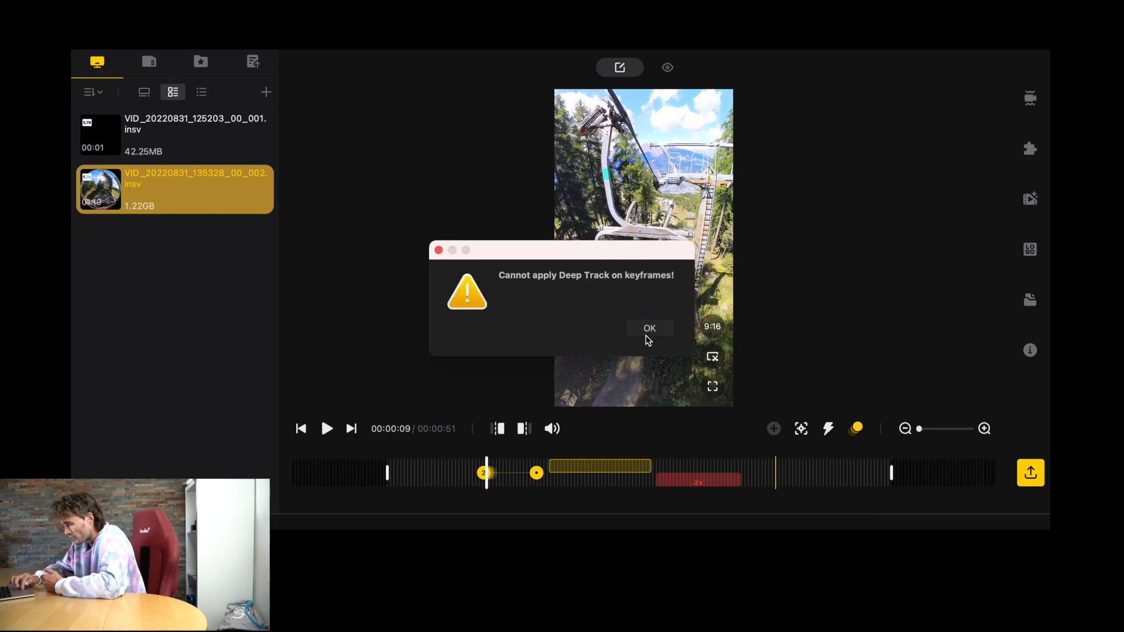
- Dismiss the Deep Track warning and return the frame to 16:9
left_click(649, 328)
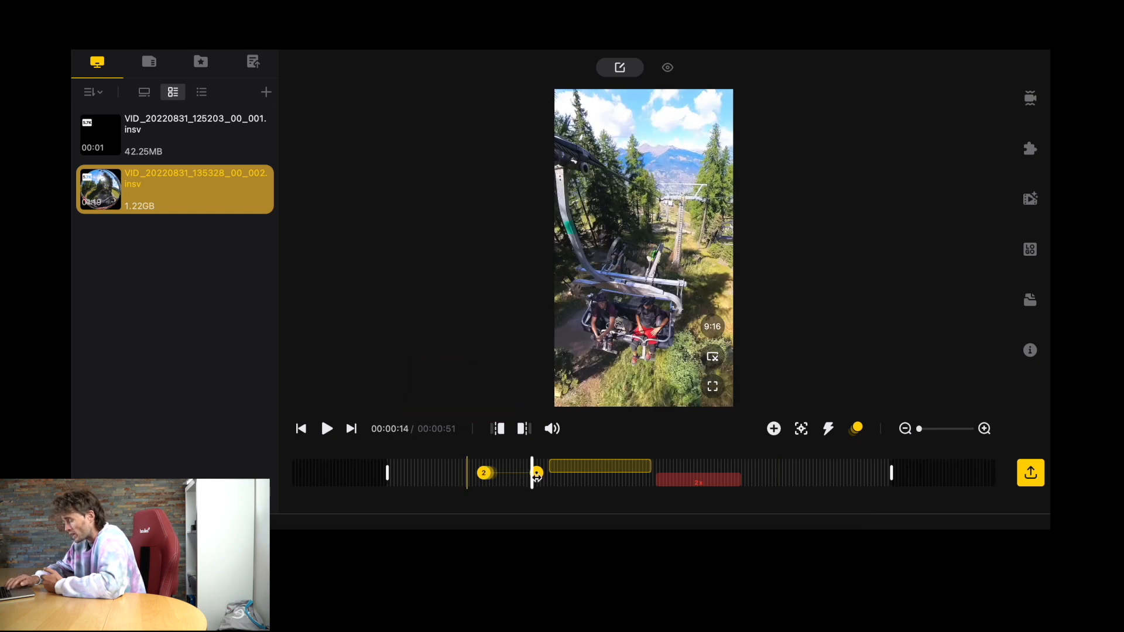
left_click(326, 428)
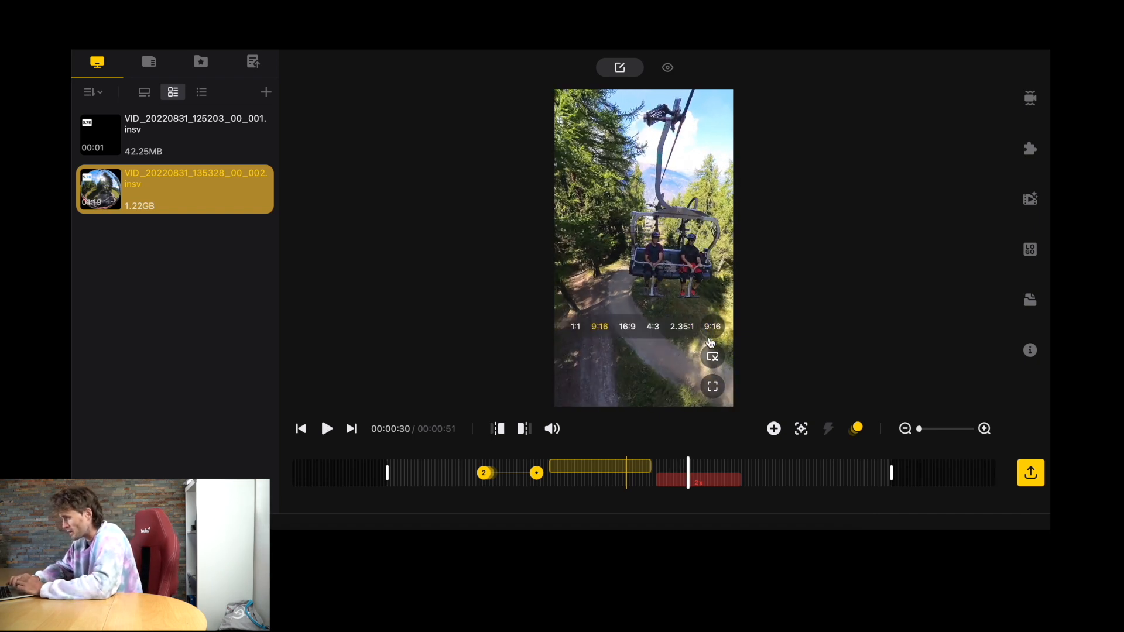
left_click(626, 327)
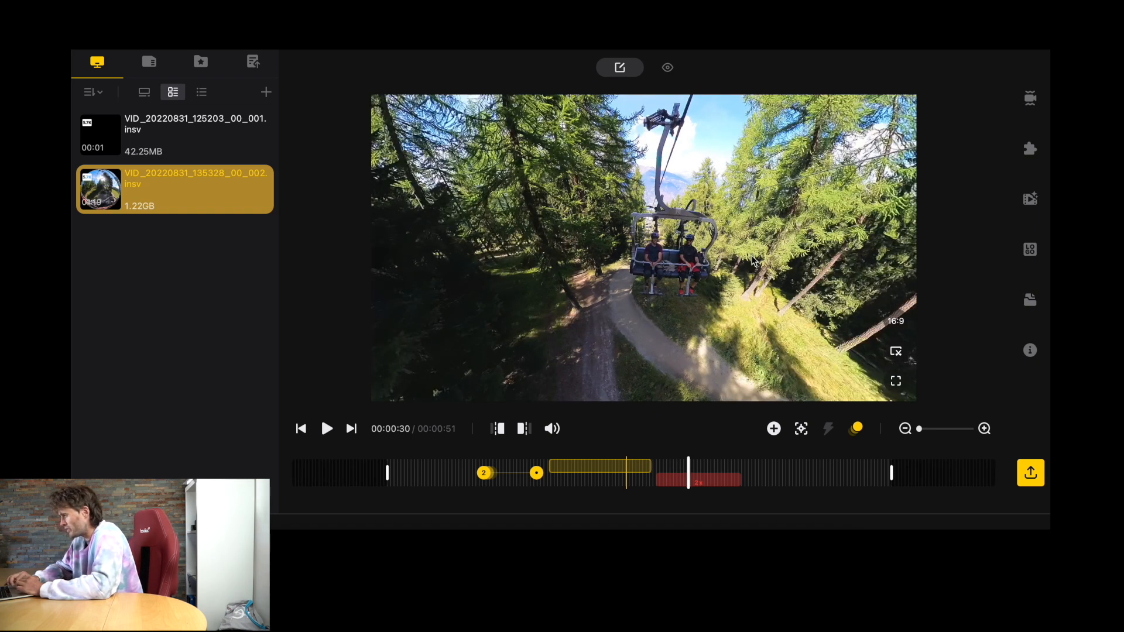
mouse_move(1031, 98)
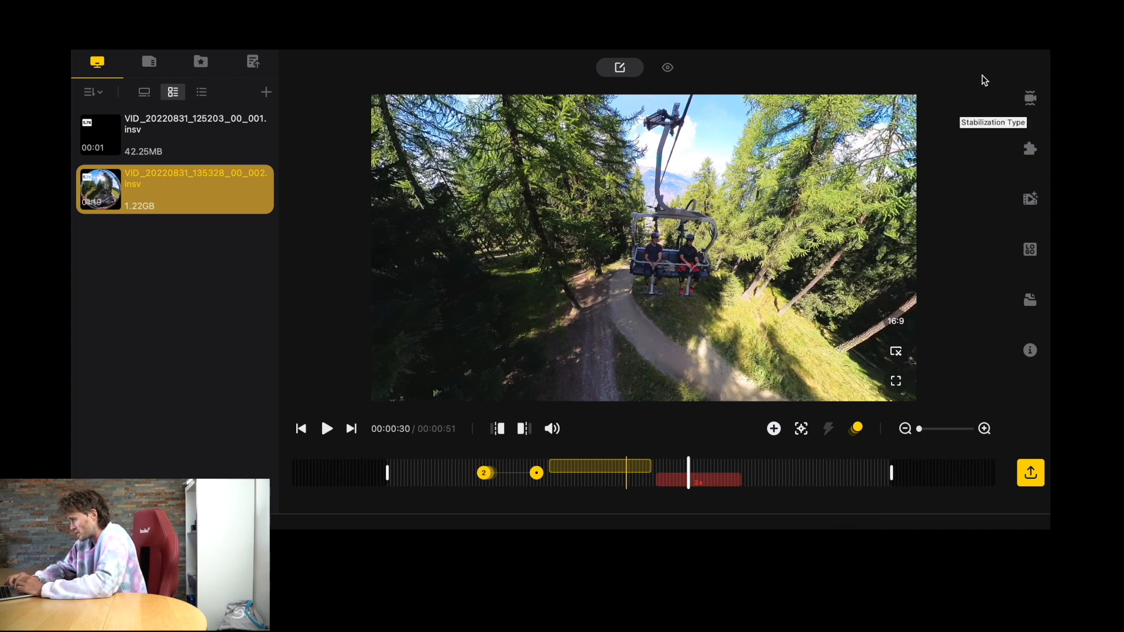
mouse_move(1029, 99)
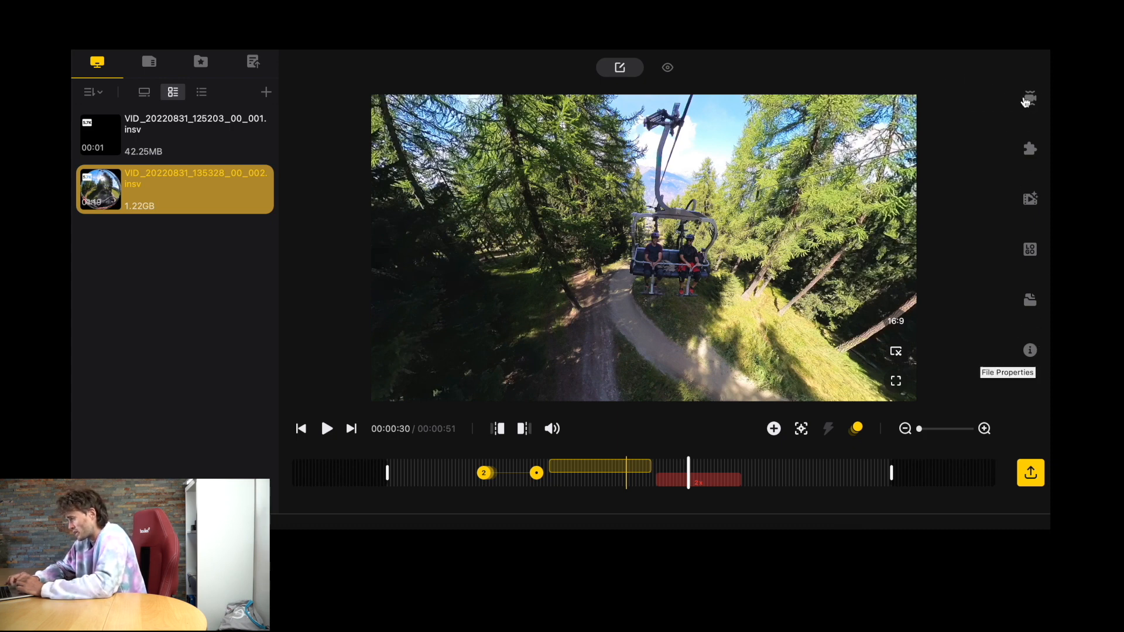
- In Stabilization Type, toggle FlowState Stabilization off and back on to compare
left_click(1031, 99)
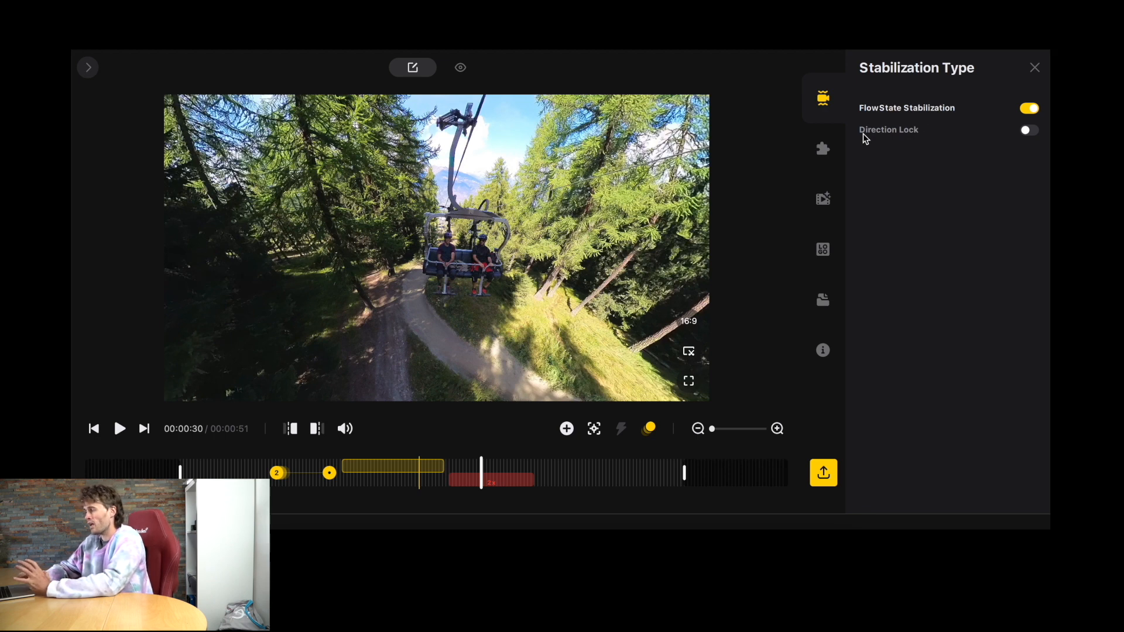
left_click(1030, 108)
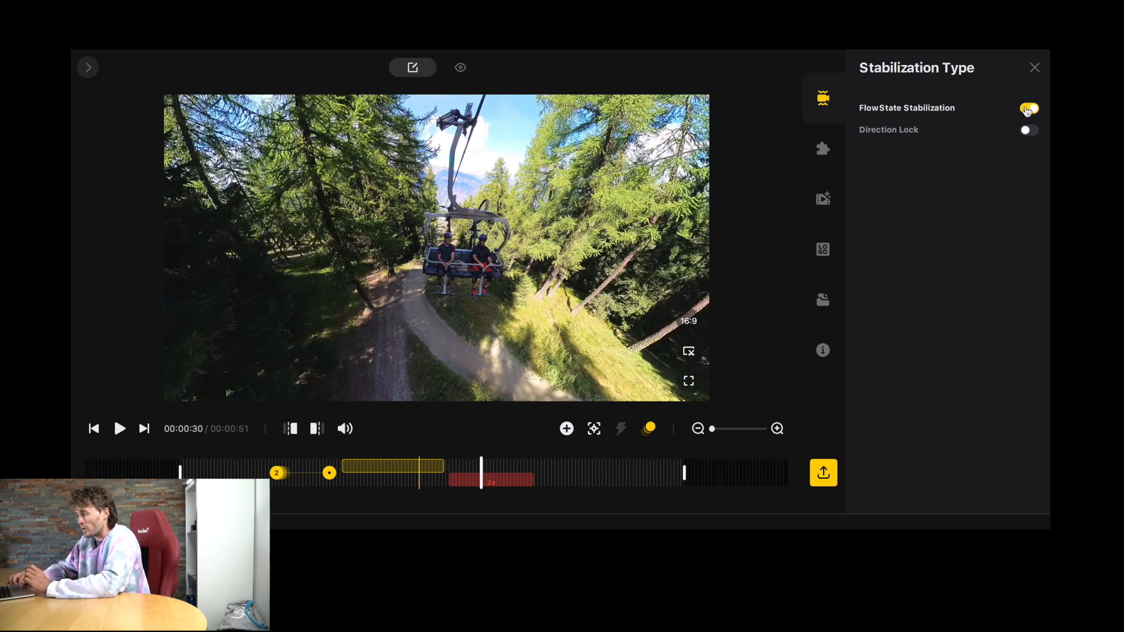
left_click(1028, 107)
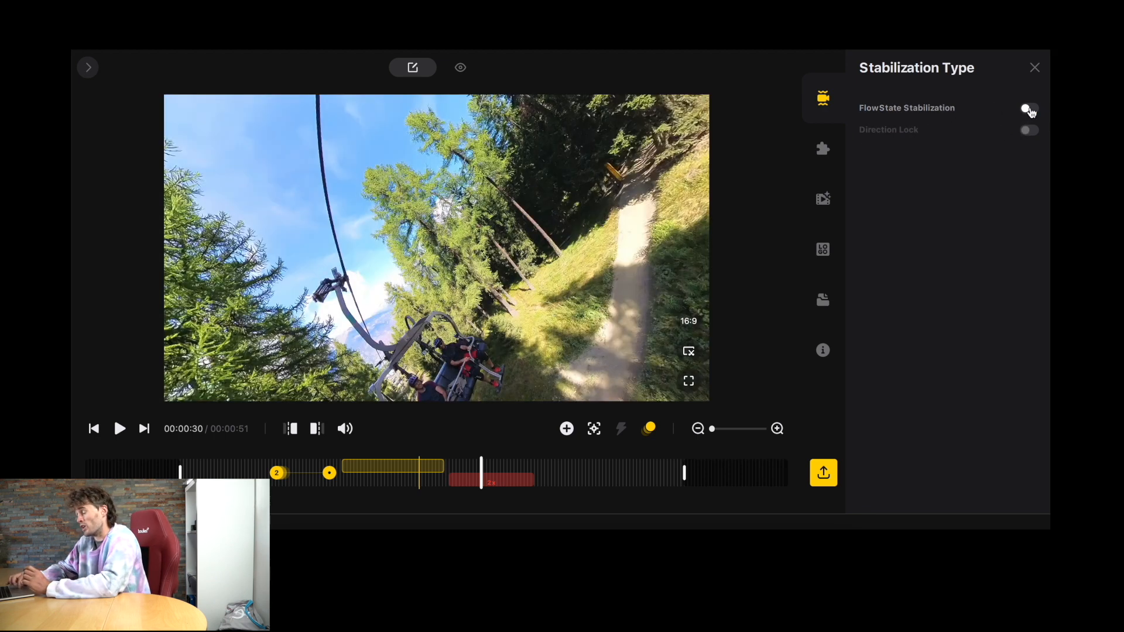
left_click(1028, 108)
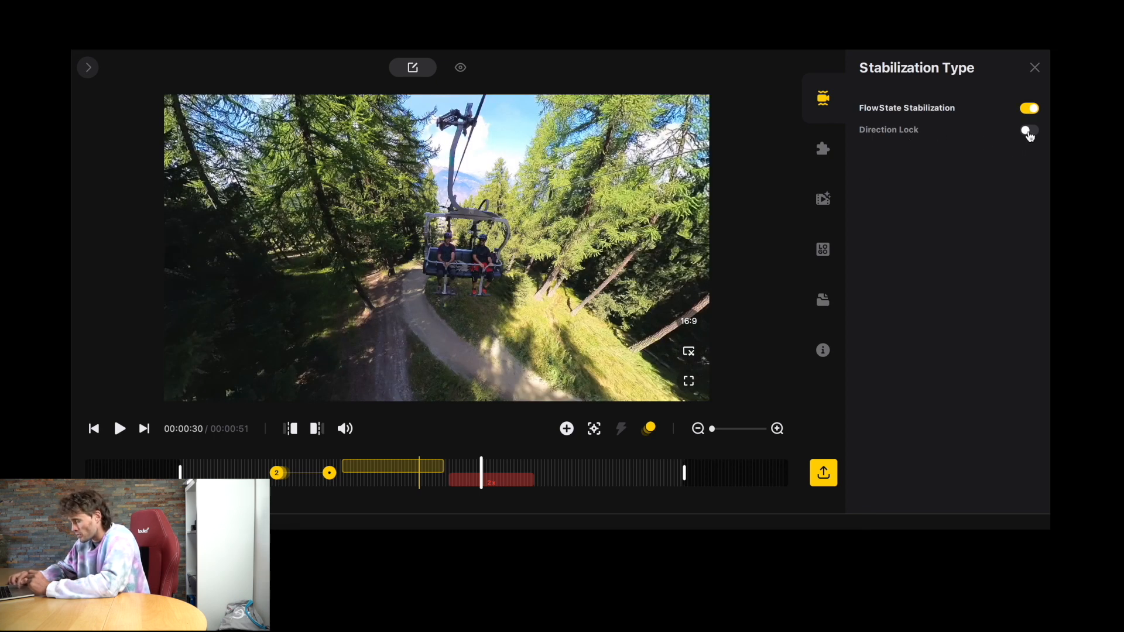
- Test Direction Lock on then off, and pause the preview at 42 seconds
left_click(1028, 130)
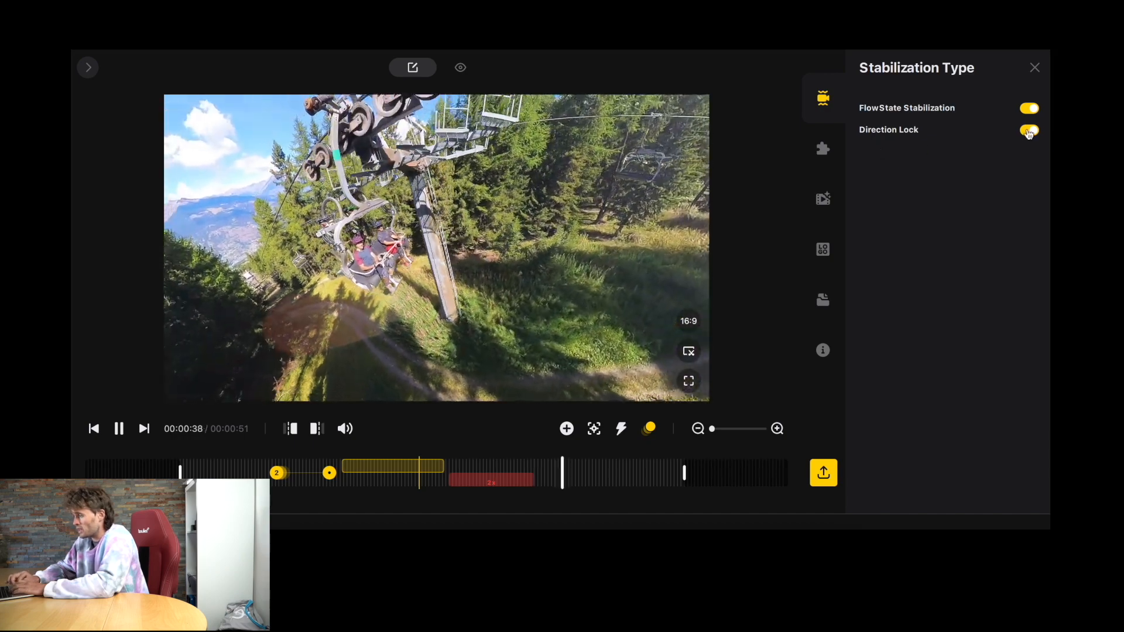
left_click(1028, 130)
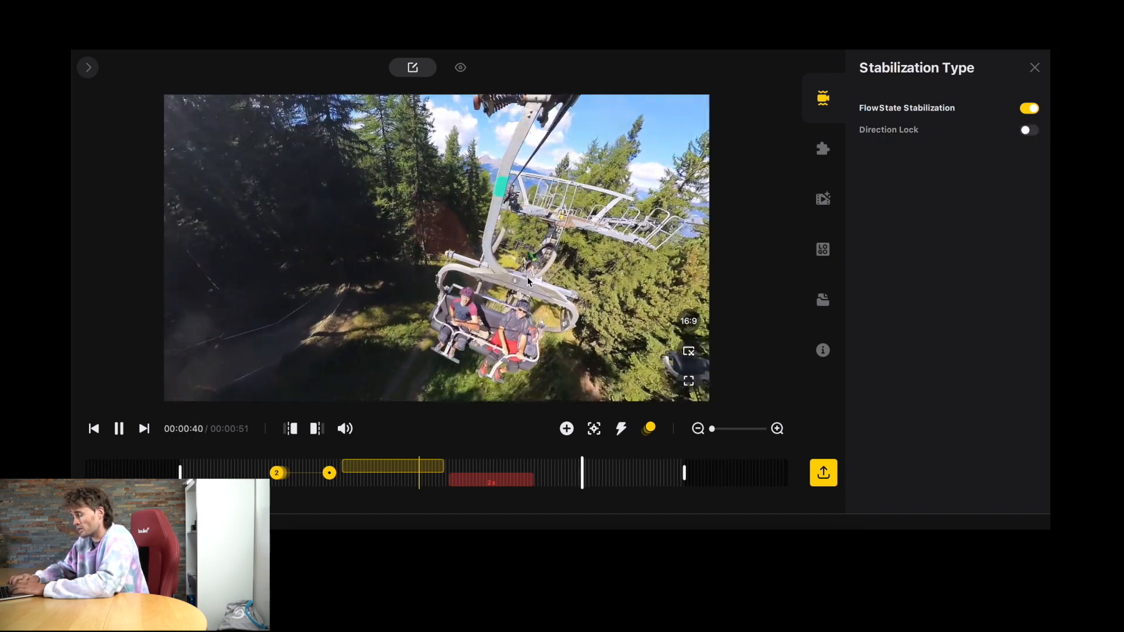
left_click(119, 429)
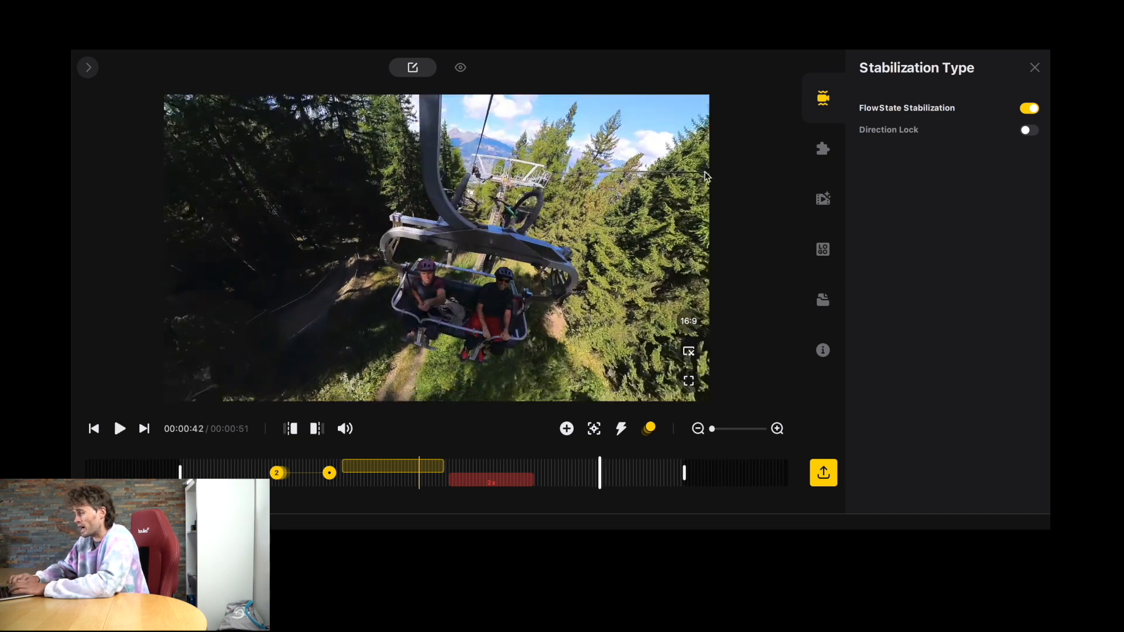
mouse_move(824, 148)
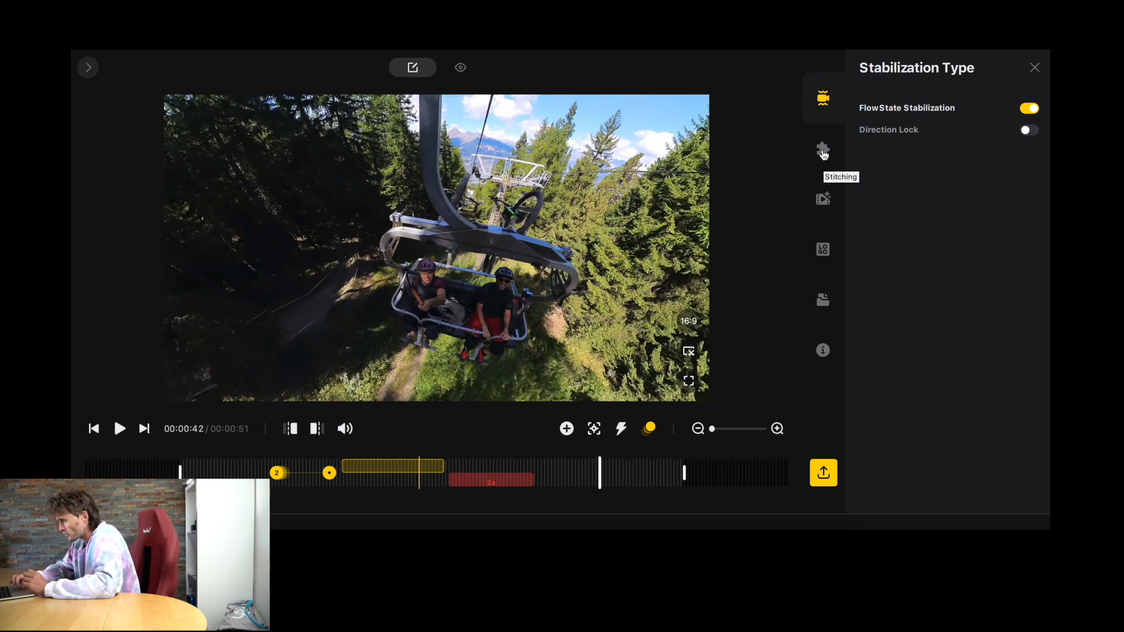
- In Stitching settings, try both Dive Case presets and return to Normal stitching
left_click(822, 149)
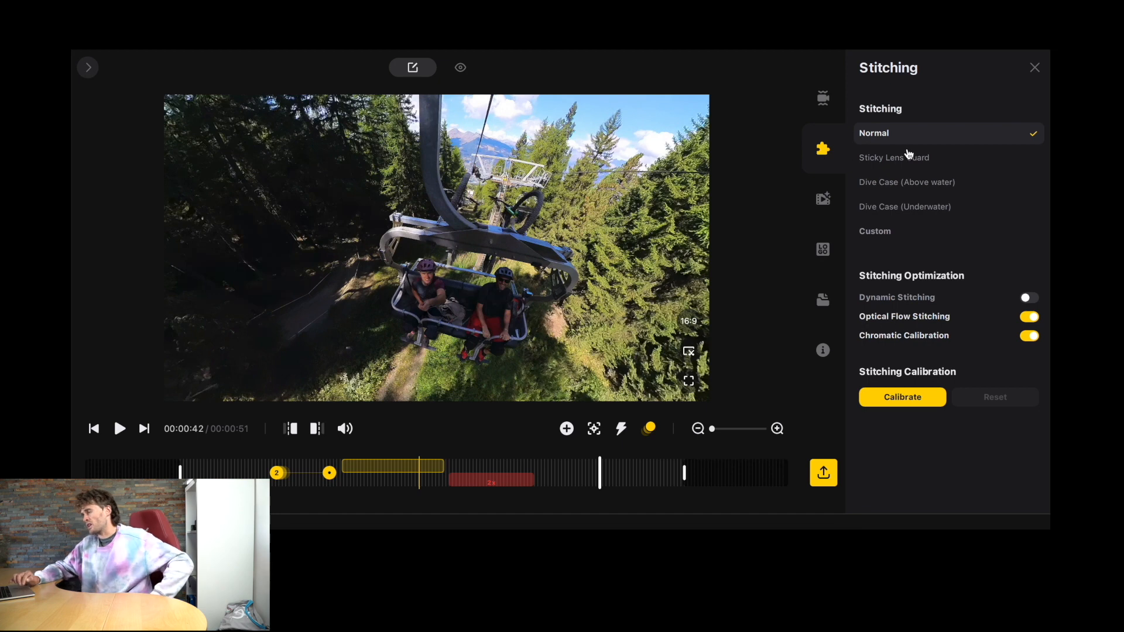
mouse_move(883, 152)
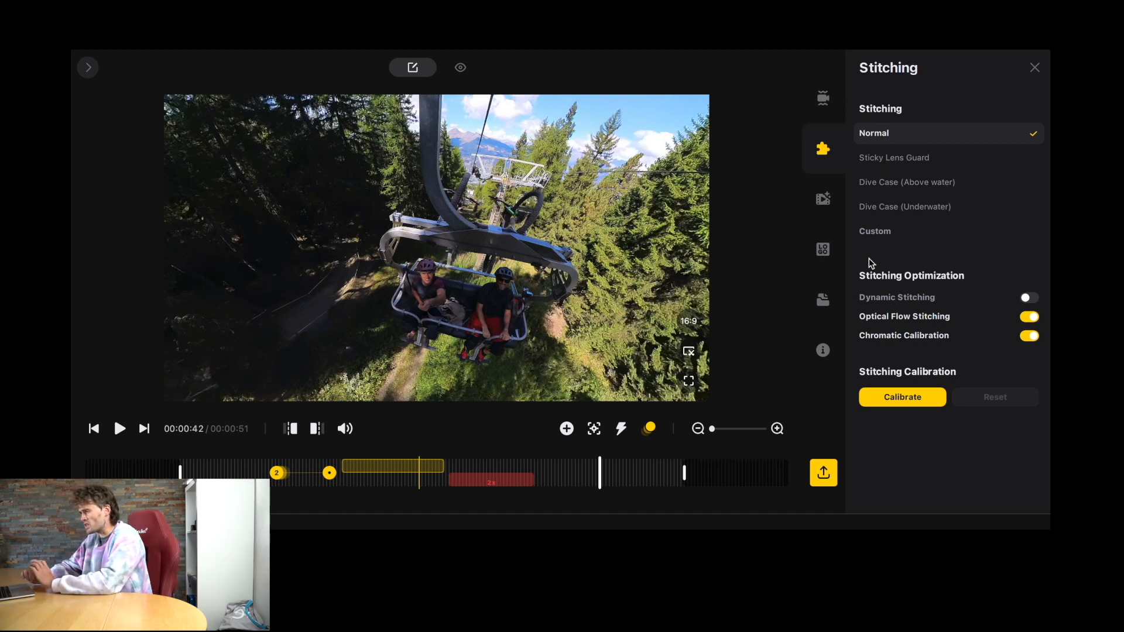
mouse_move(589, 274)
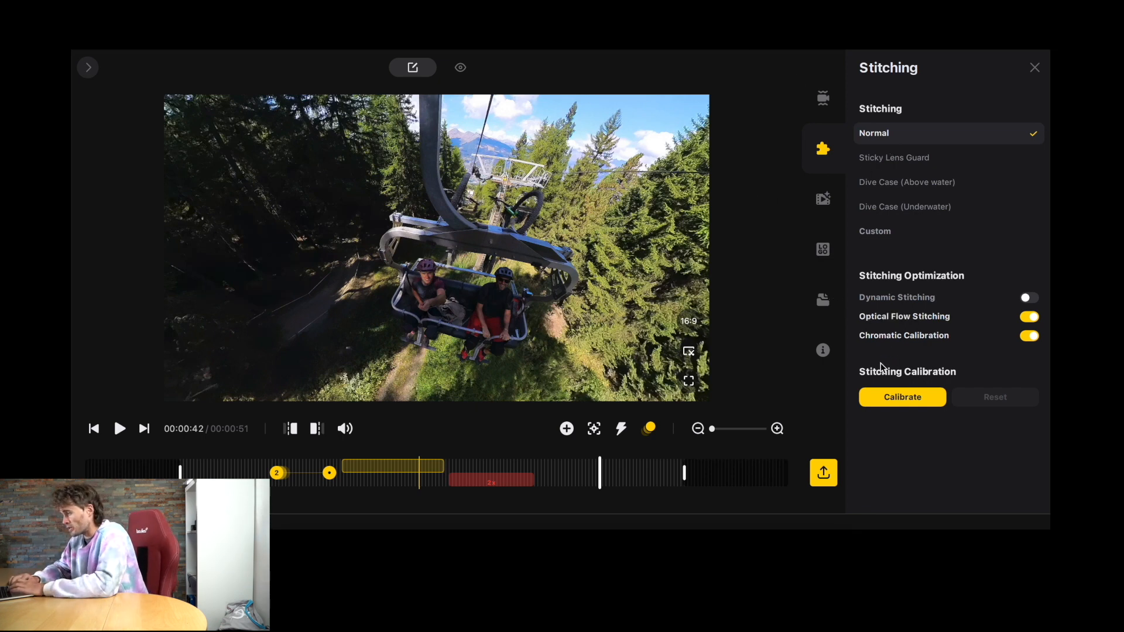
mouse_move(905, 281)
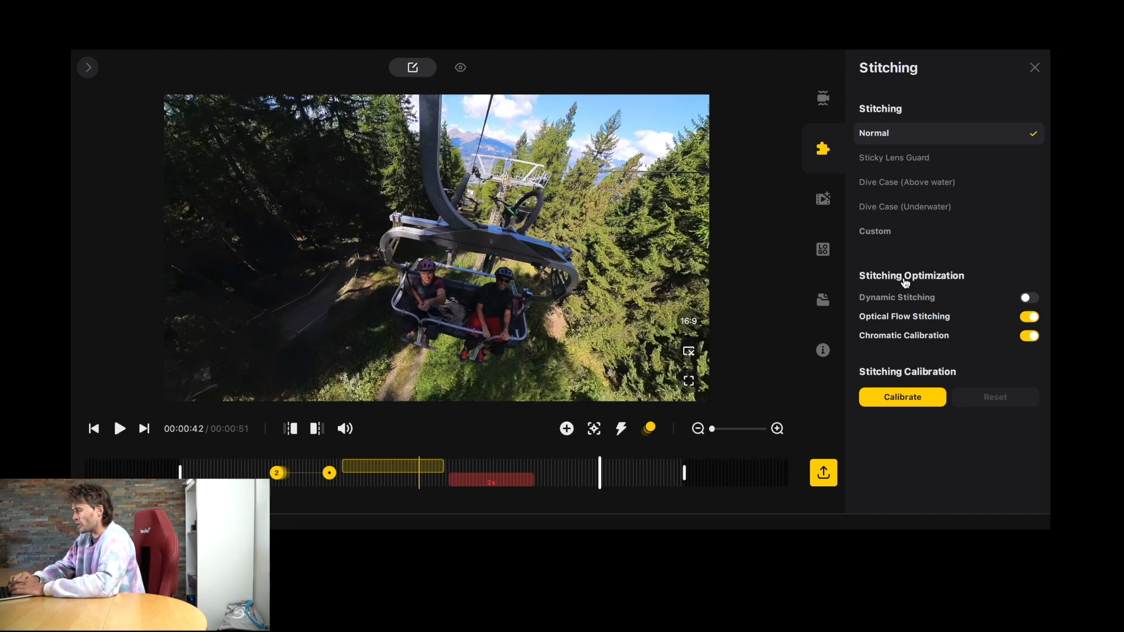
mouse_move(912, 158)
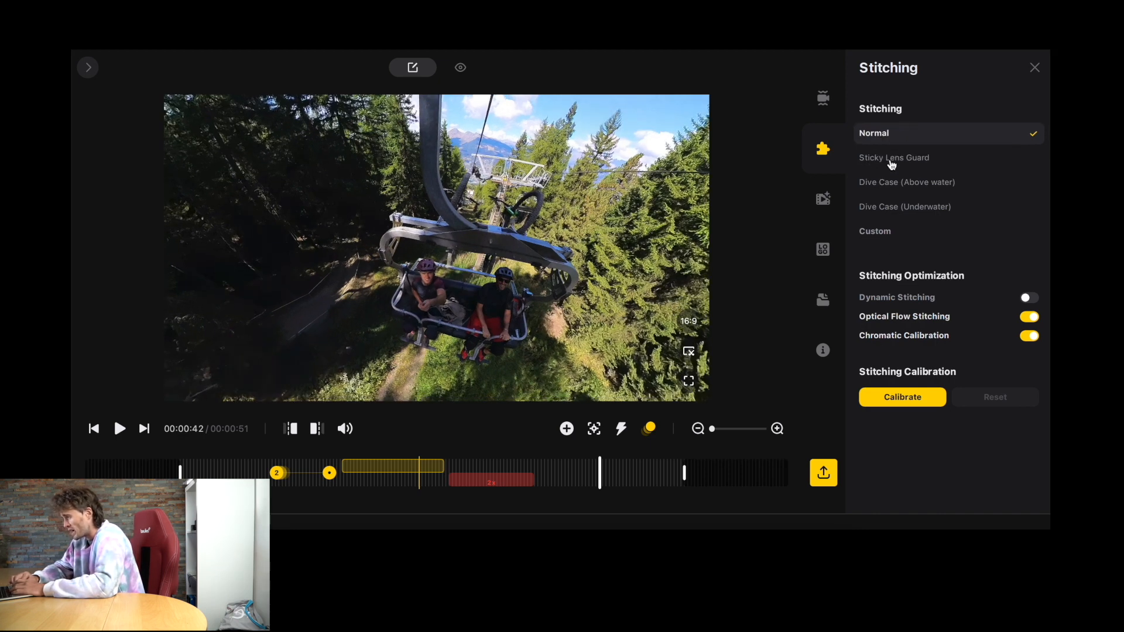
left_click(909, 181)
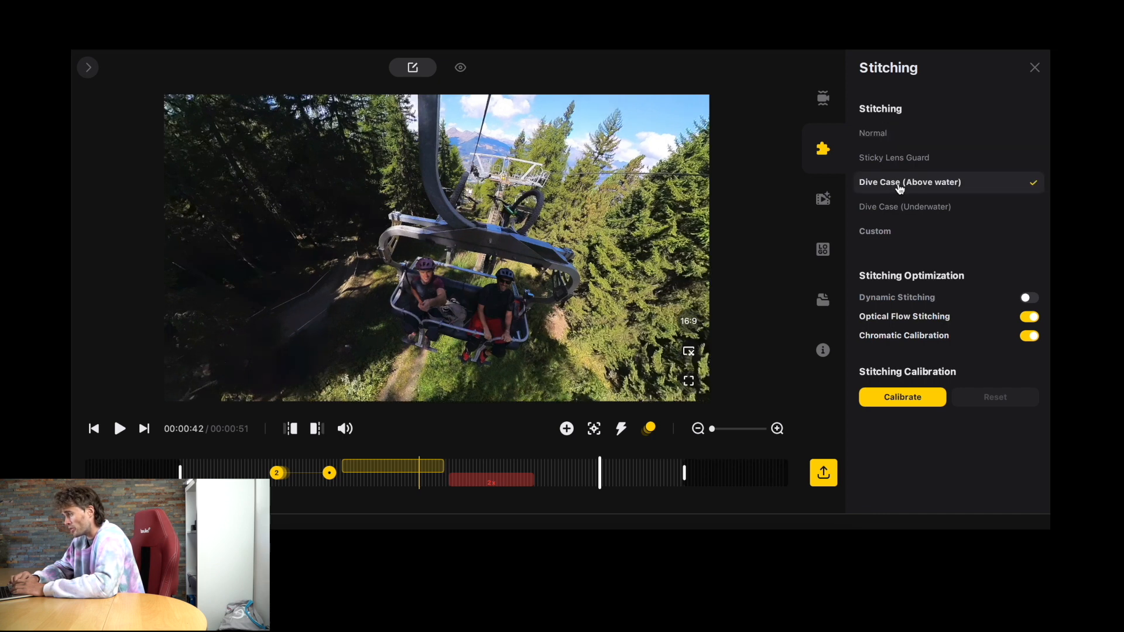
left_click(906, 206)
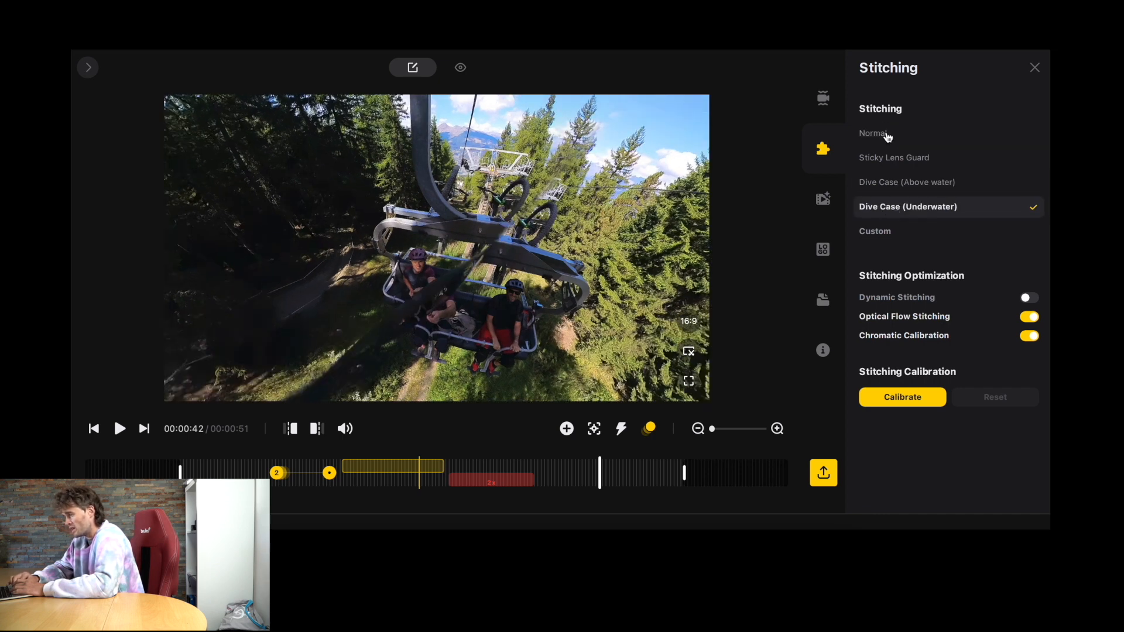
left_click(874, 132)
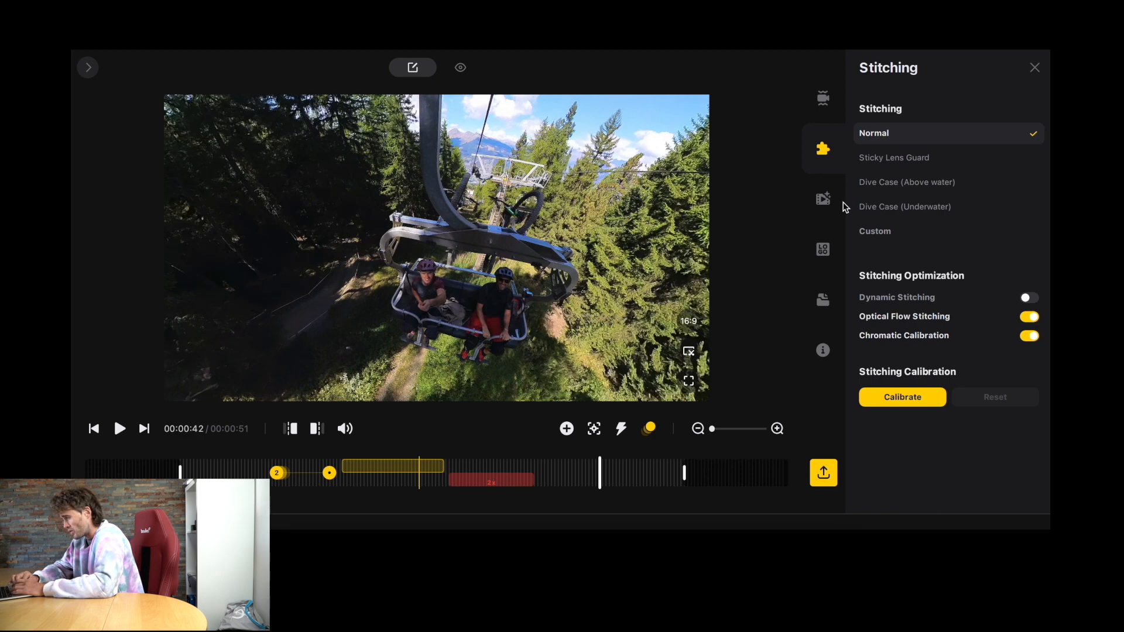
mouse_move(551, 257)
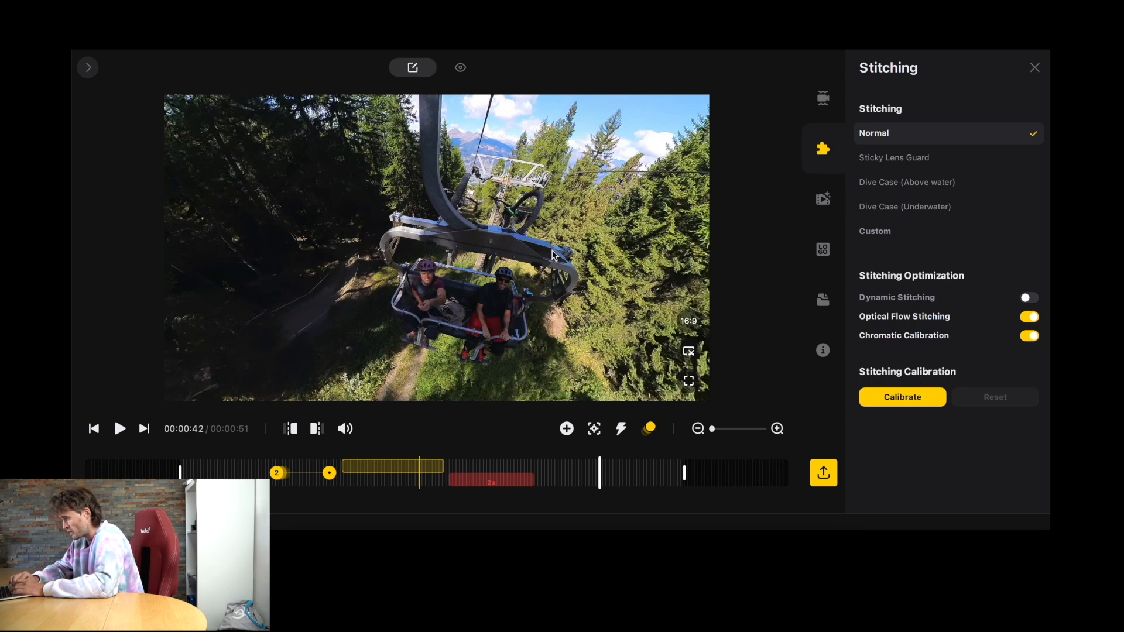
- Toggle Dynamic Stitching on then off, leaving only Chromatic Calibration enabled
left_click(1028, 297)
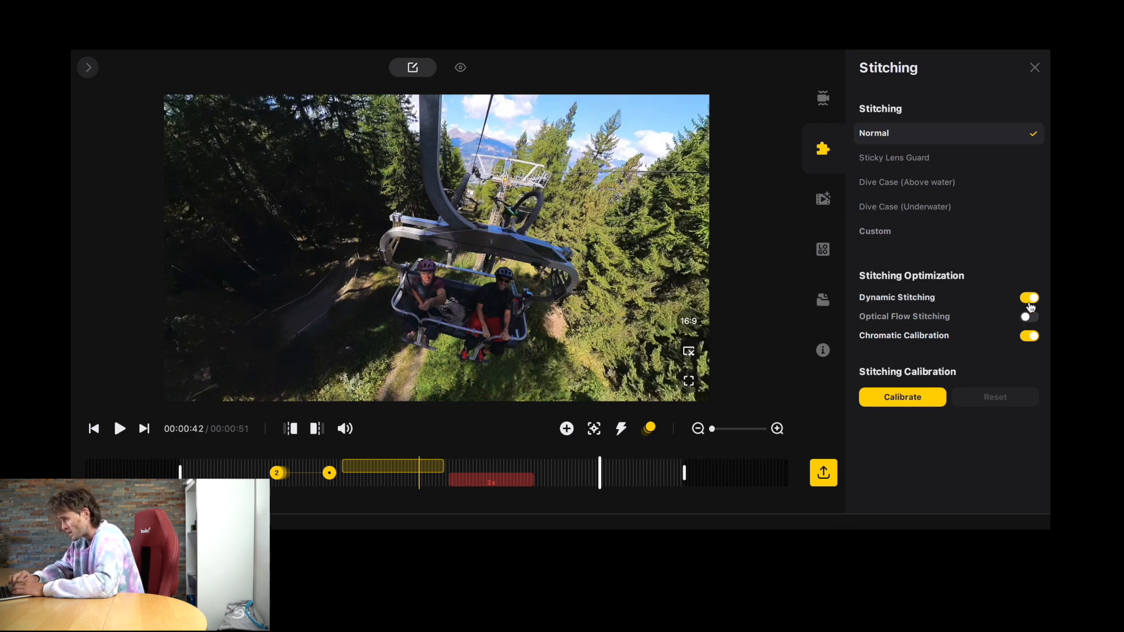
left_click(1029, 297)
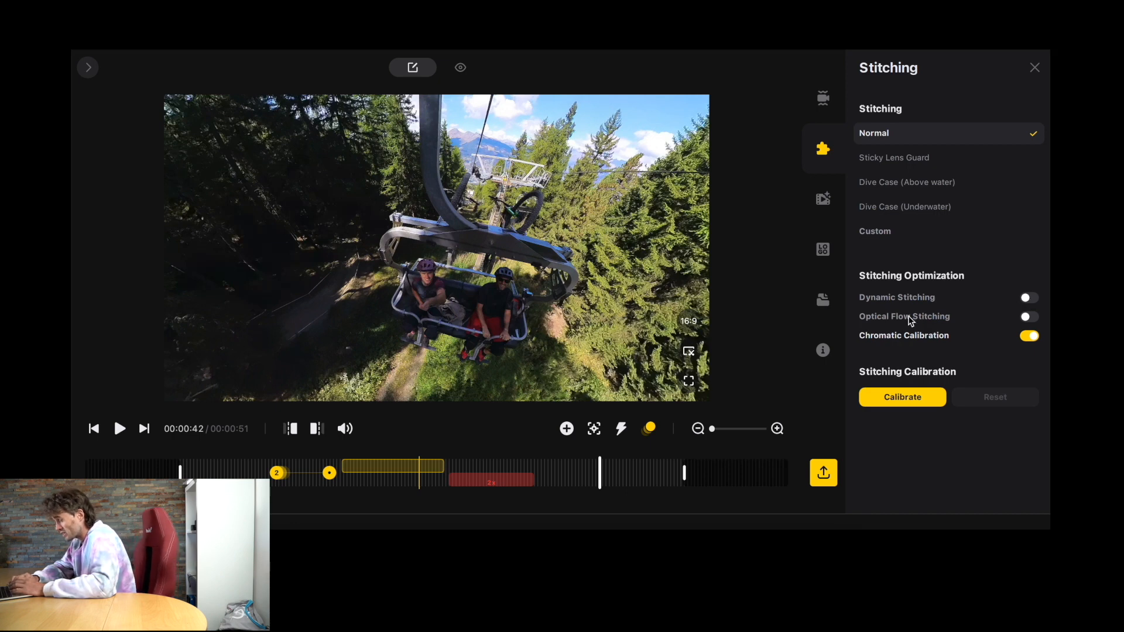
mouse_move(855, 348)
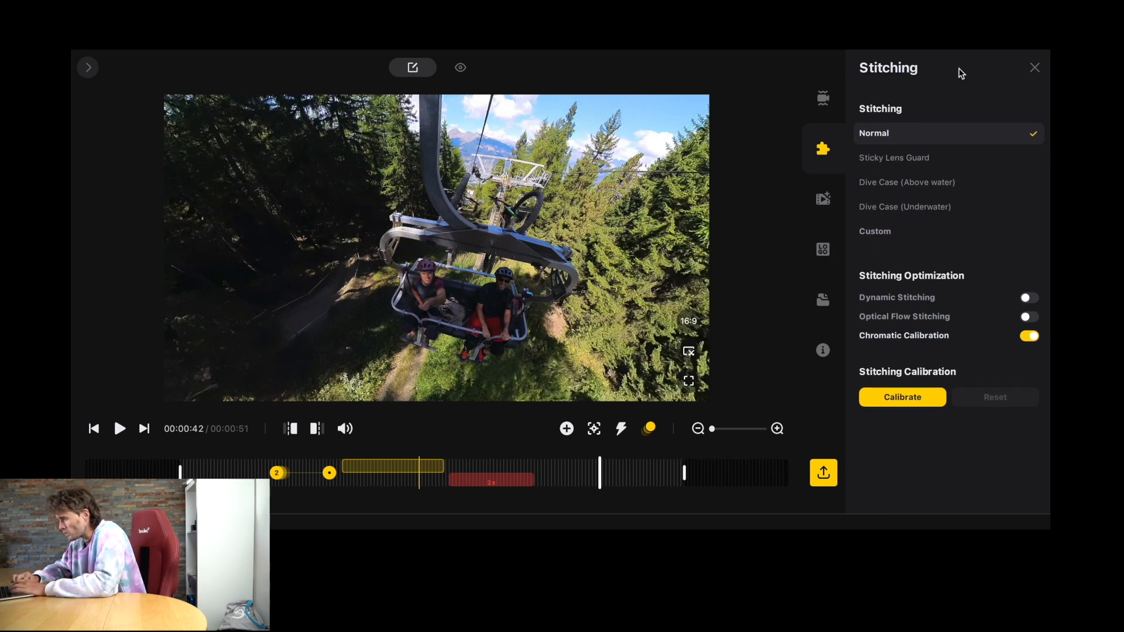
mouse_move(822, 200)
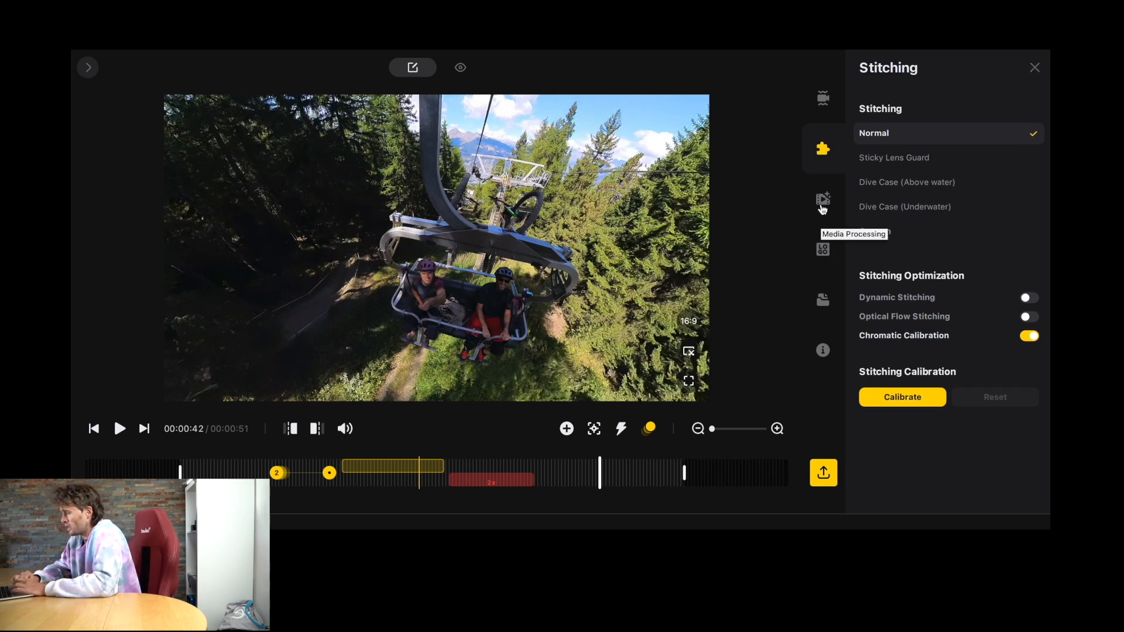
- In Media Processing, try Color Plus and Clarity Plus, leaving both turned off
left_click(822, 199)
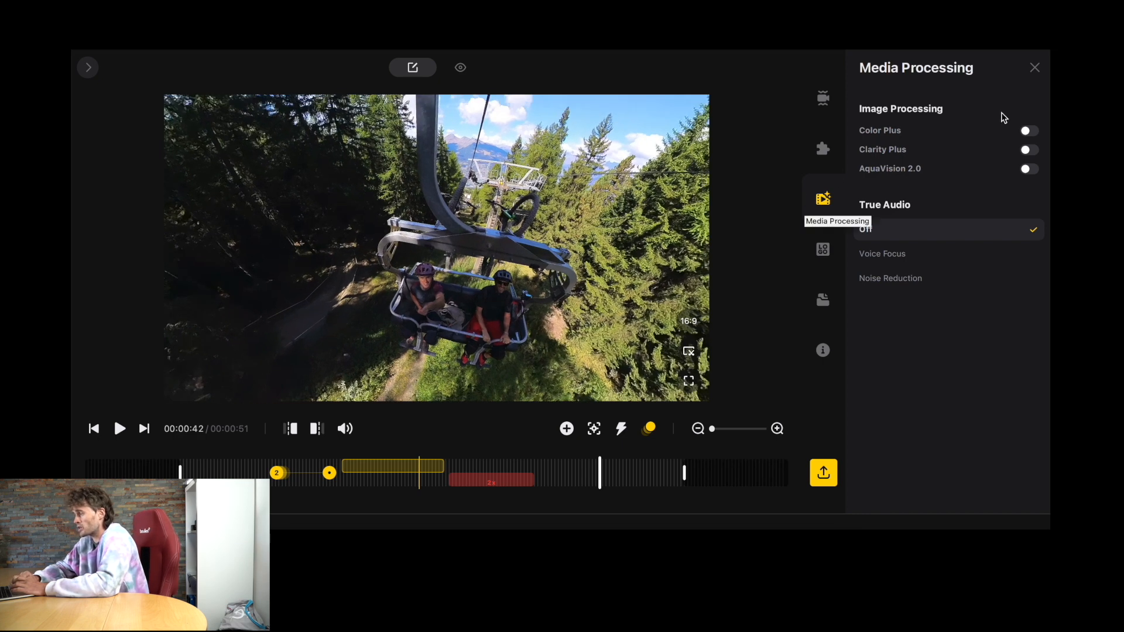
left_click(1028, 130)
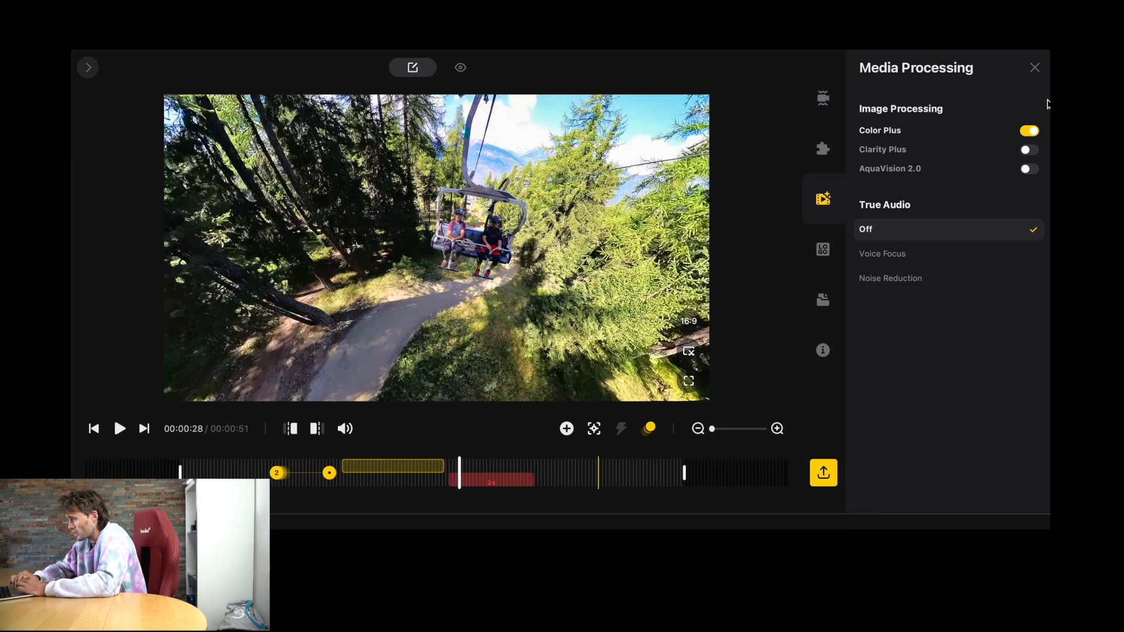
left_click(1028, 130)
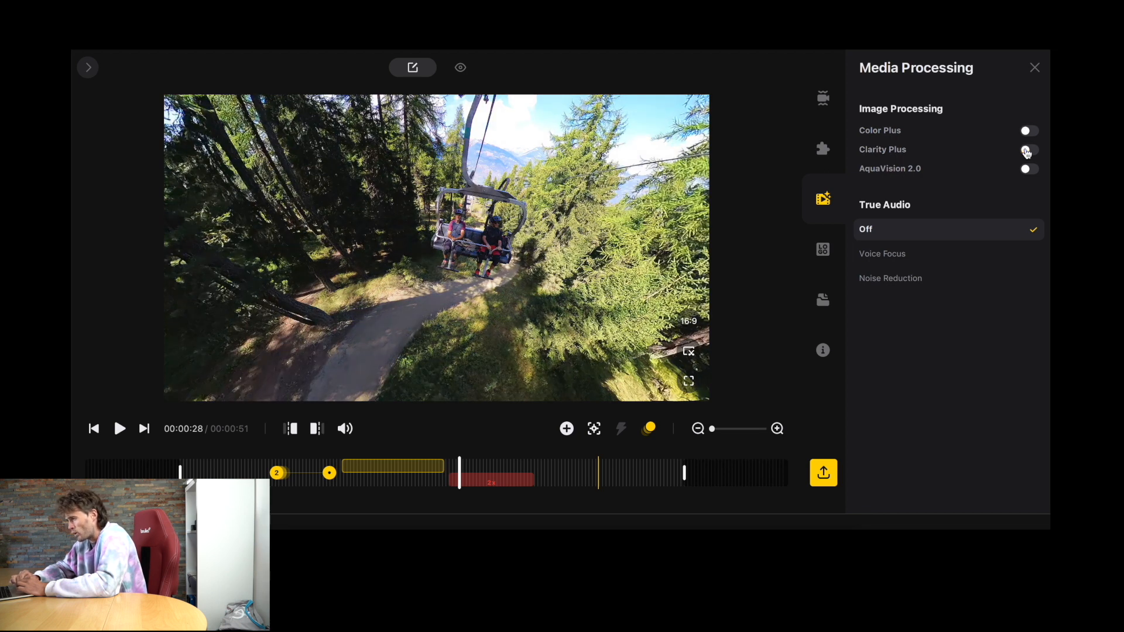
left_click(1028, 168)
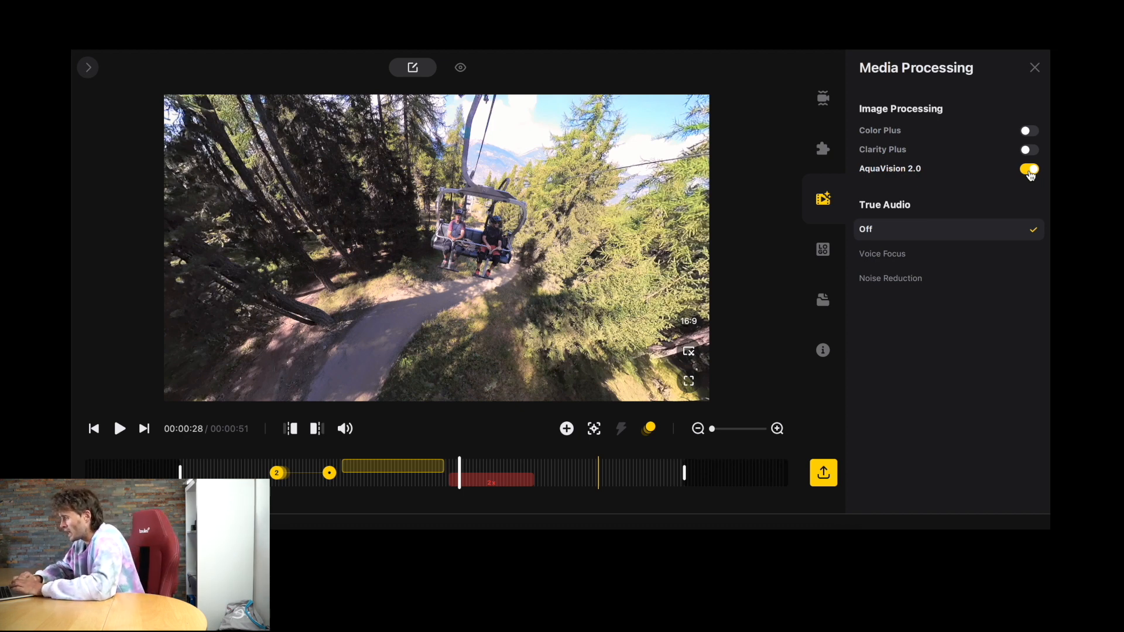
left_click(1028, 169)
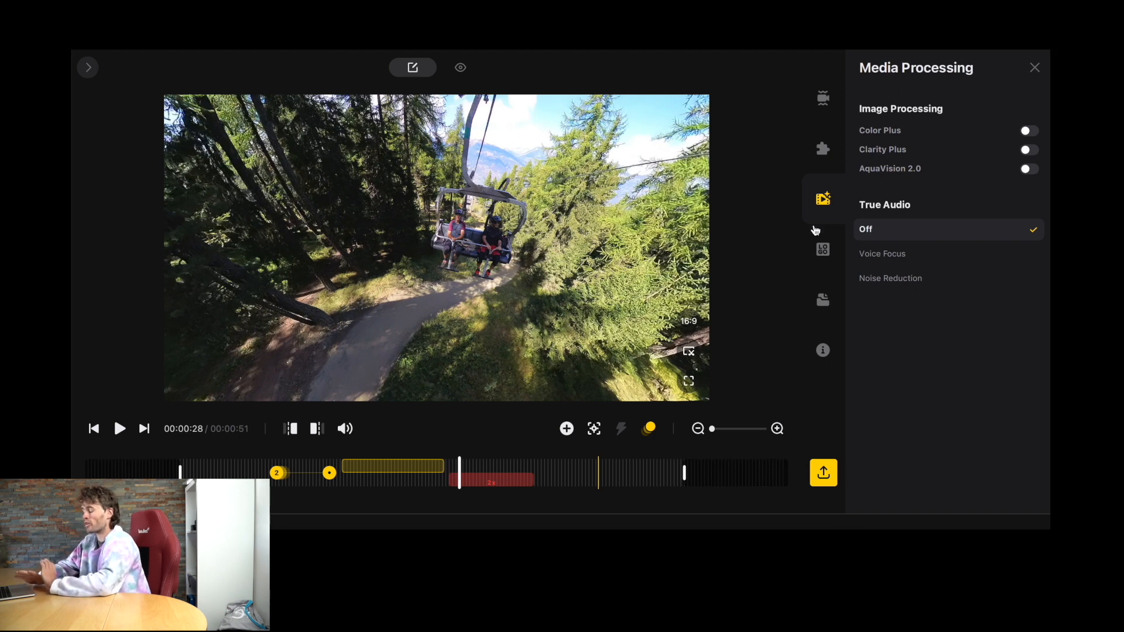
mouse_move(798, 323)
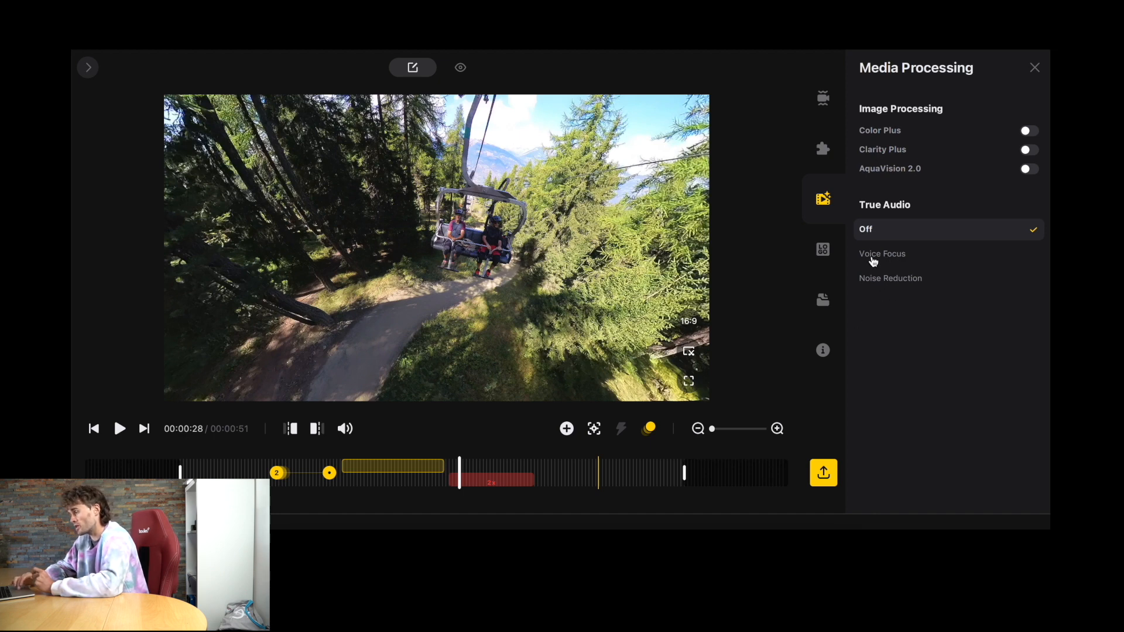
- Try the Voice Focus setting under True Audio, then set True Audio back to Off
left_click(883, 253)
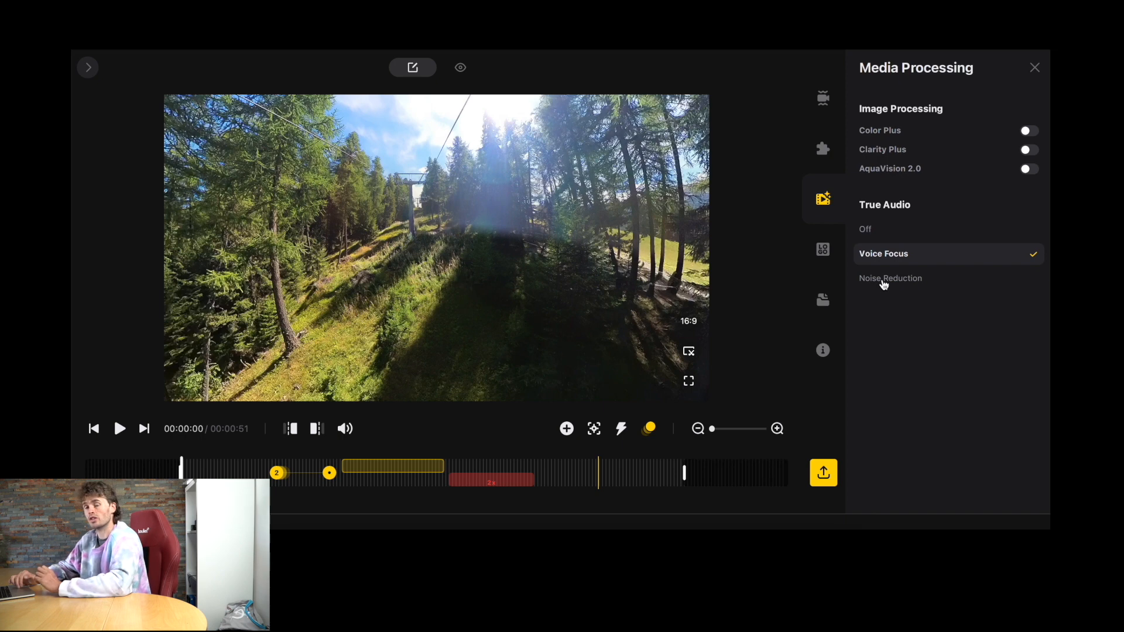
left_click(893, 279)
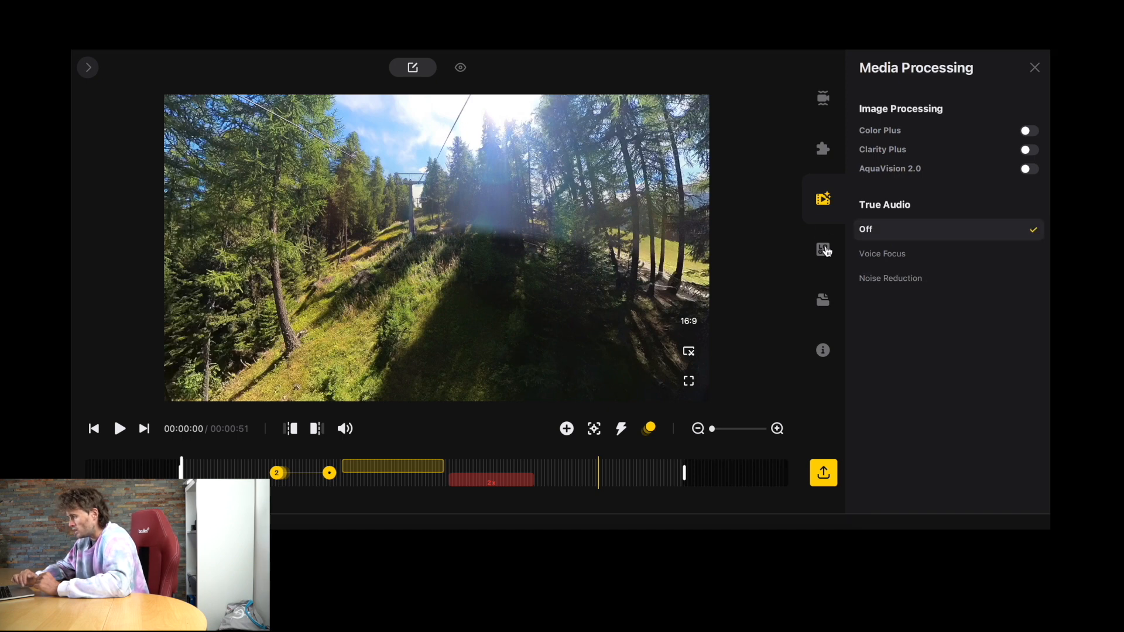
- Preview logo Style 1 and Style 4, keep the watermark at None, and bring up Project Management
left_click(822, 249)
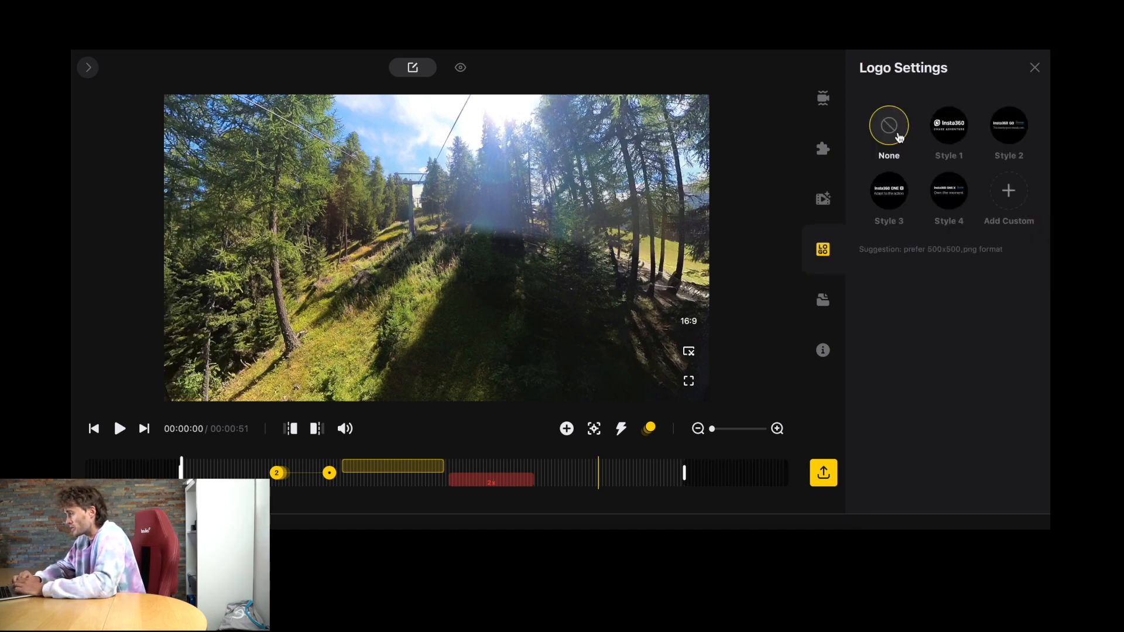
left_click(948, 125)
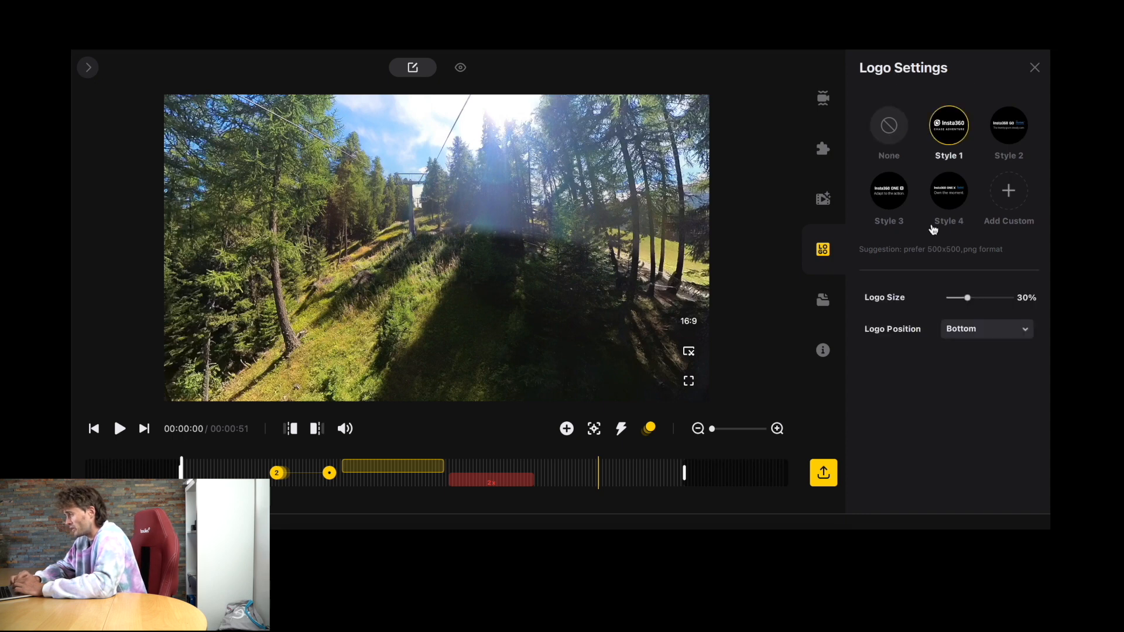
left_click(949, 191)
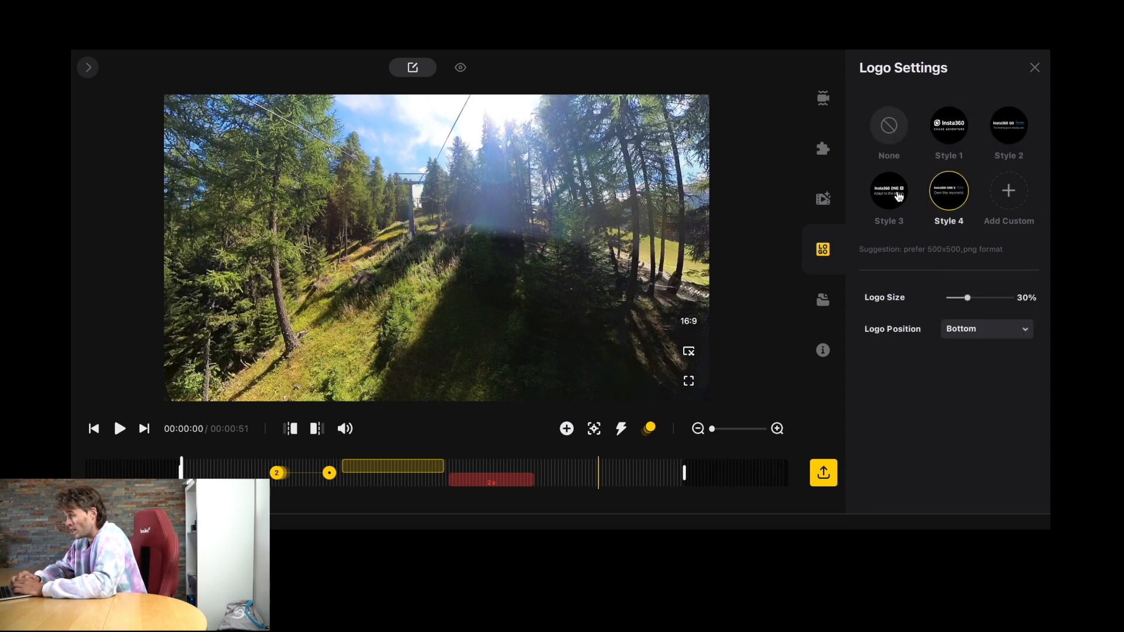
left_click(889, 125)
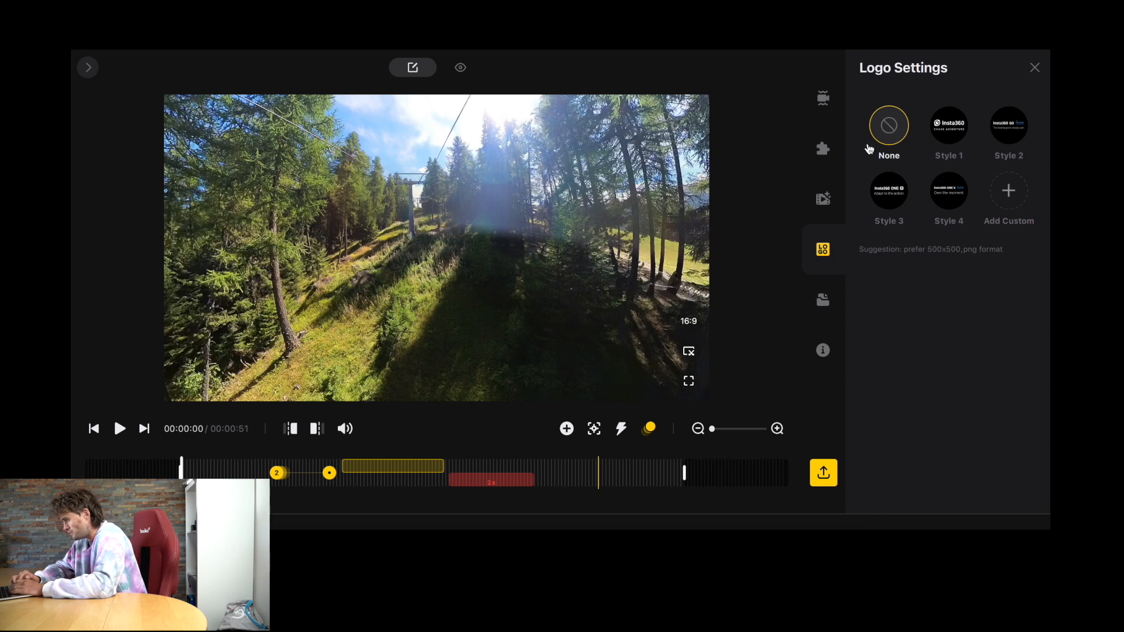
left_click(823, 300)
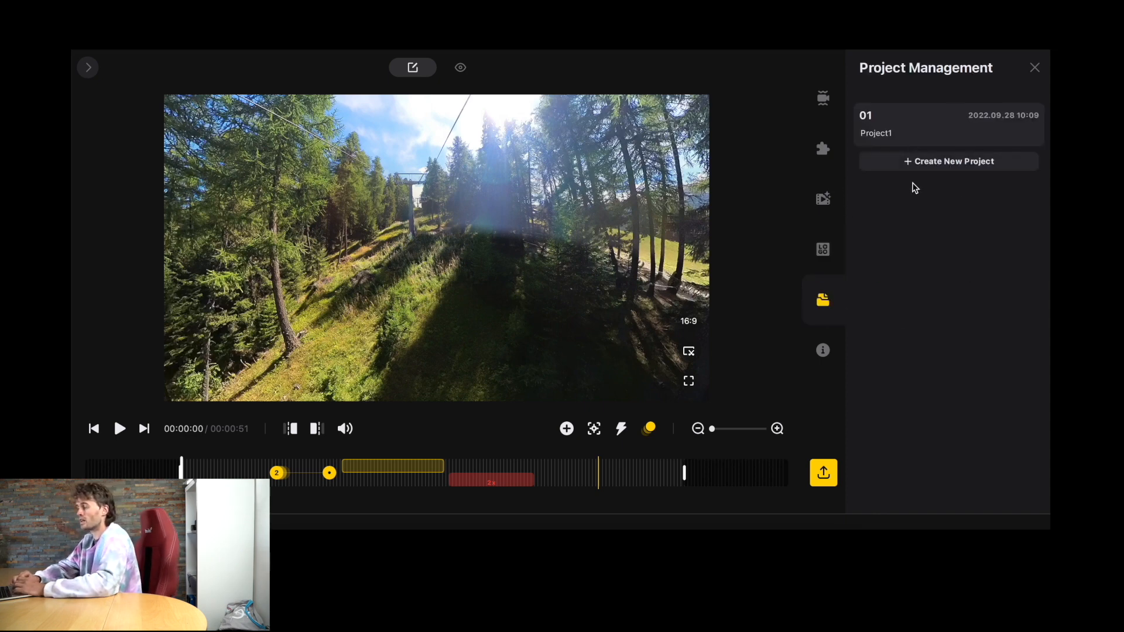
mouse_move(822, 251)
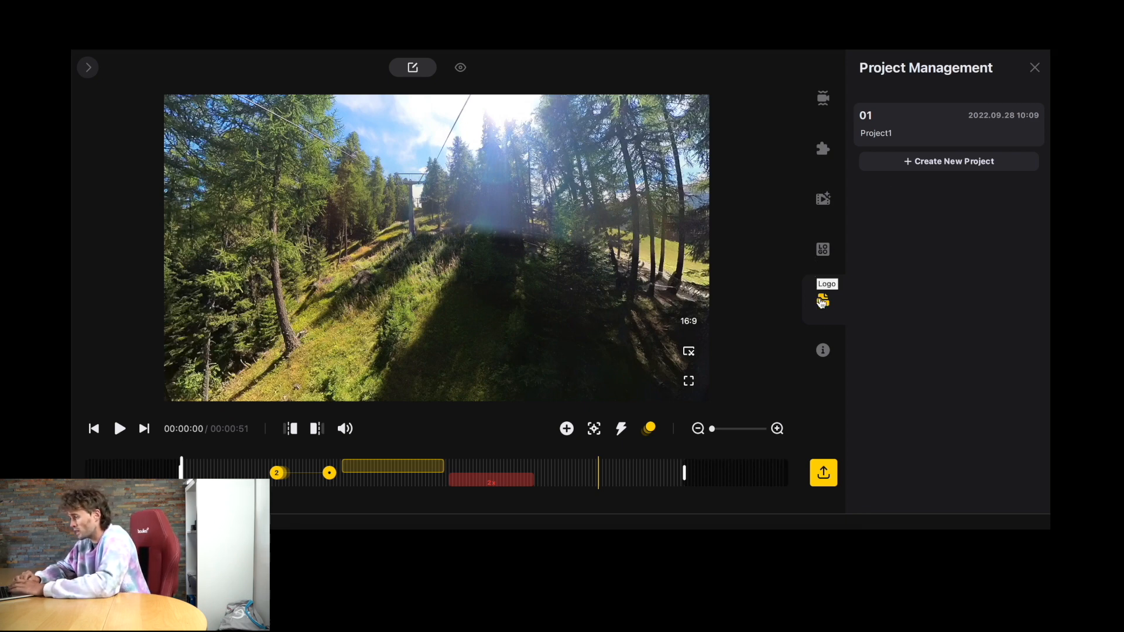
- View the clip's file properties, check the full 360 view, and return to the reframed view
left_click(822, 351)
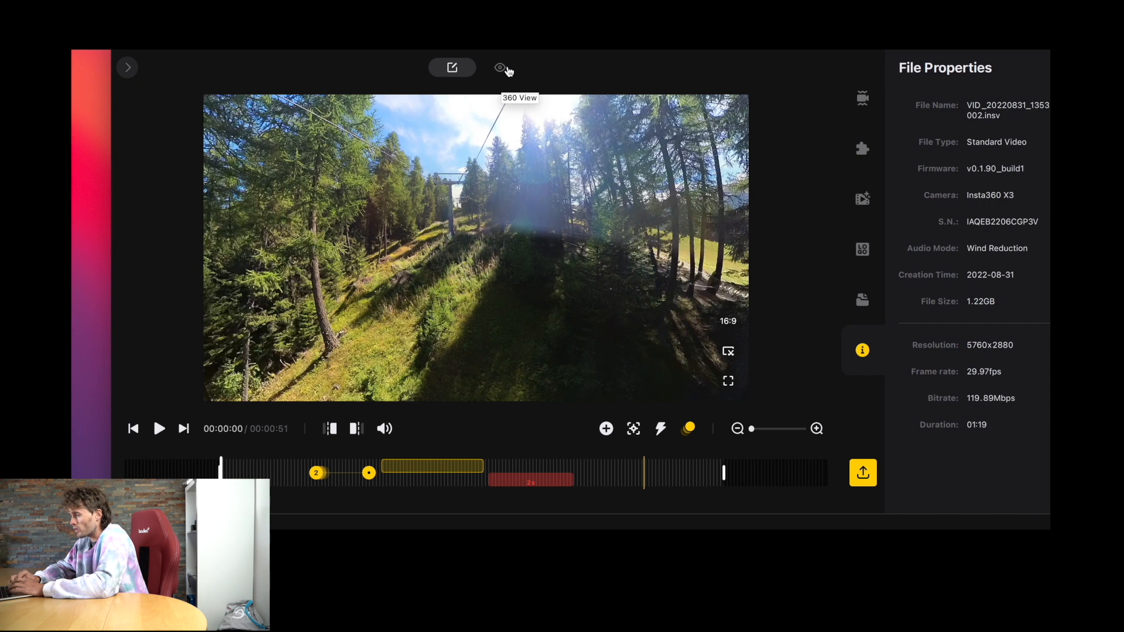
left_click(501, 67)
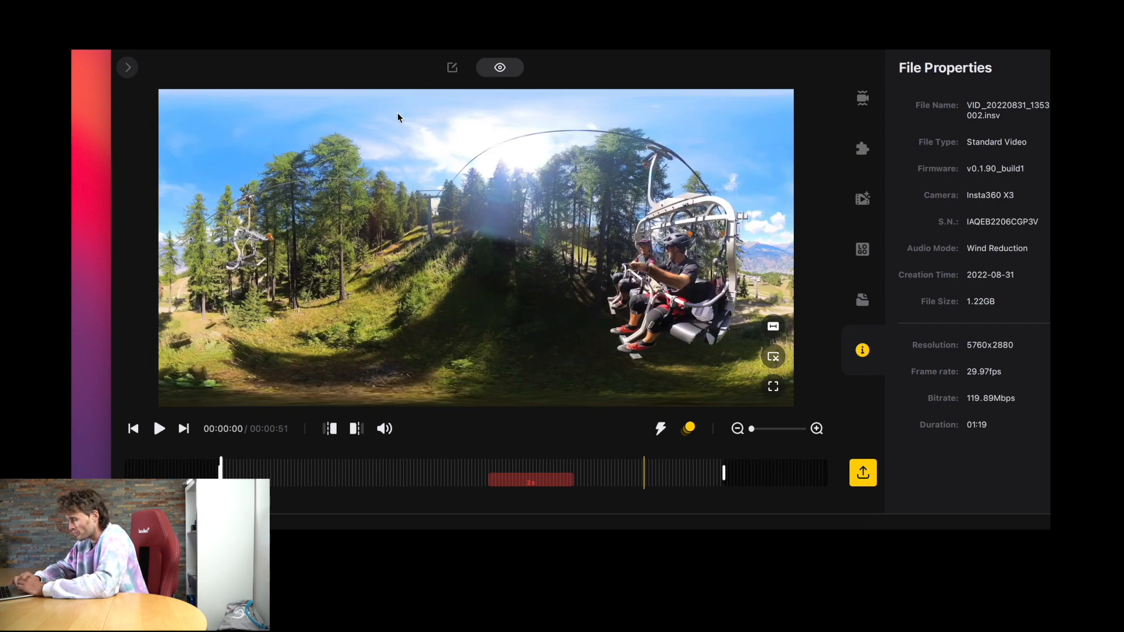
left_click(452, 67)
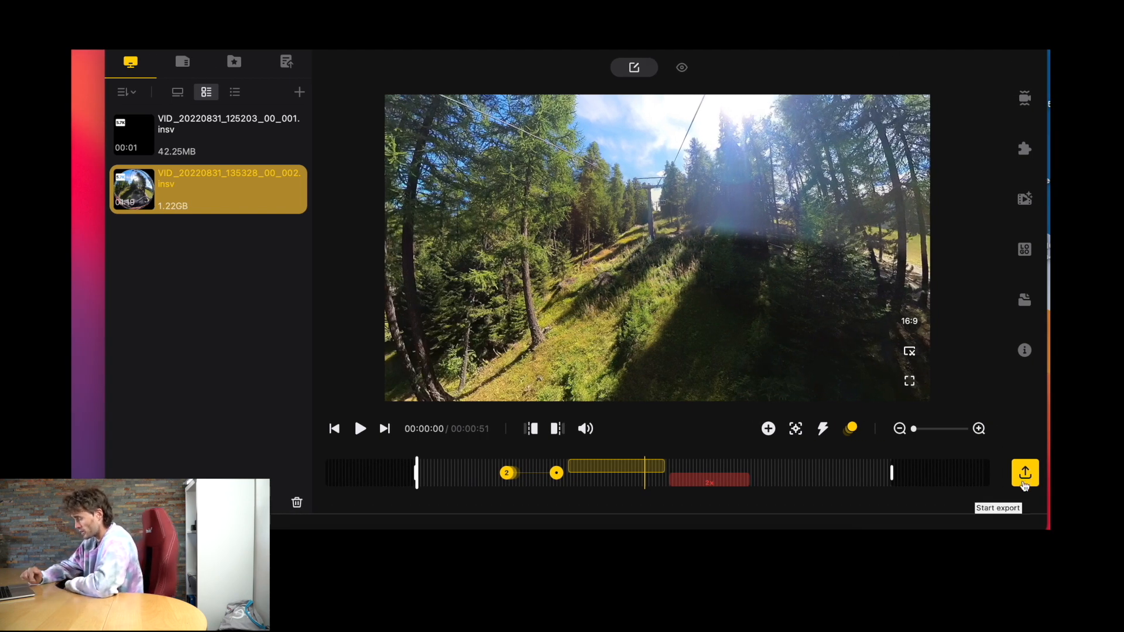
- Set the export bitrate to 30 and the encoding format to ProRes 422 for a .mov output
left_click(1025, 471)
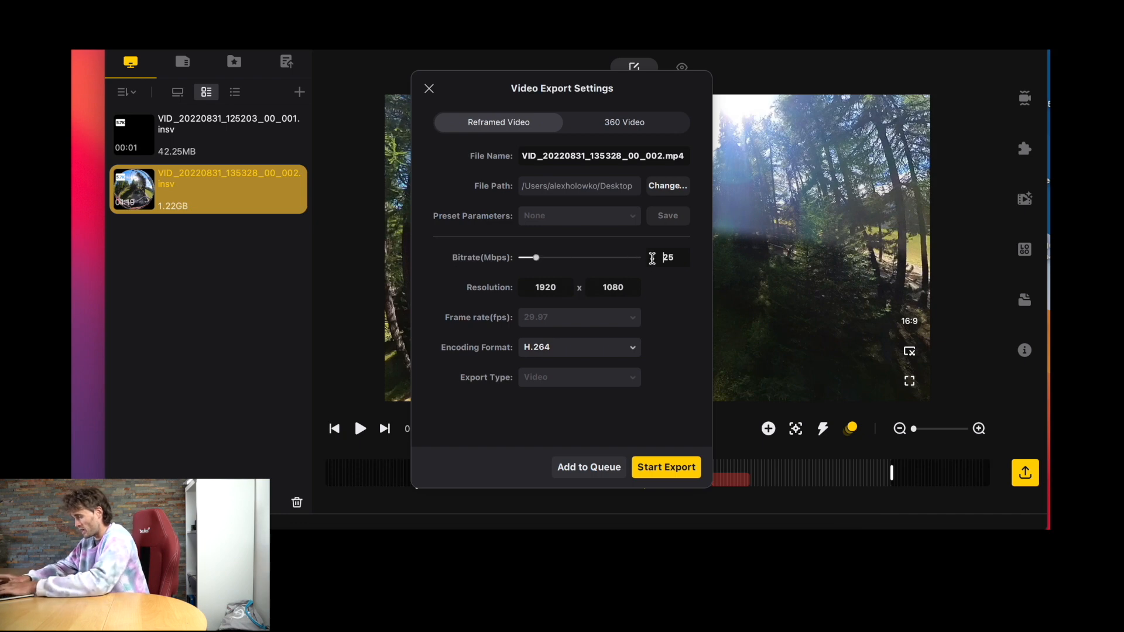
type("30")
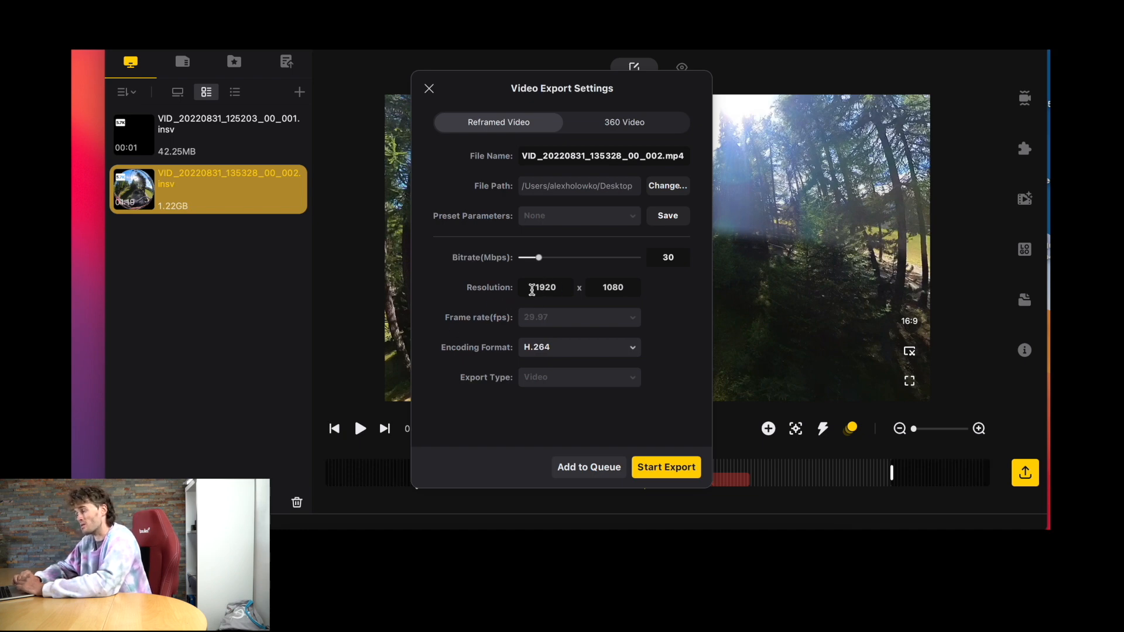
mouse_move(511, 340)
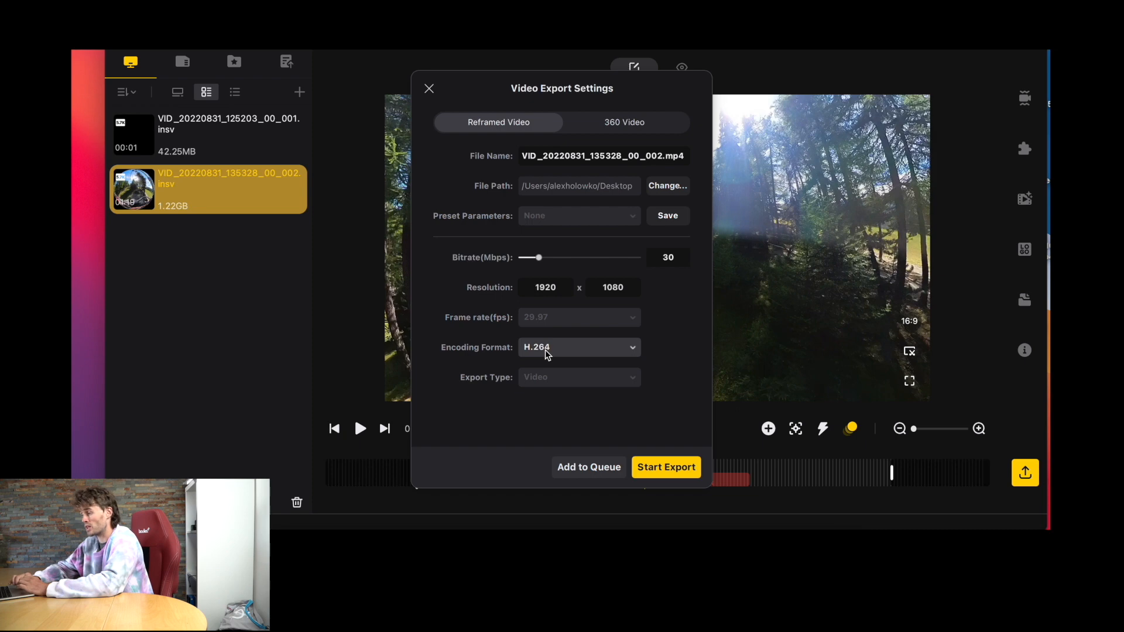
left_click(578, 347)
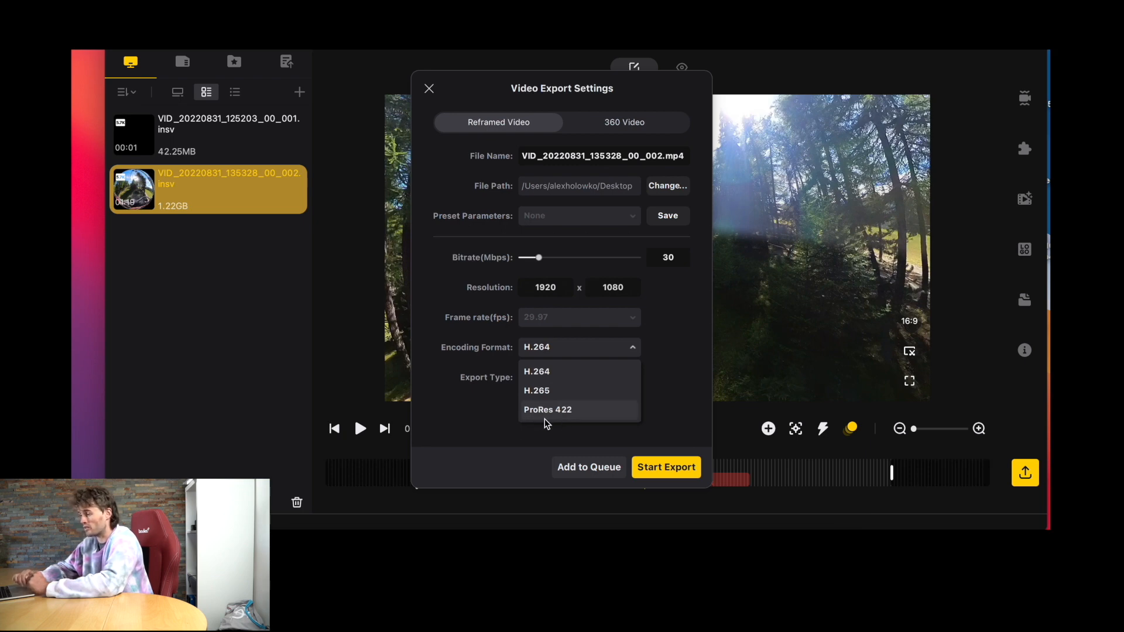
mouse_move(544, 419)
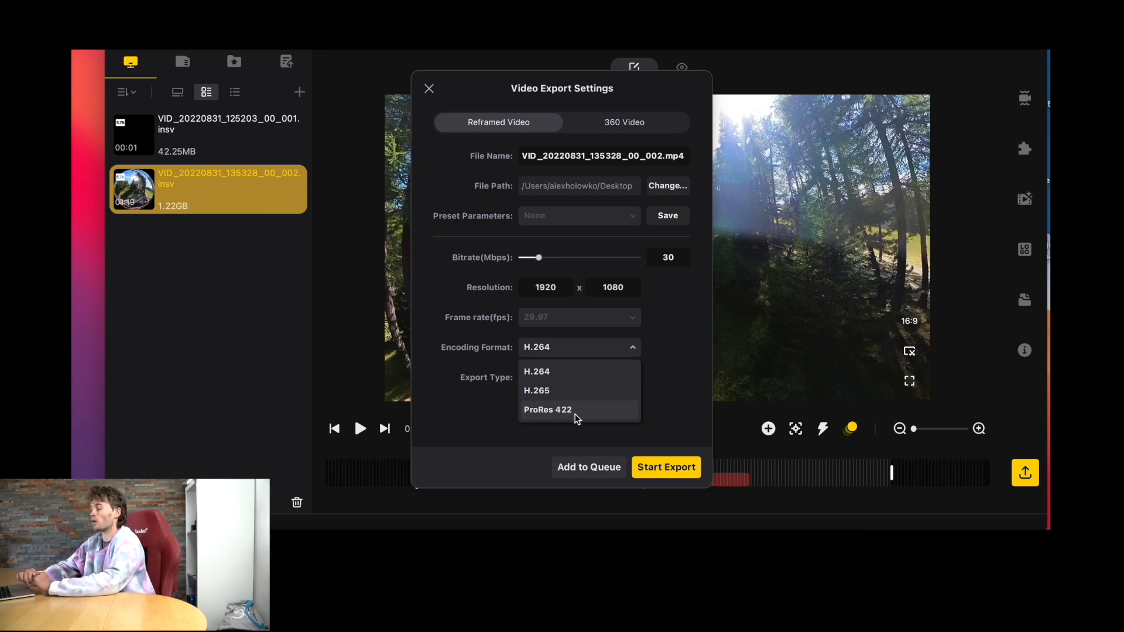
left_click(548, 409)
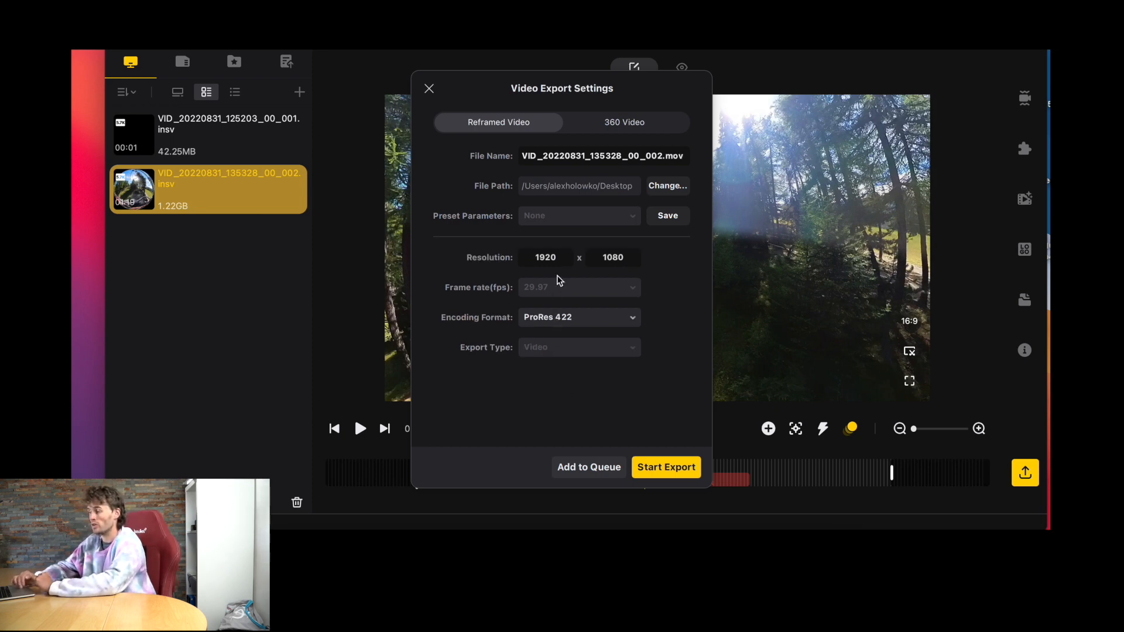
mouse_move(564, 348)
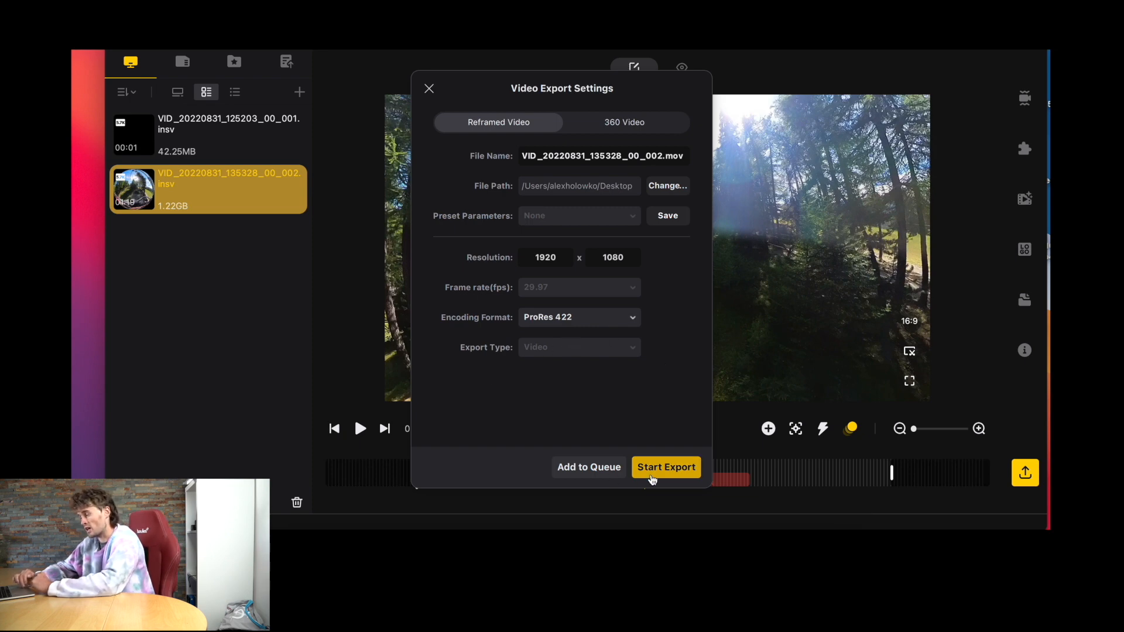
- Start the export and watch the .mov clip progress in the Export Queue
left_click(665, 467)
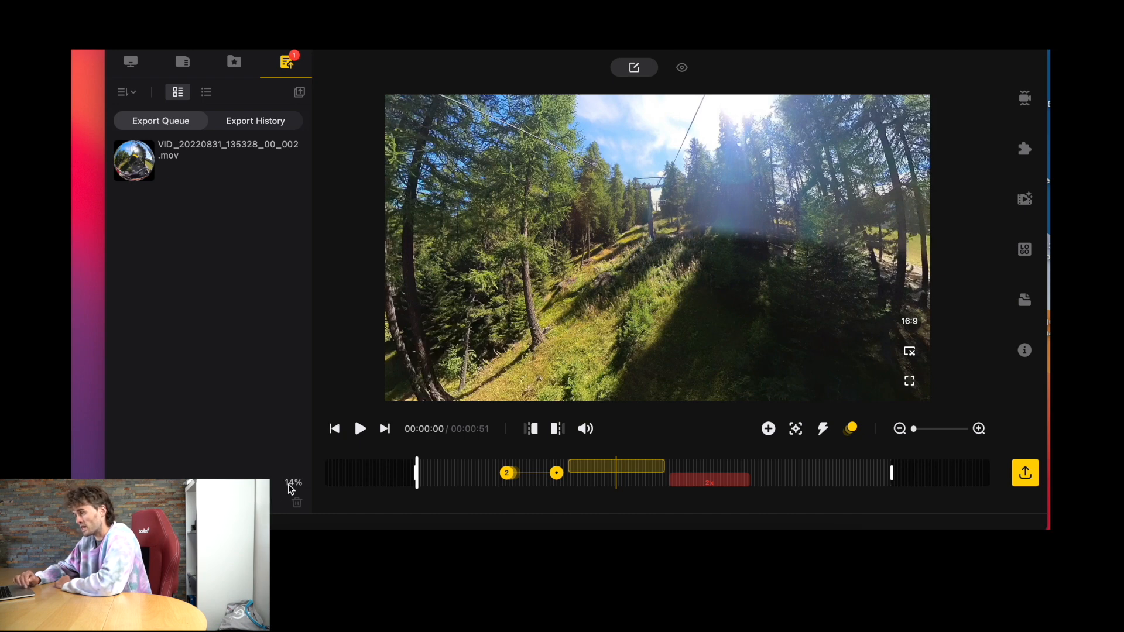
mouse_move(241, 142)
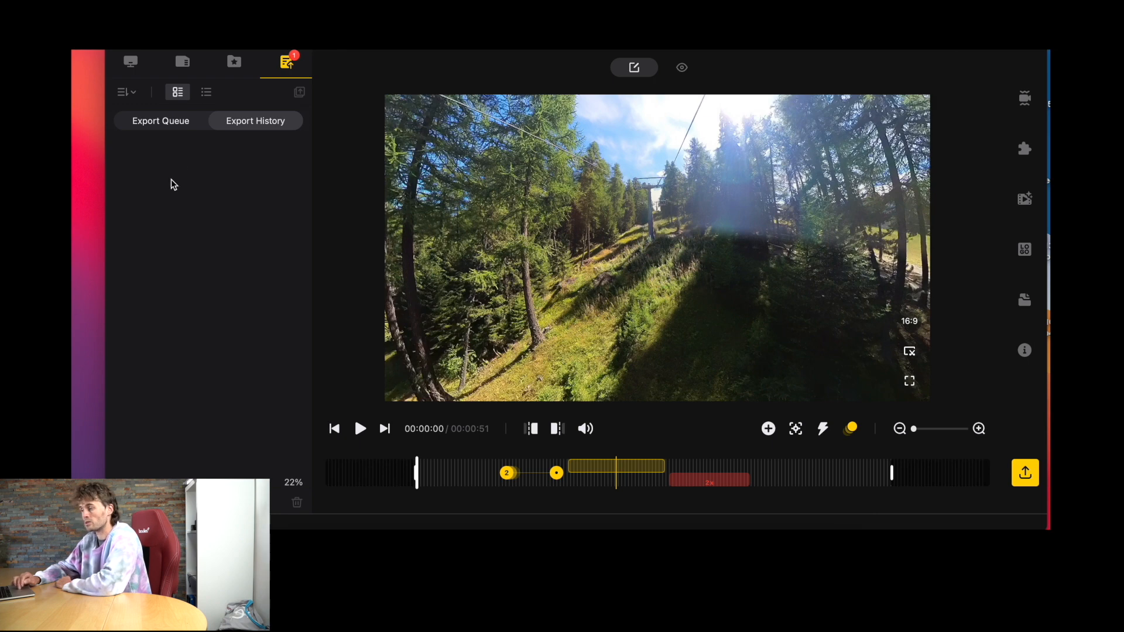
mouse_move(128, 163)
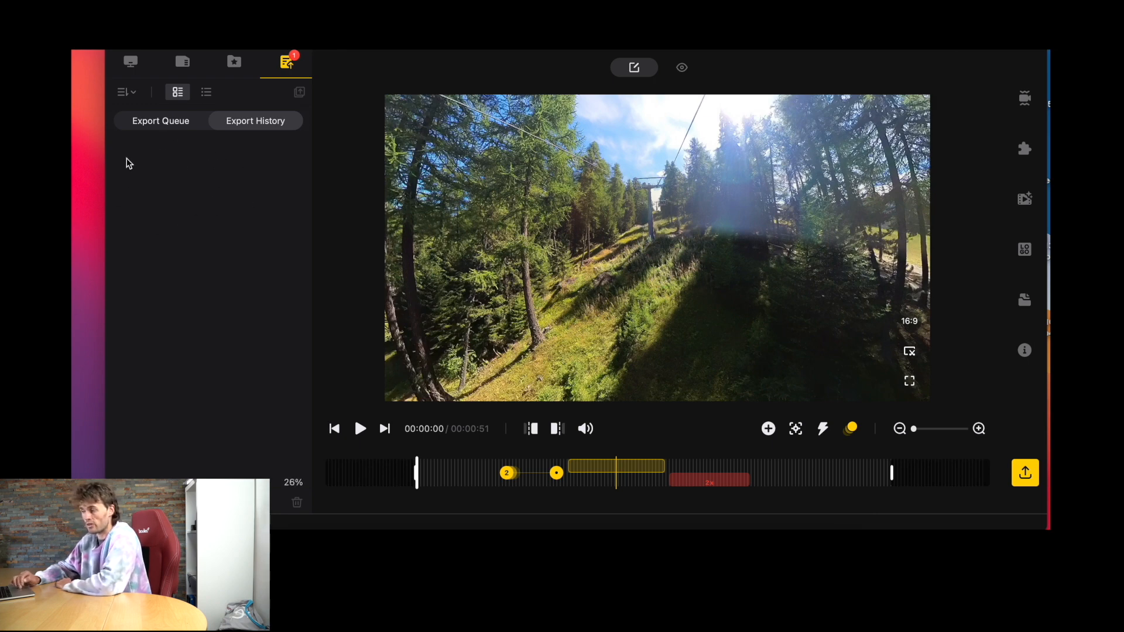
mouse_move(153, 177)
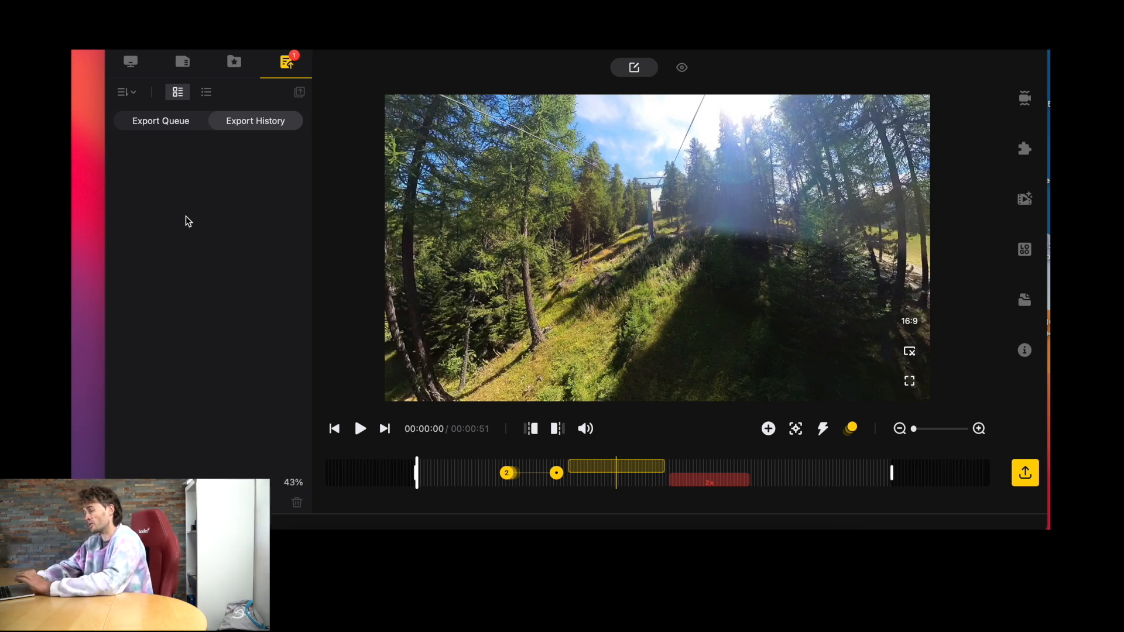
mouse_move(160, 121)
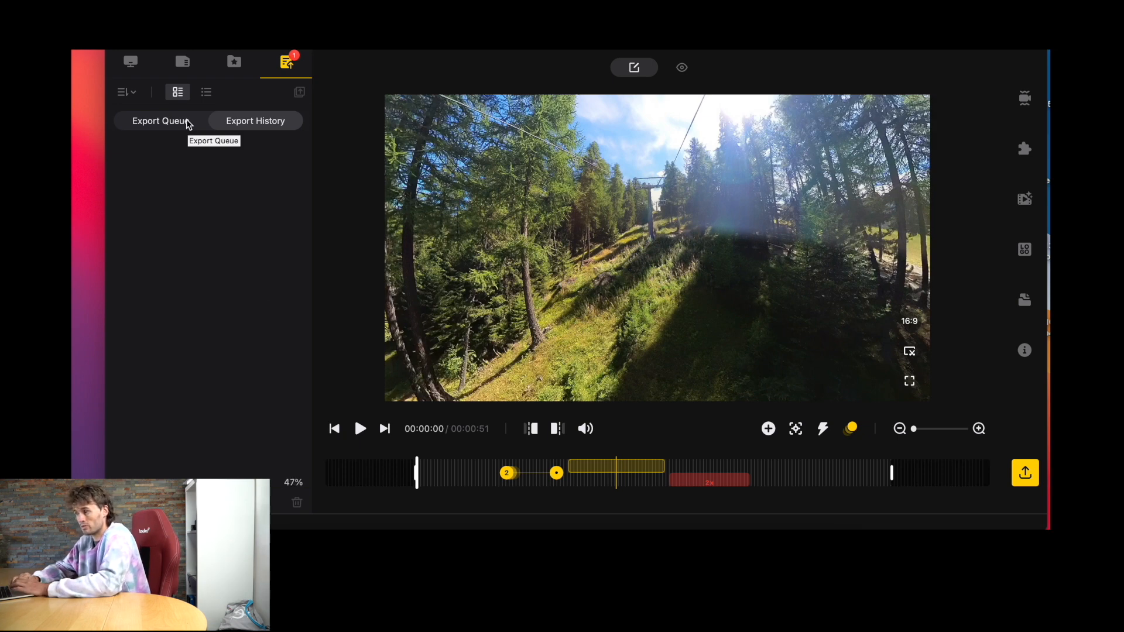
left_click(182, 62)
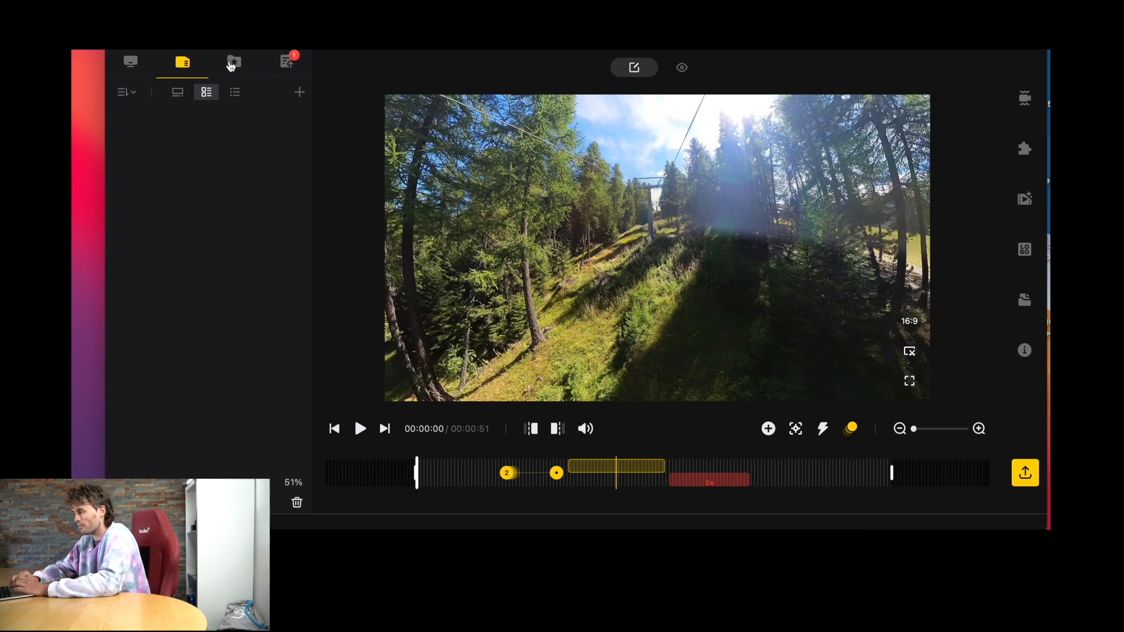